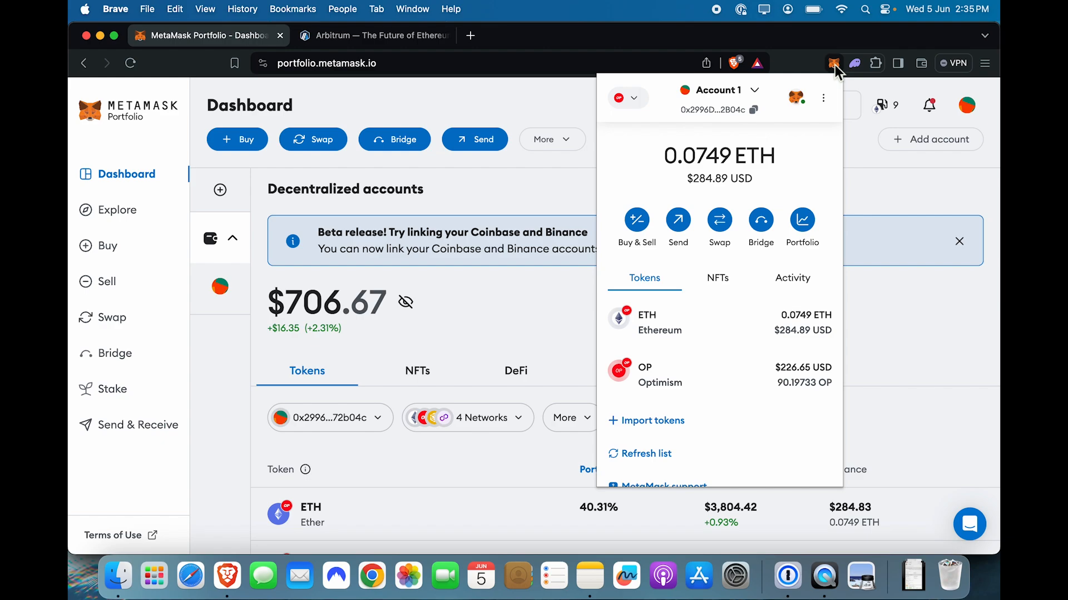
mouse_move(487, 282)
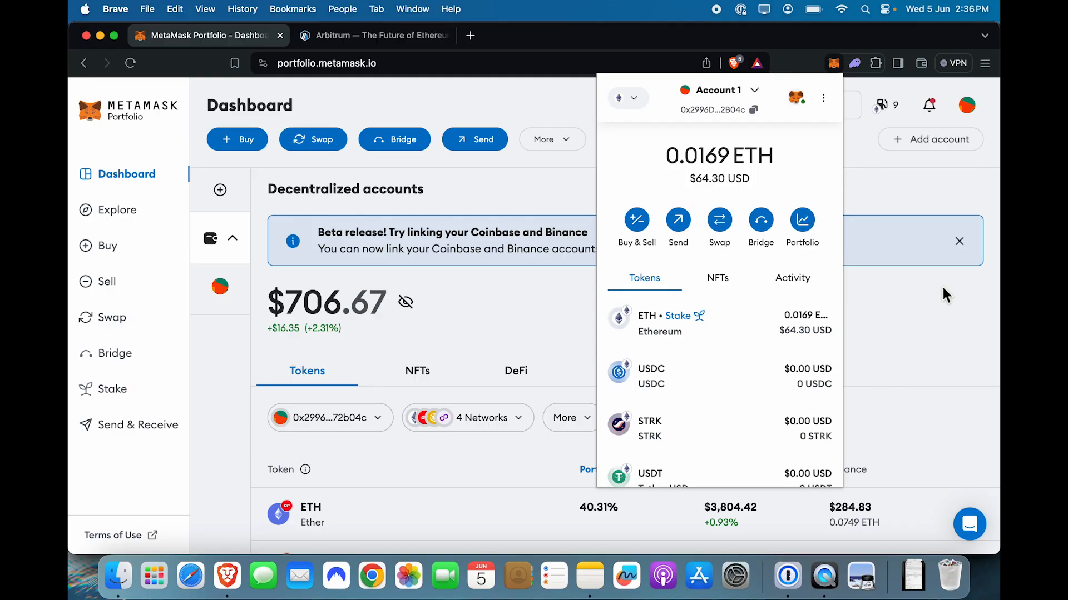
mouse_move(596, 308)
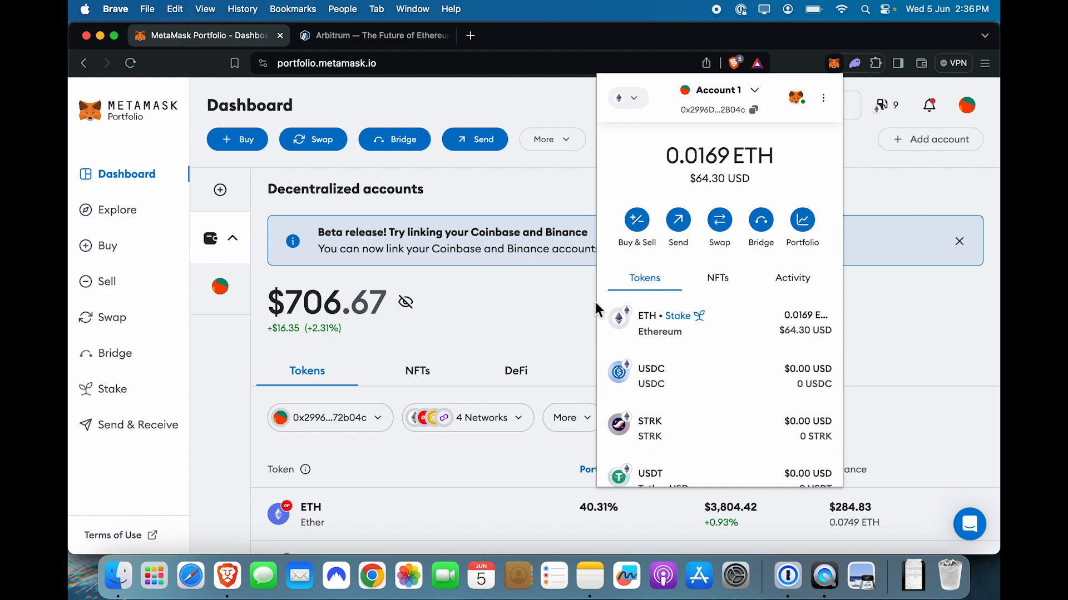
mouse_move(689, 92)
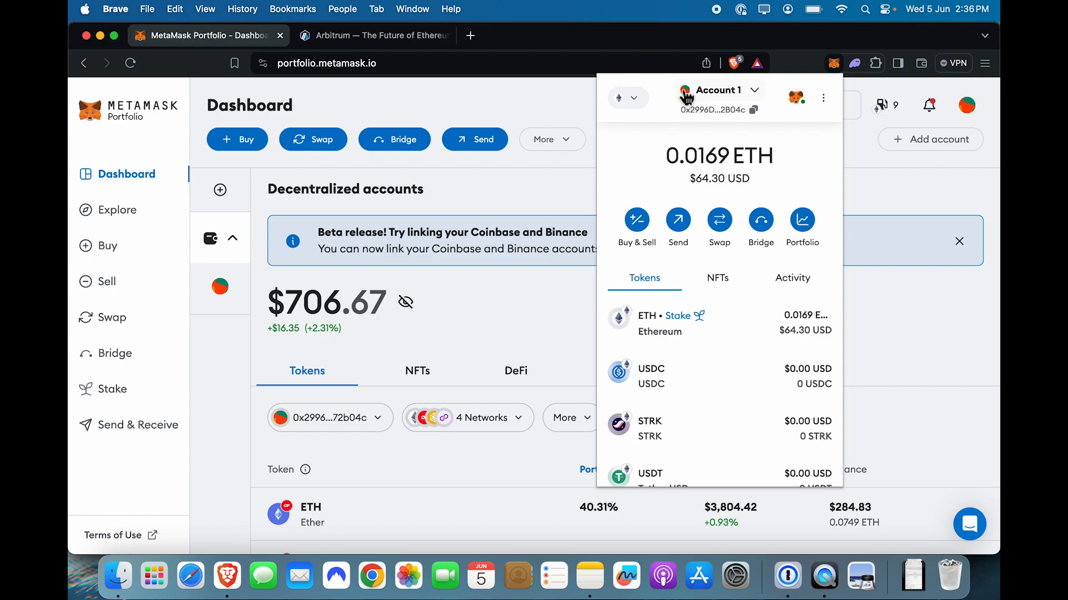
mouse_move(817, 123)
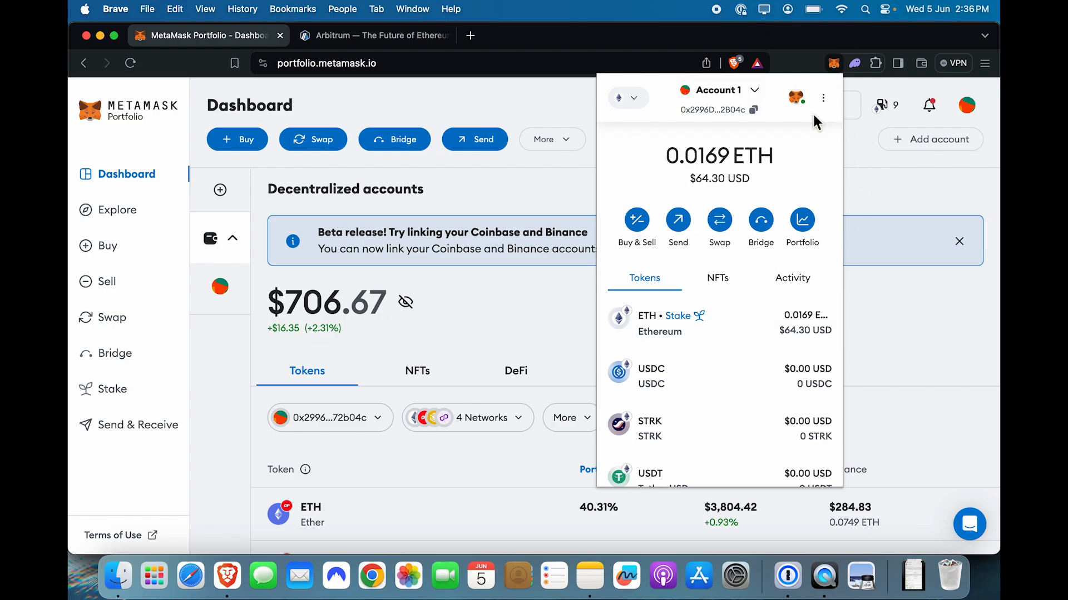
mouse_move(779, 154)
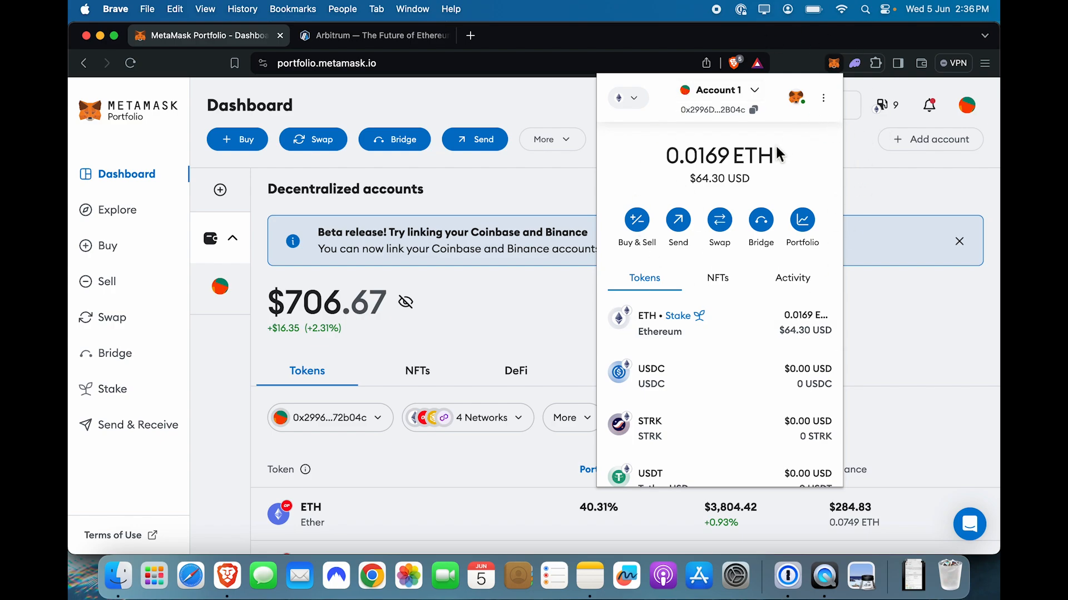
mouse_move(874, 247)
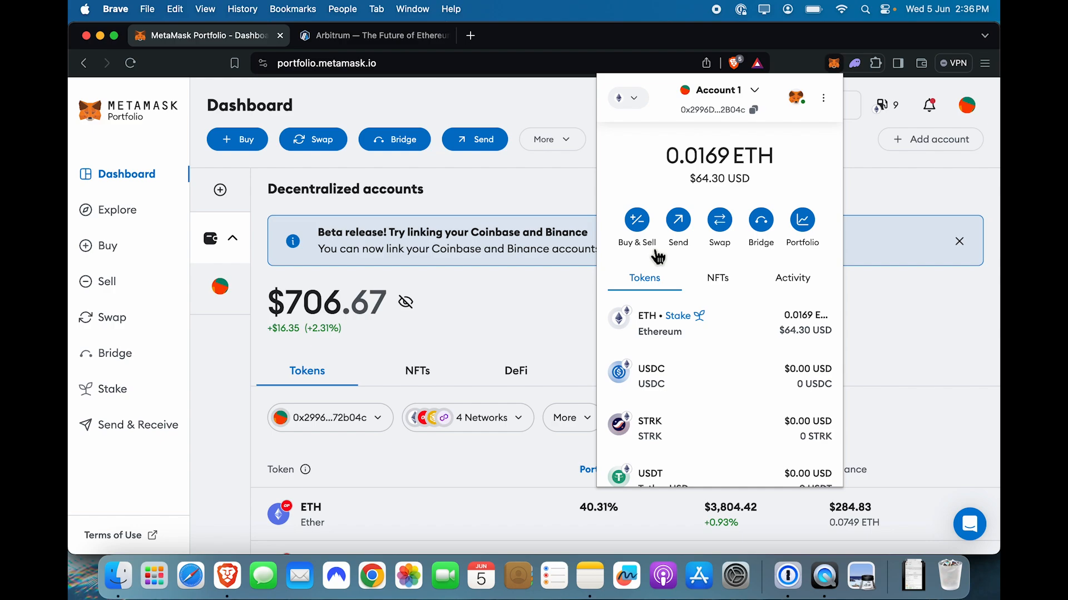
mouse_move(625, 98)
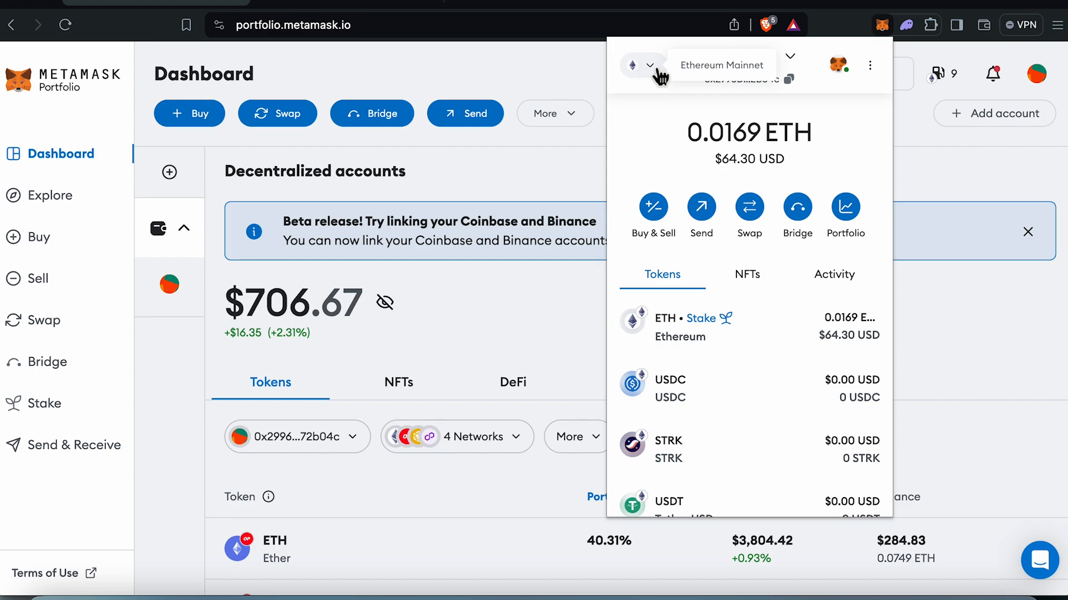
mouse_move(663, 76)
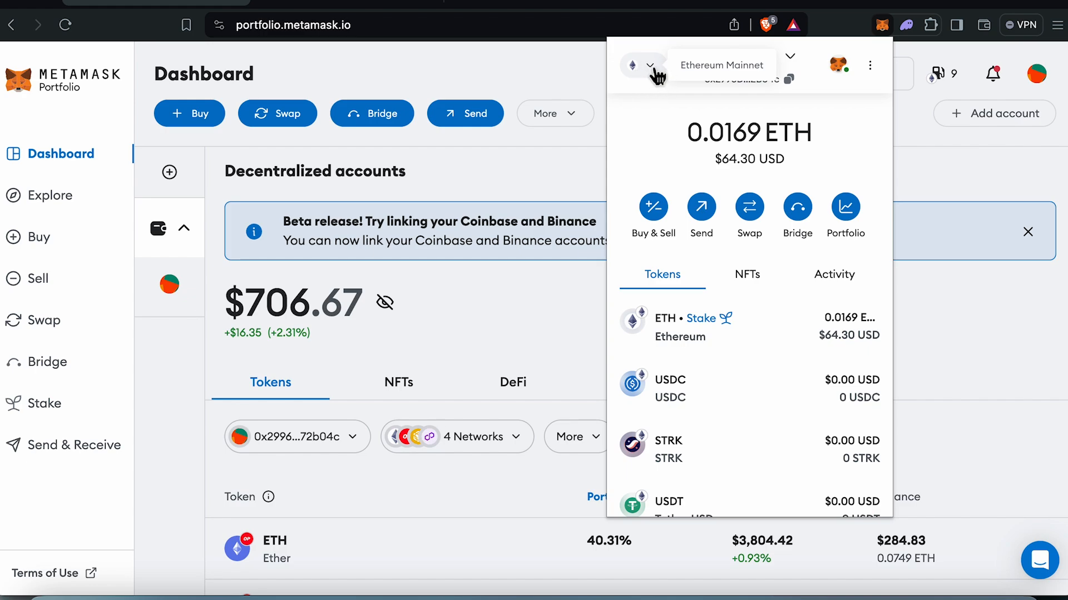
Open the Add a network page listing Arbitrum One, Avalanche C-Chain and Base Mainnet
click(640, 64)
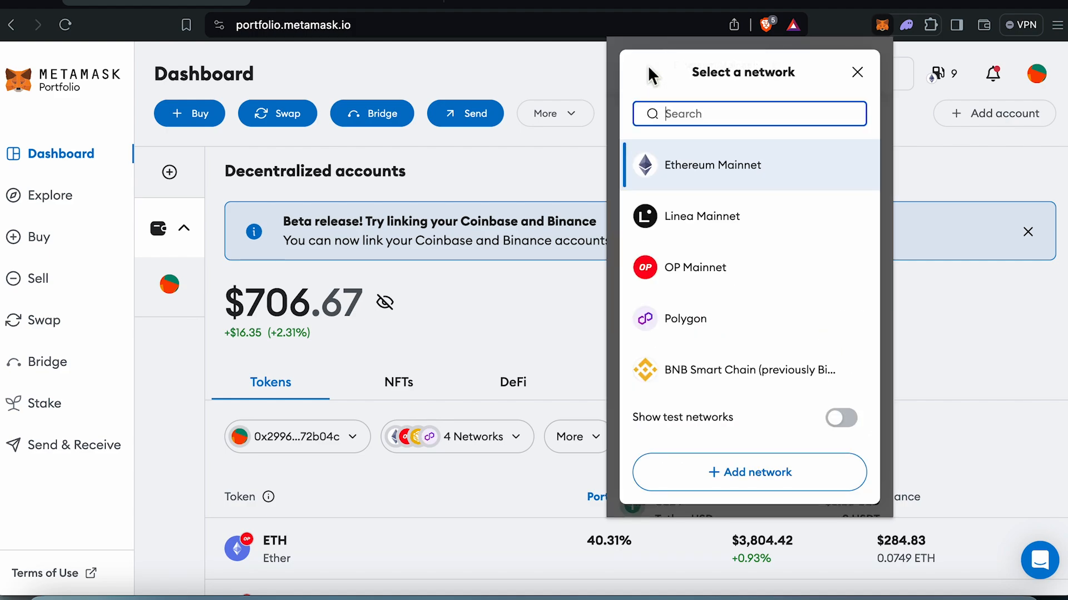
mouse_move(749, 473)
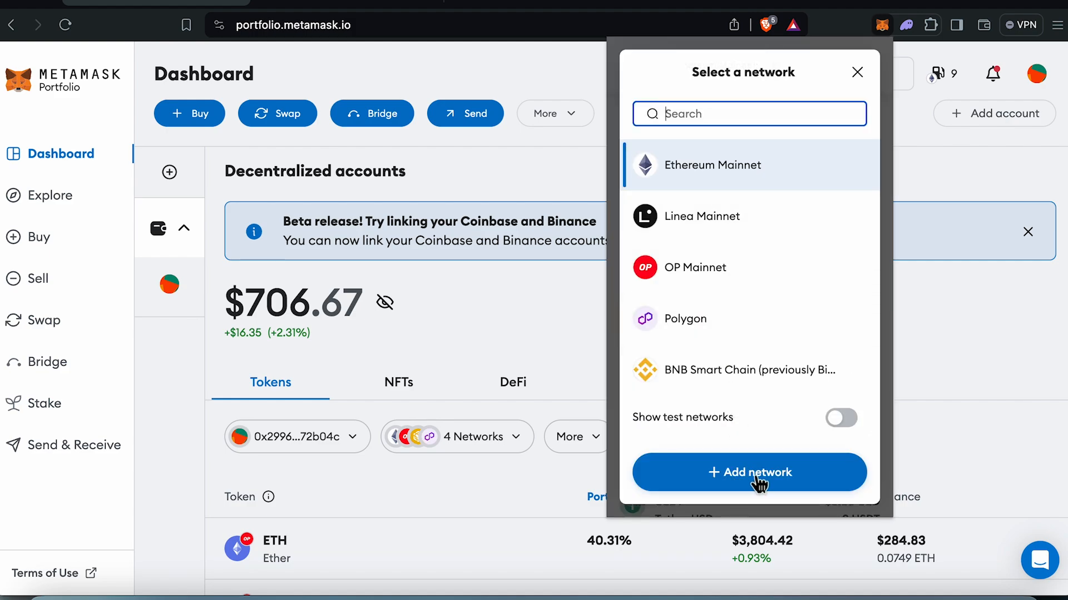
click(749, 473)
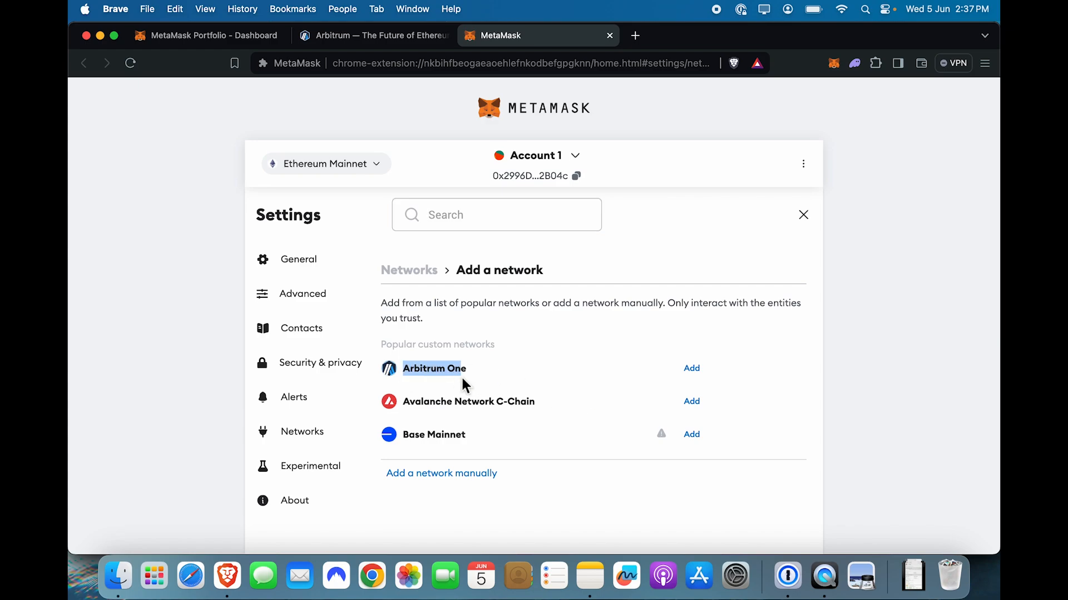
Start adding Arbitrum One and review its chain ID 42161, Infura URL and ETH symbol
click(691, 368)
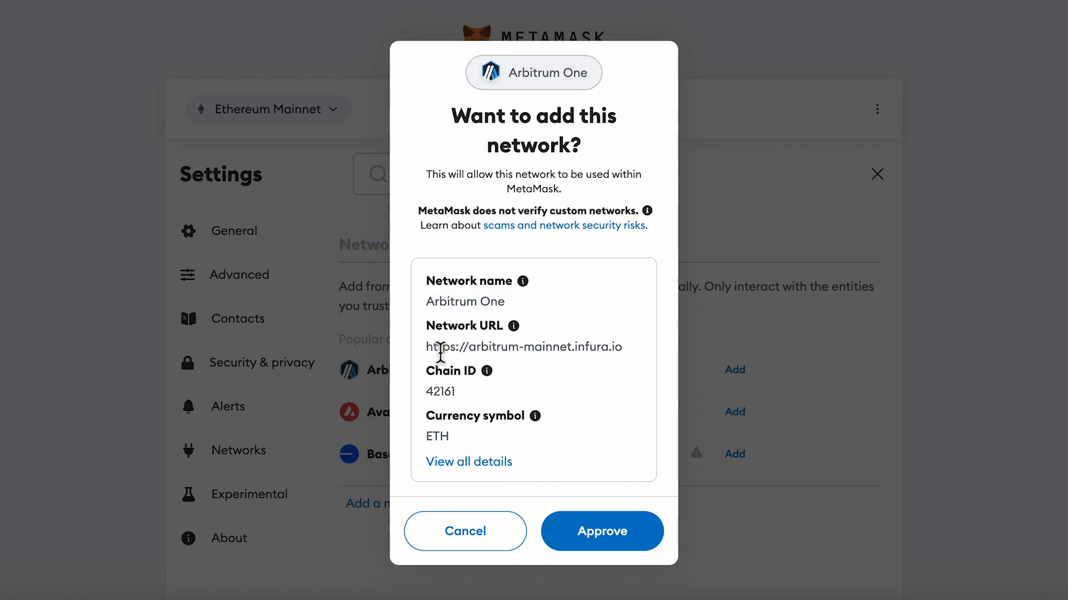
double_click(594, 346)
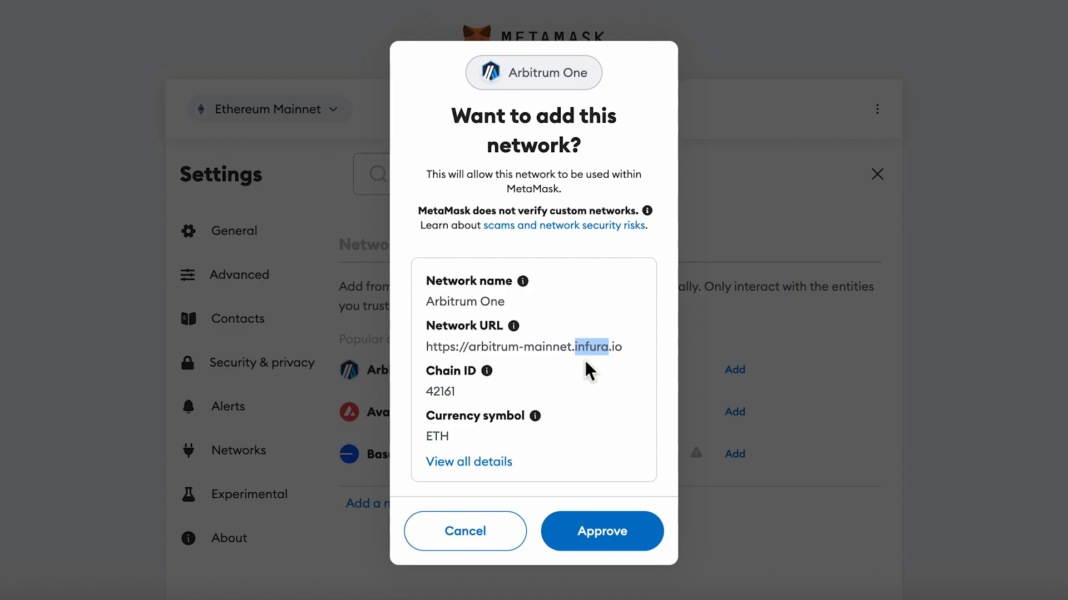
triple_click(523, 346)
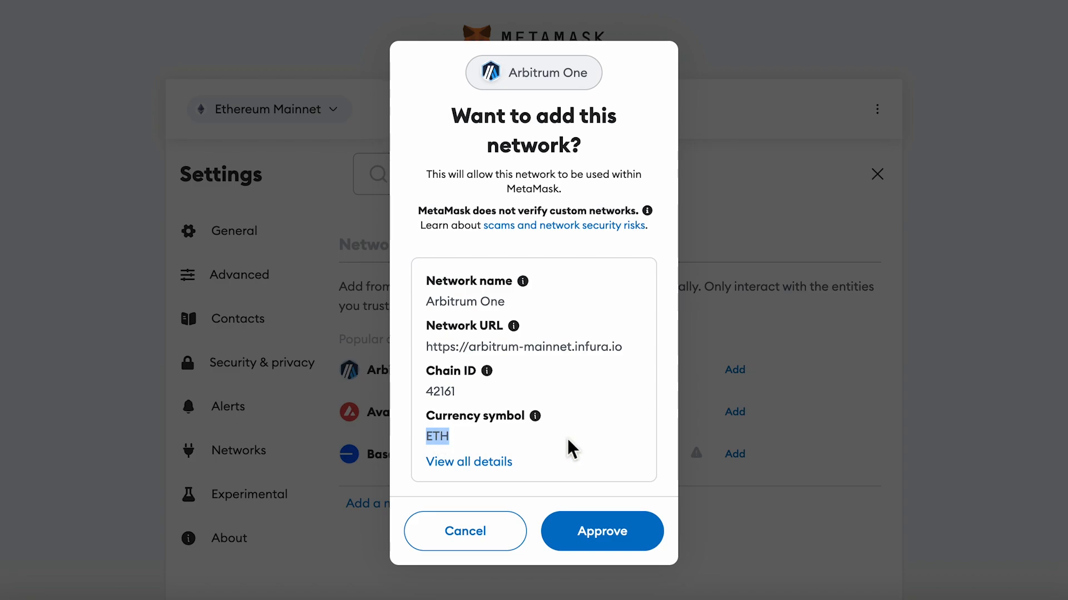
mouse_move(558, 451)
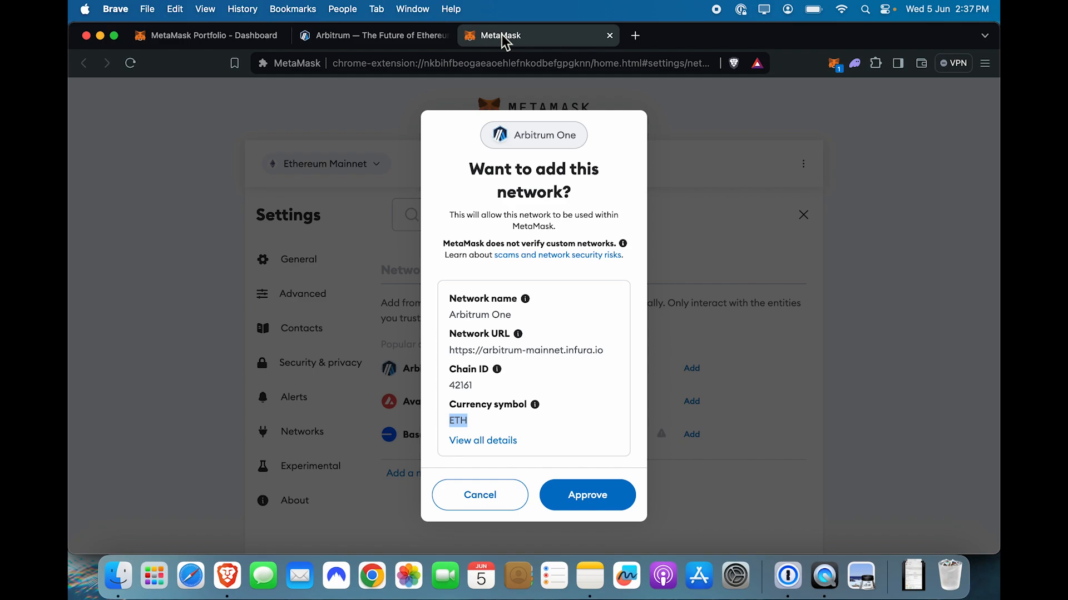
mouse_move(545, 436)
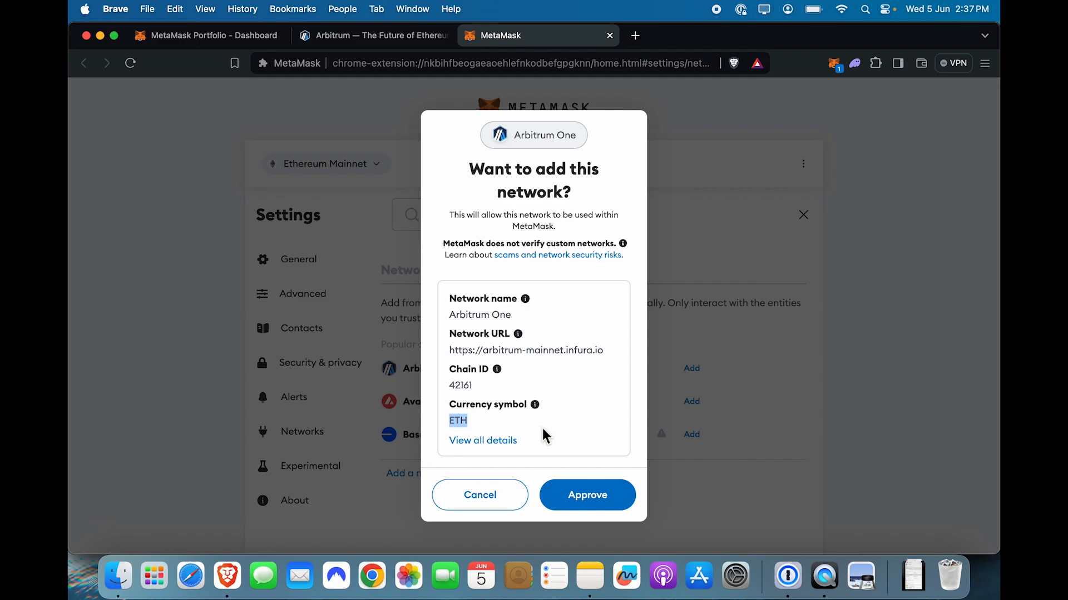
mouse_move(587, 494)
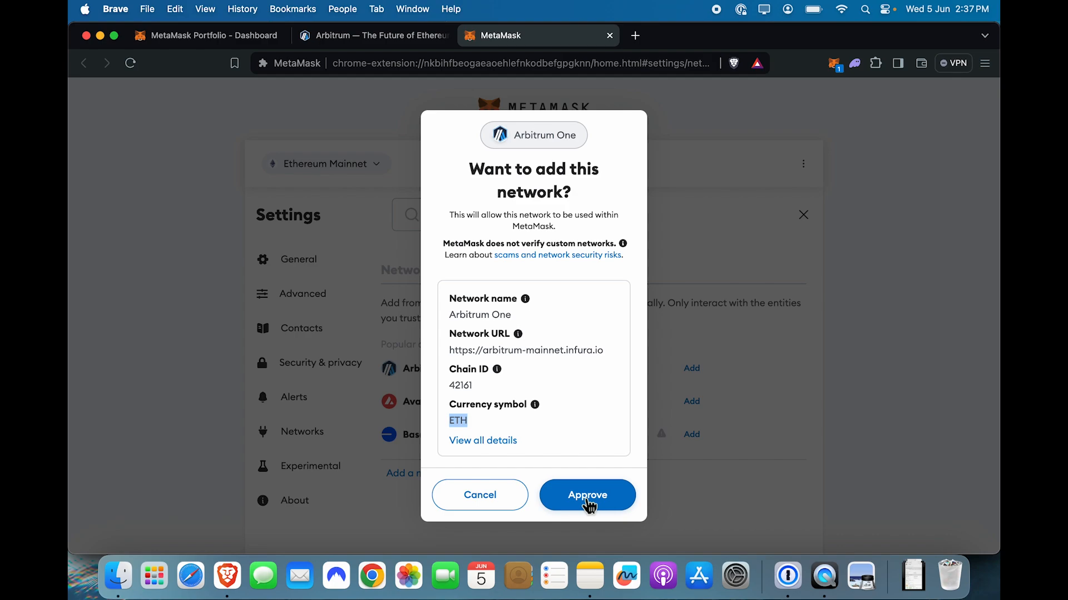
Approve the Arbitrum One network and switch the wallet to it, showing 0 ETH
click(586, 495)
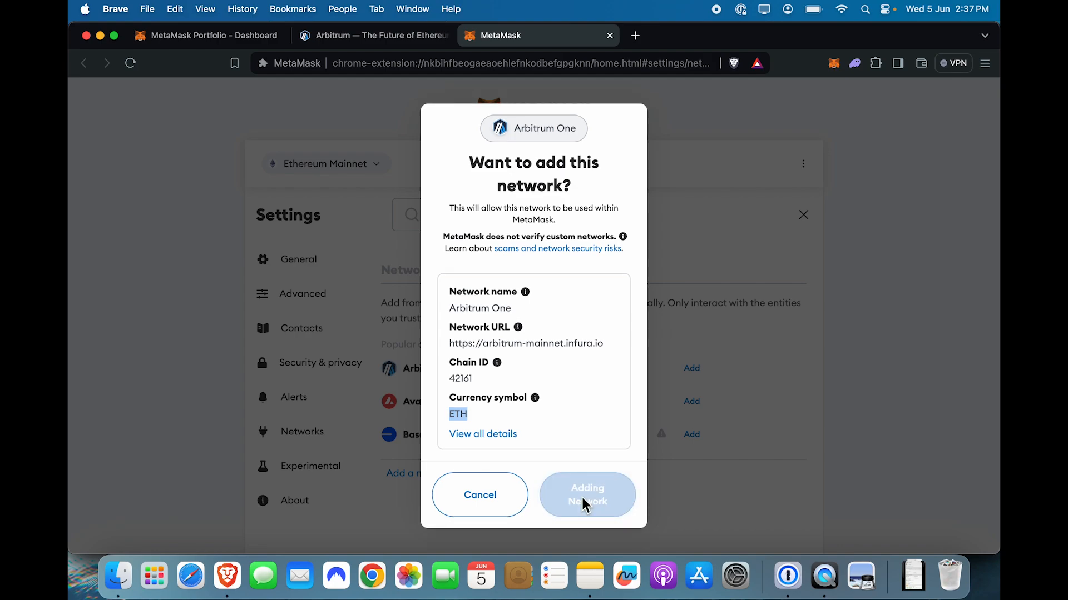
click(587, 494)
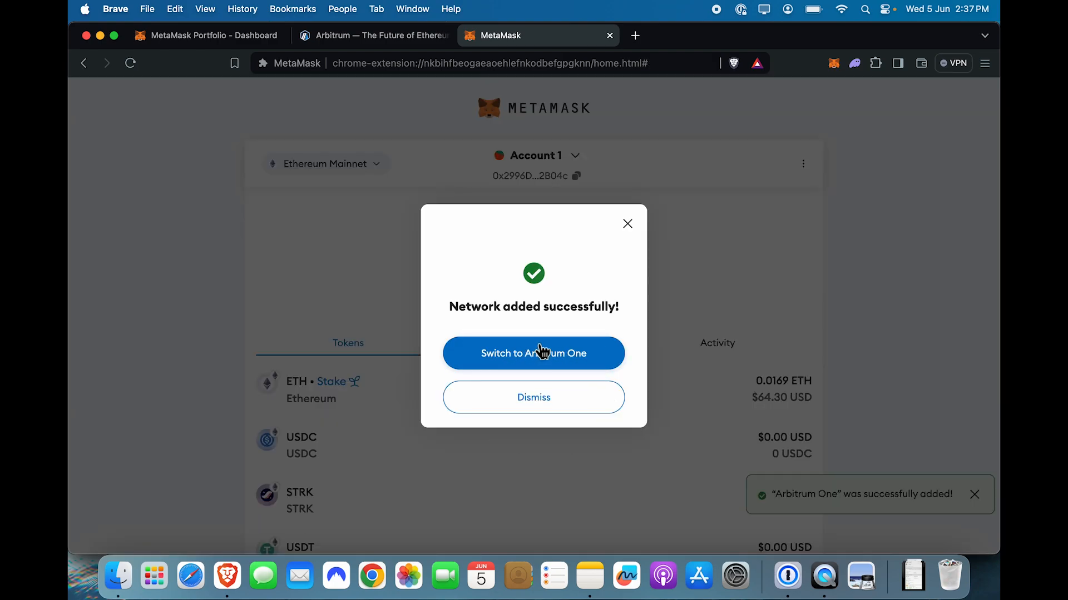
click(533, 353)
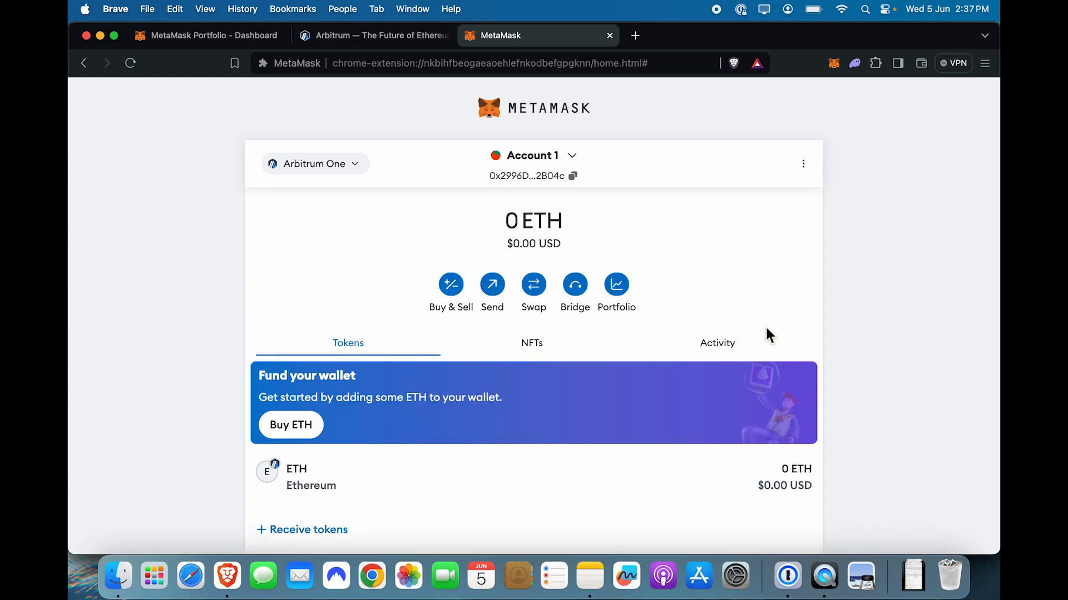
scroll(down, 3)
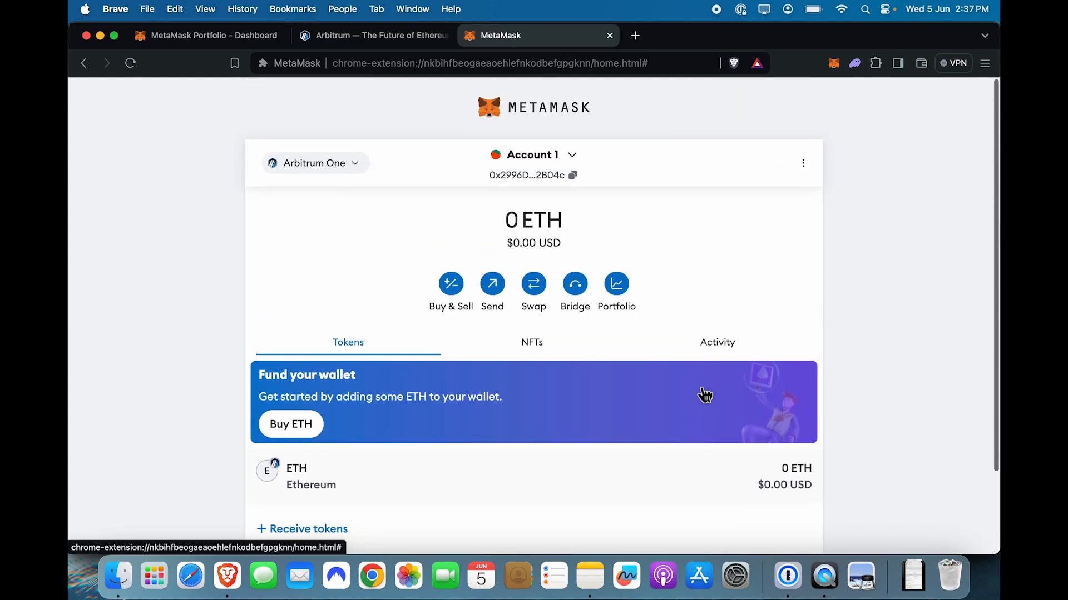
mouse_move(320, 212)
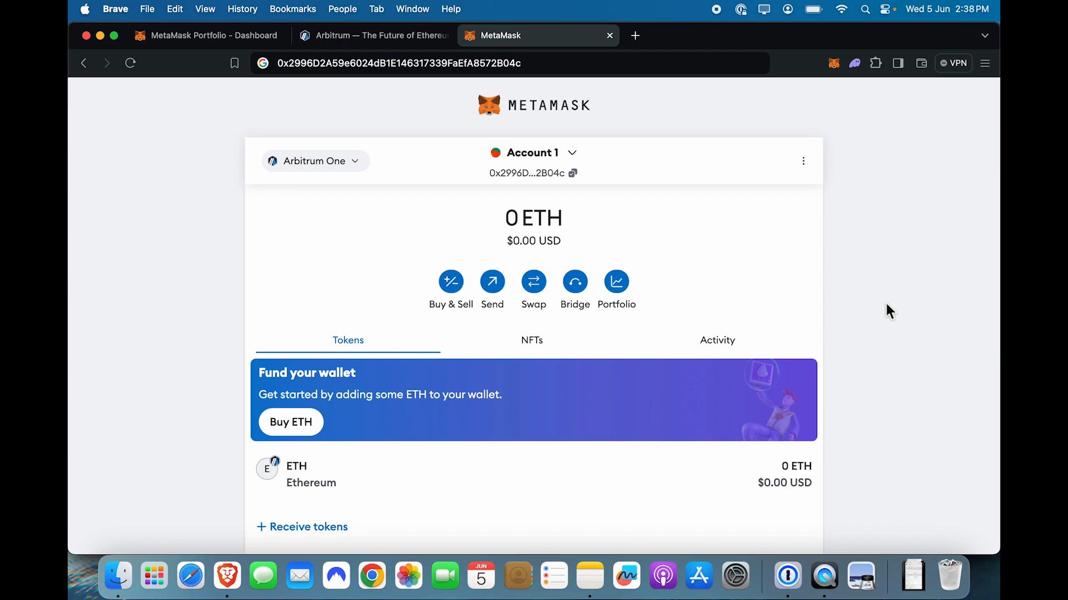
mouse_move(863, 315)
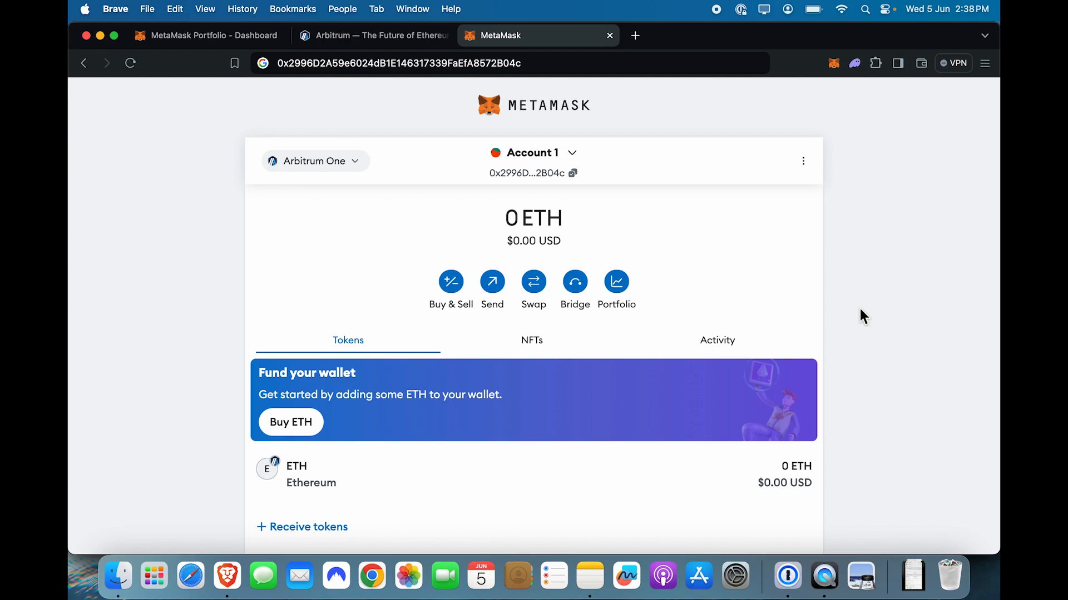
Copy the account address and switch networks to Ethereum Mainnet, then Arbitrum One
click(573, 173)
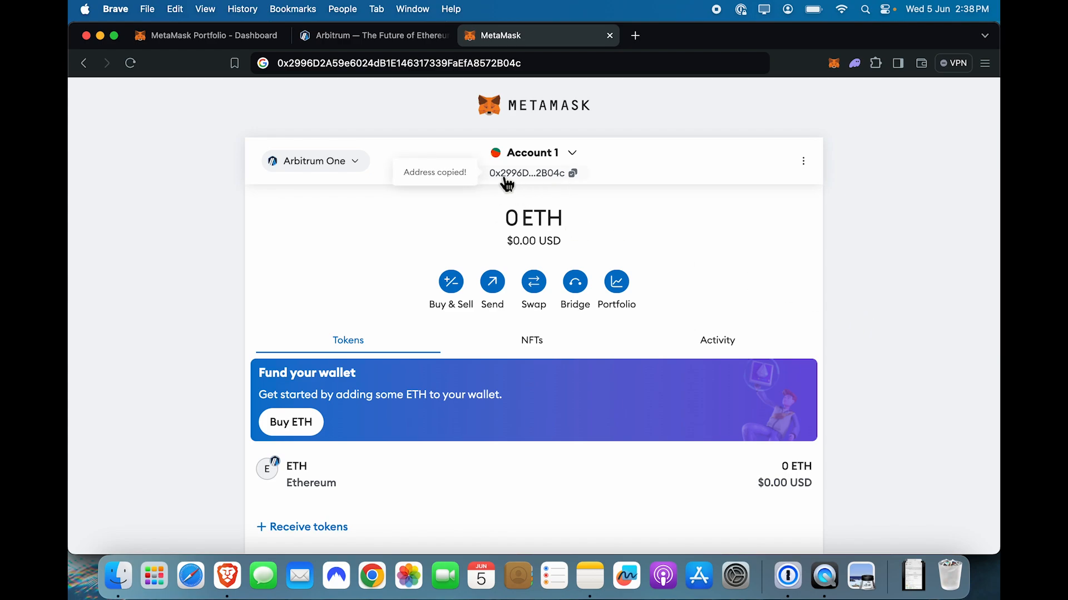
click(313, 160)
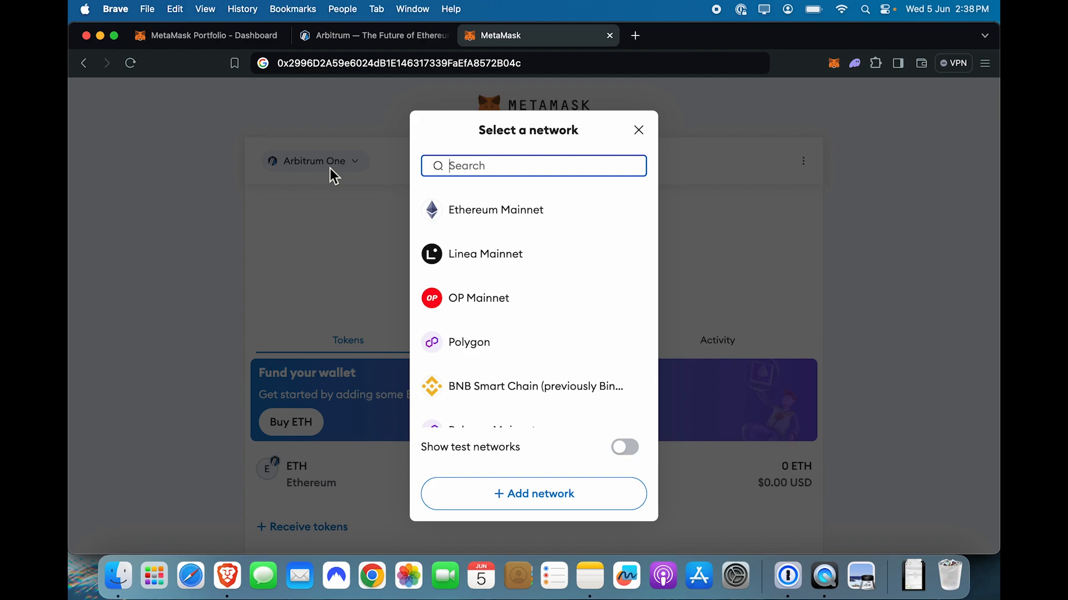
click(495, 210)
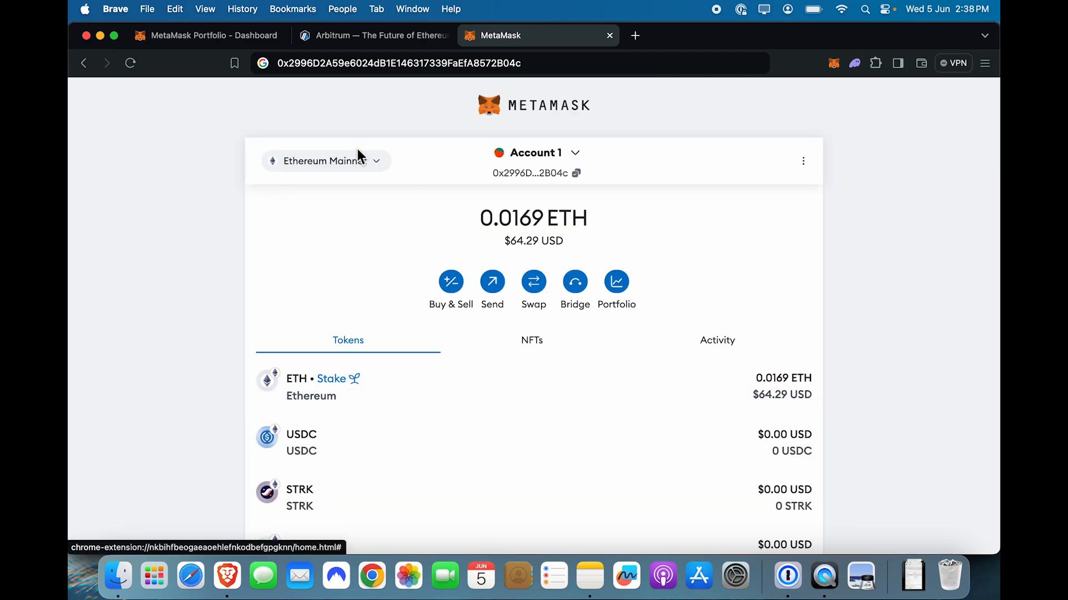
click(325, 161)
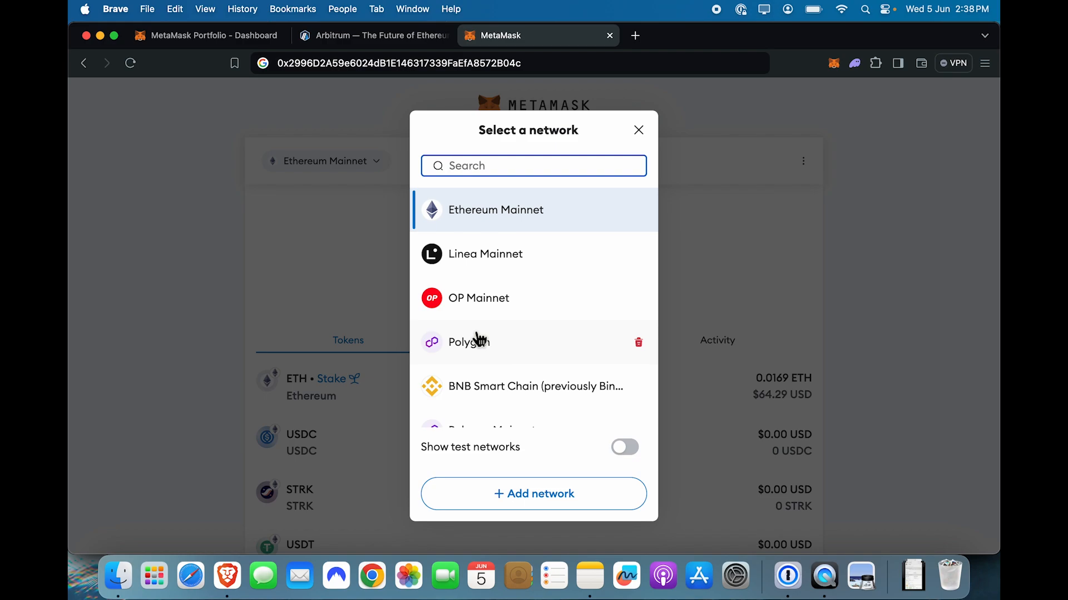
scroll(down, 3)
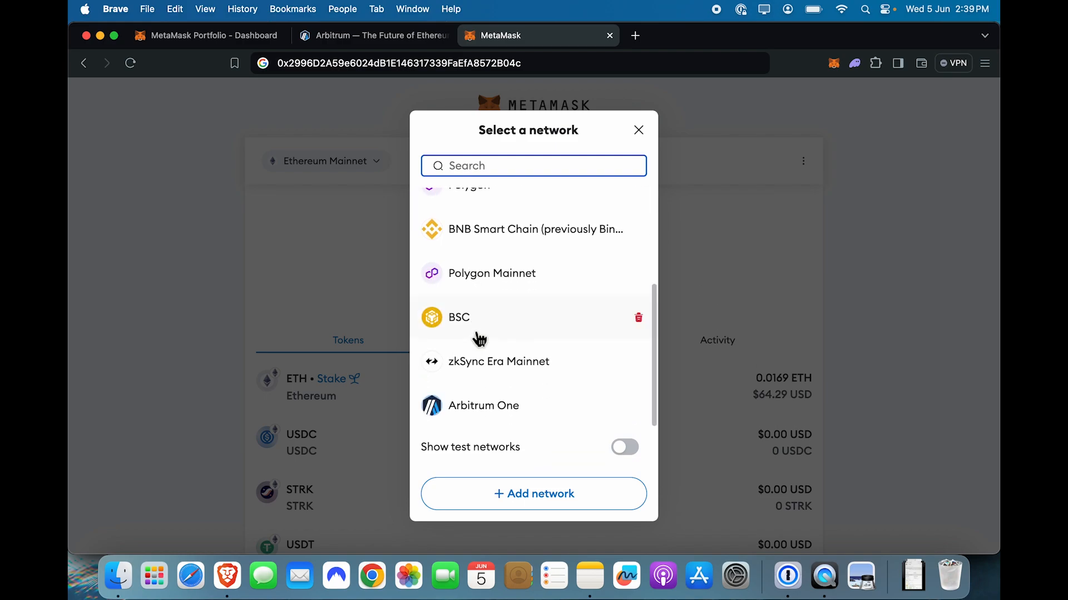
click(483, 405)
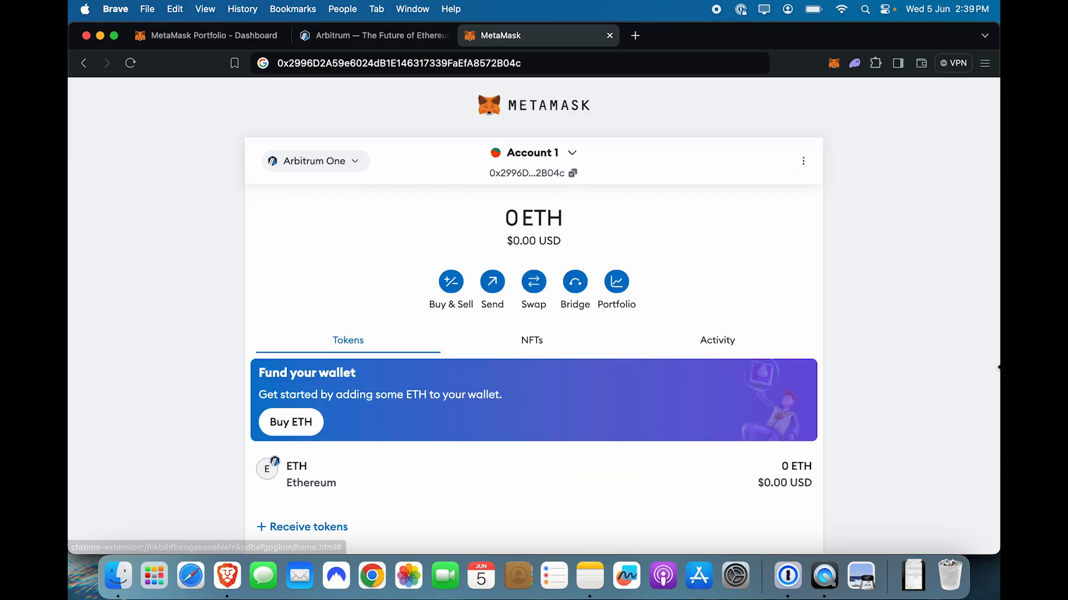
mouse_move(680, 301)
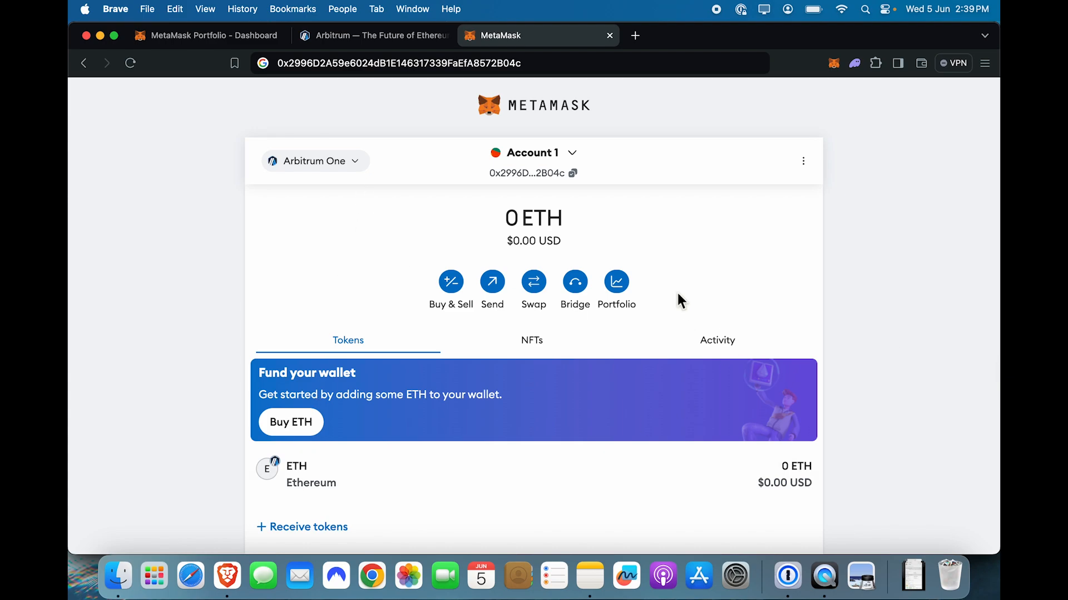
mouse_move(642, 380)
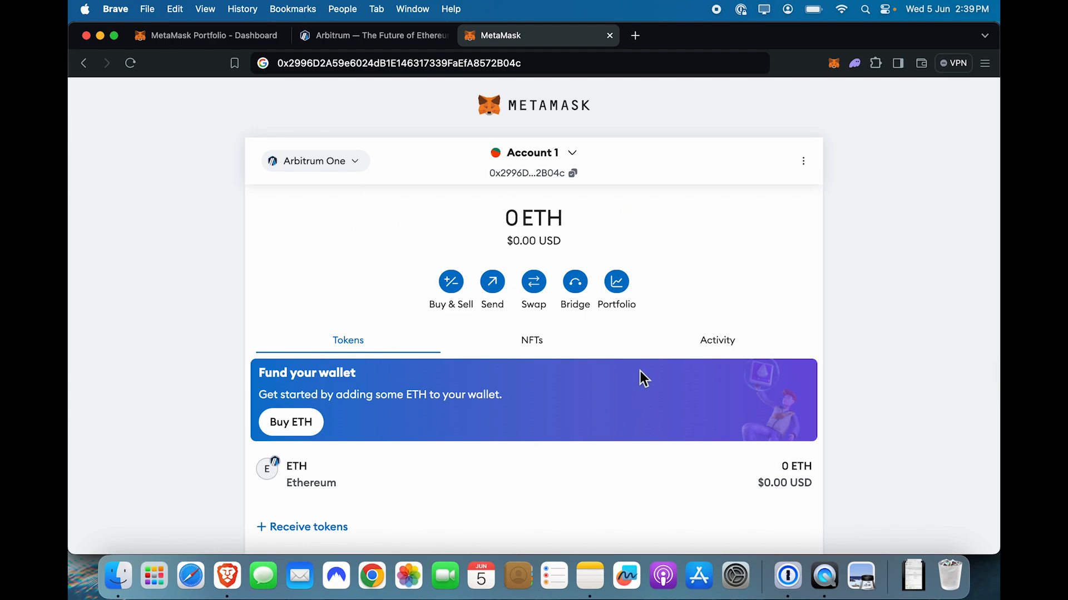
mouse_move(449, 200)
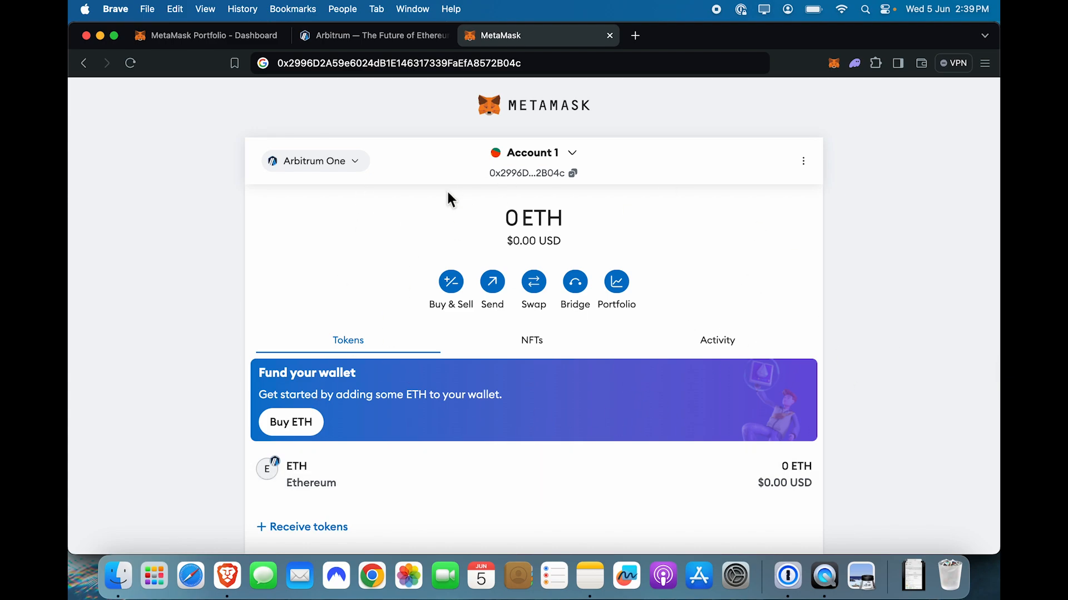
Switch the wallet to OP Mainnet, showing 0.0749 ETH and 90.19733 OP
click(314, 160)
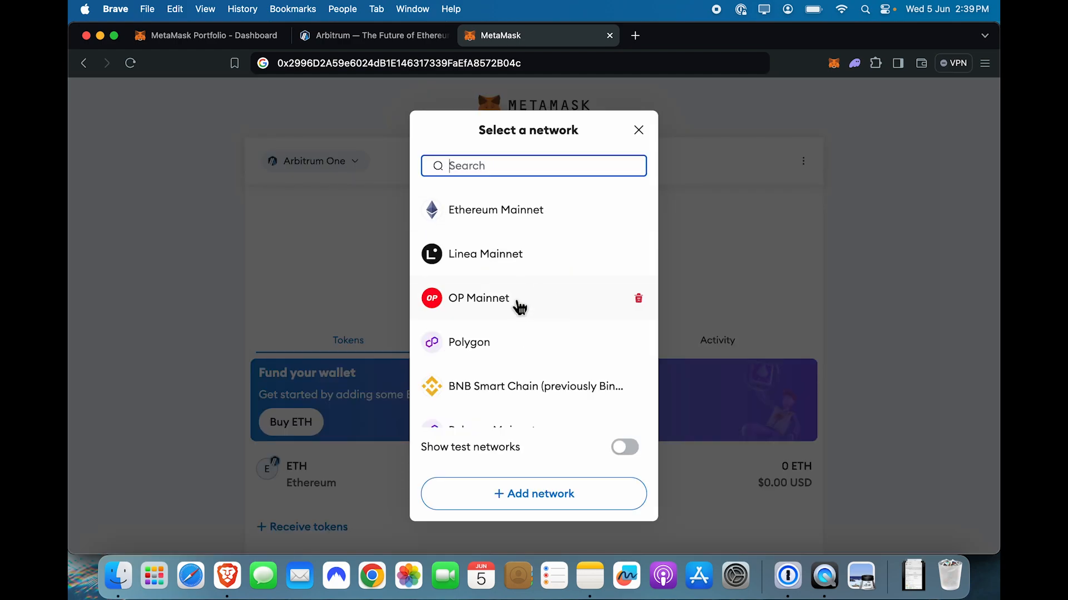
click(479, 298)
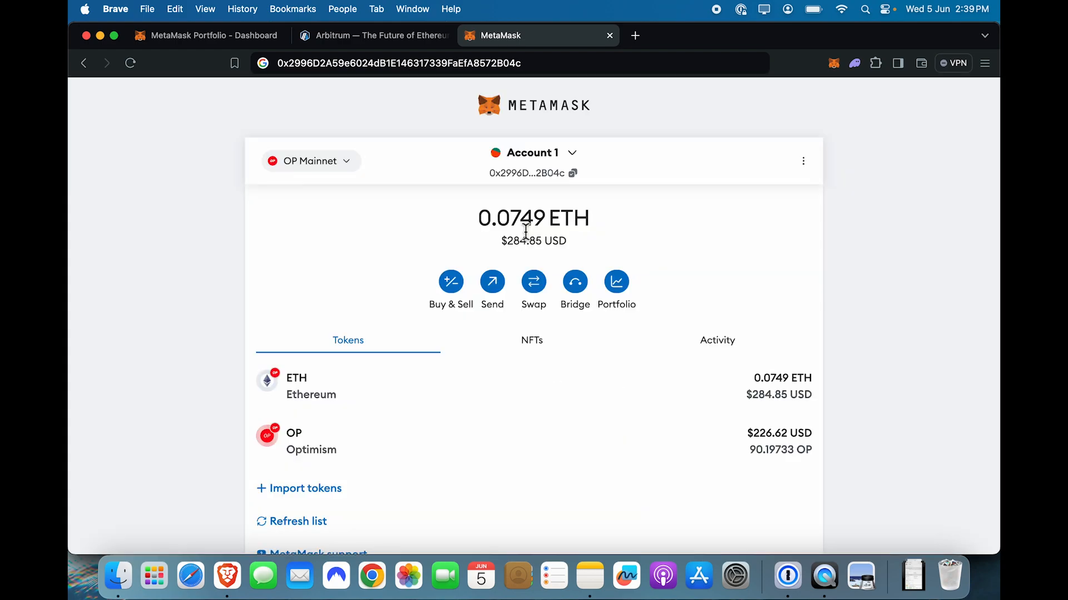
click(310, 161)
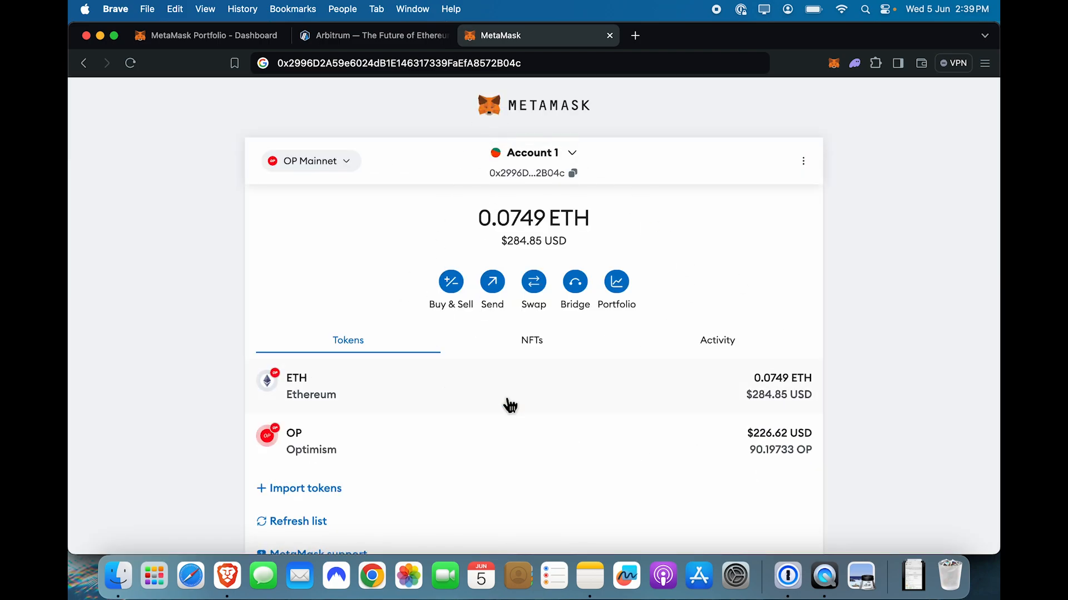
mouse_move(630, 266)
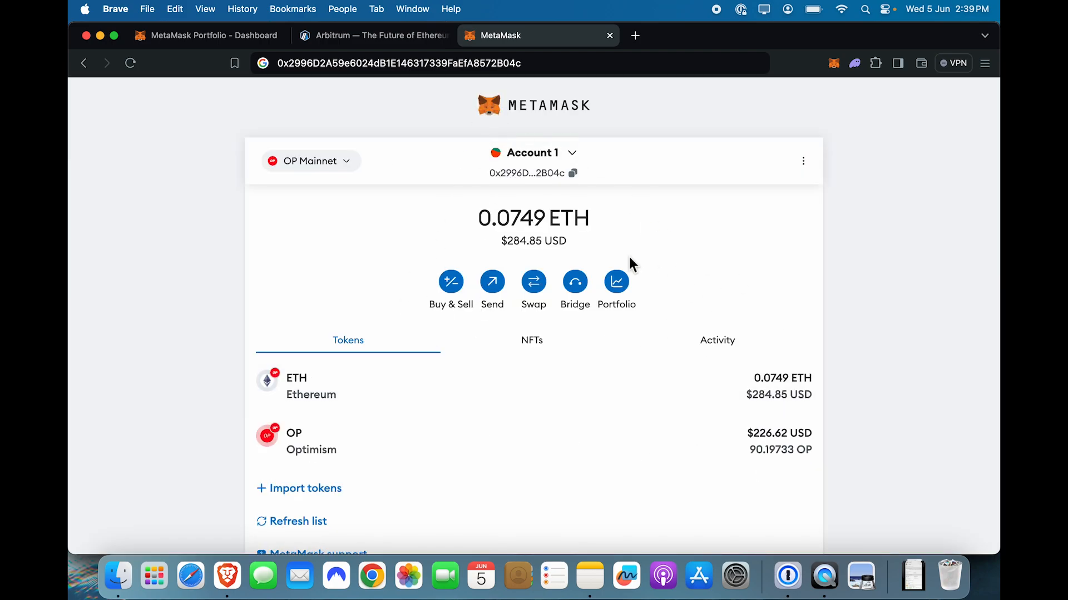
mouse_move(783, 321)
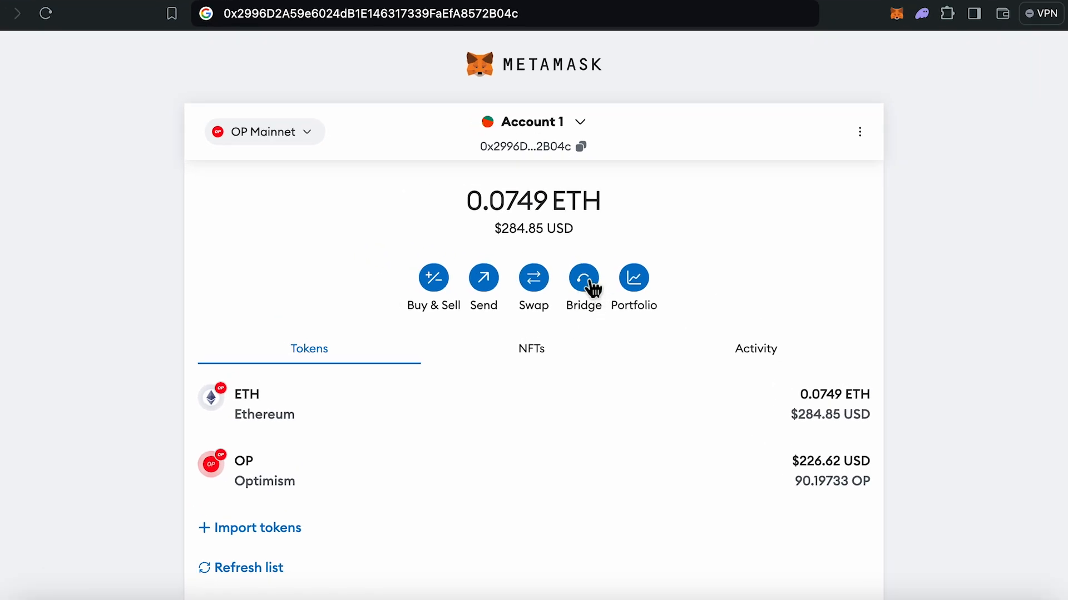
In Portfolio Bridge, set the source network to Optimism and destination to Arbitrum
click(897, 13)
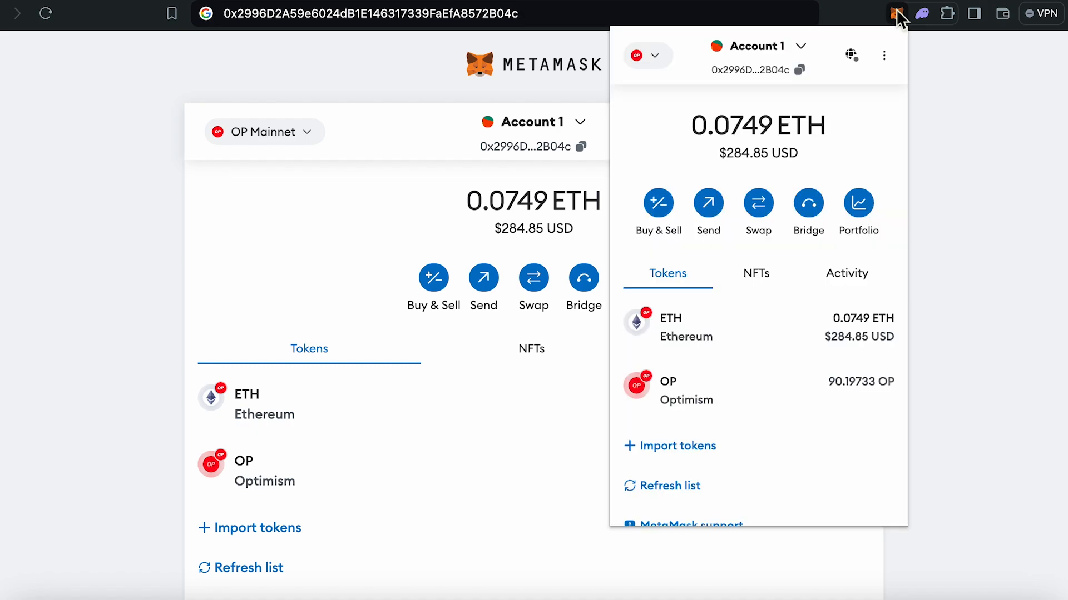
mouse_move(711, 245)
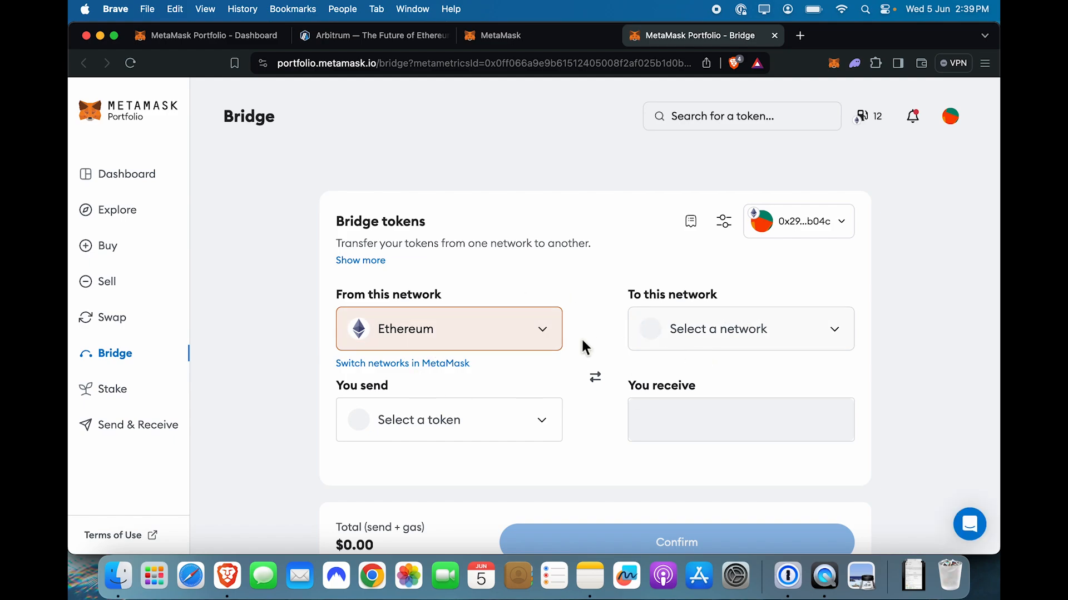
mouse_move(528, 320)
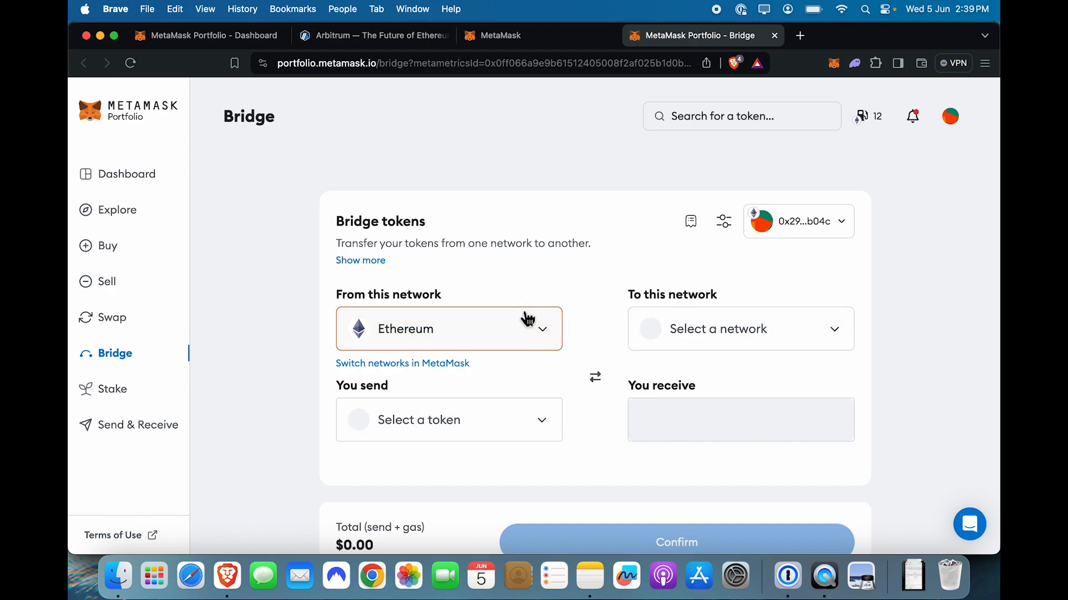
mouse_move(501, 346)
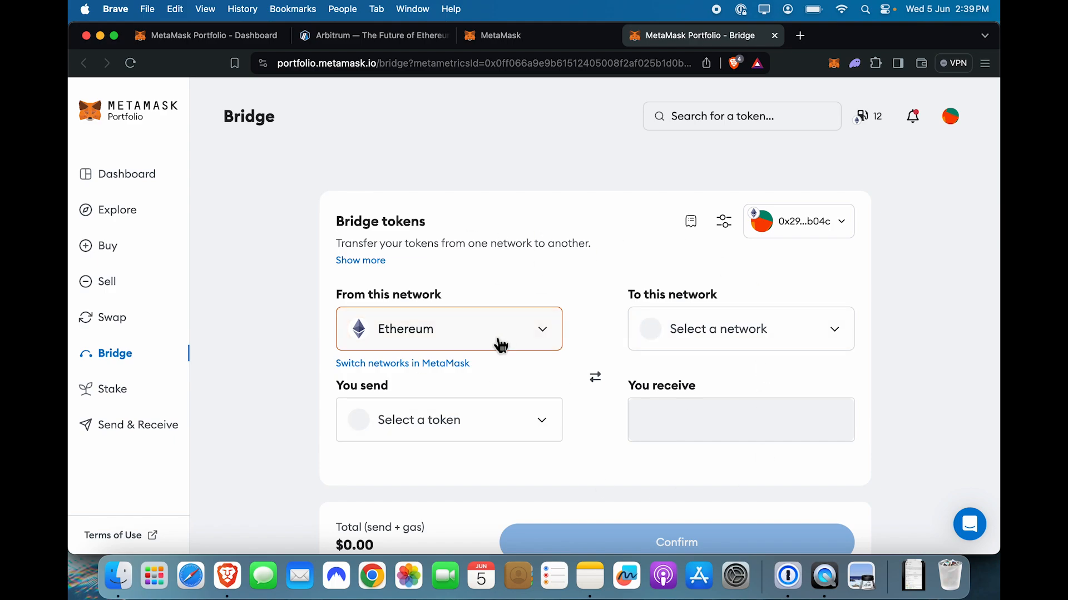
click(448, 329)
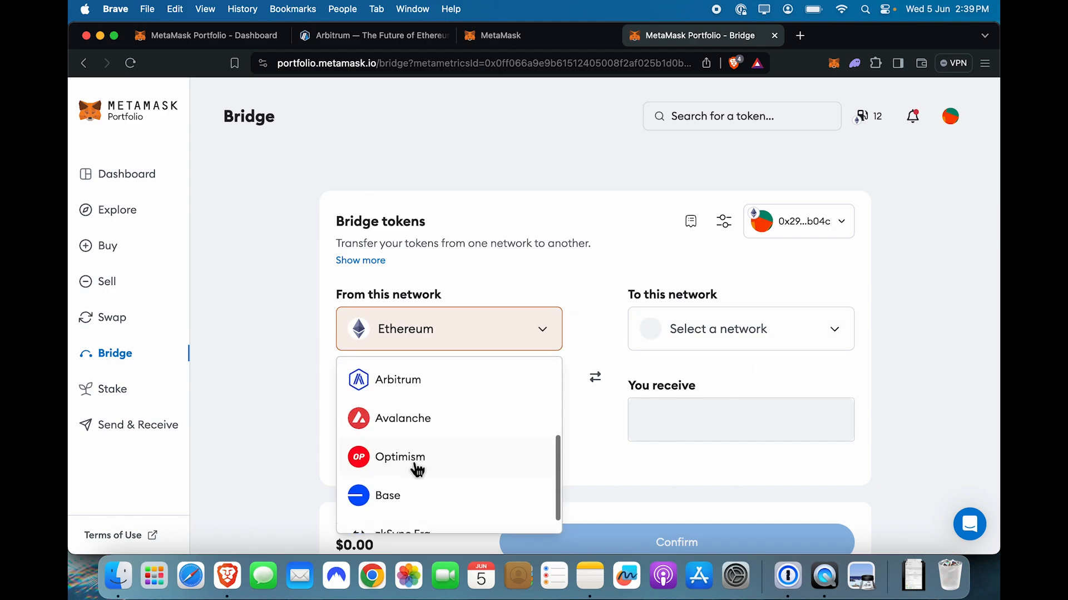
click(399, 457)
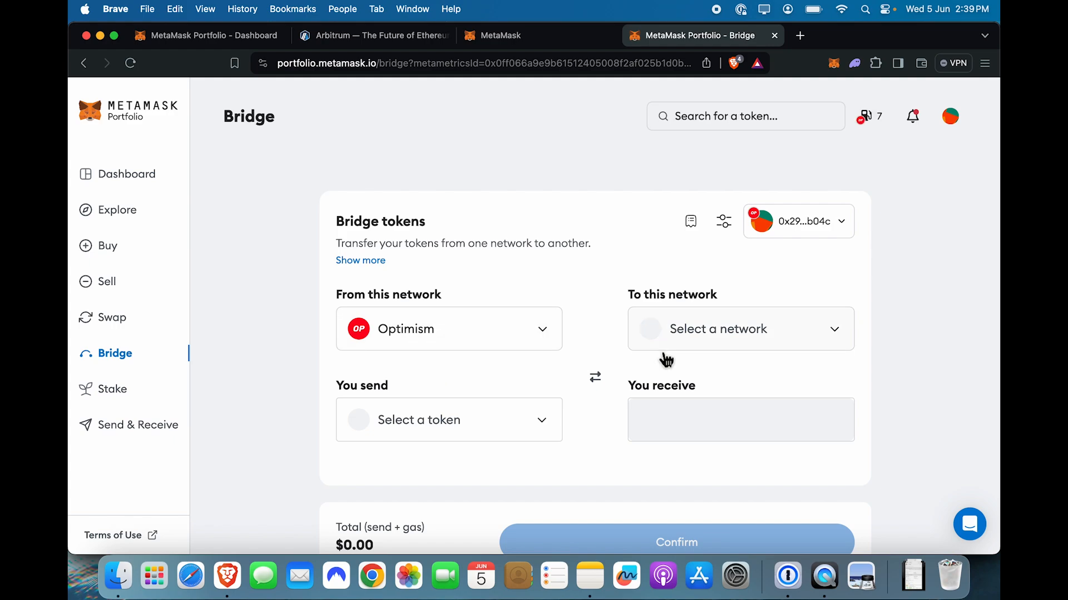
click(740, 328)
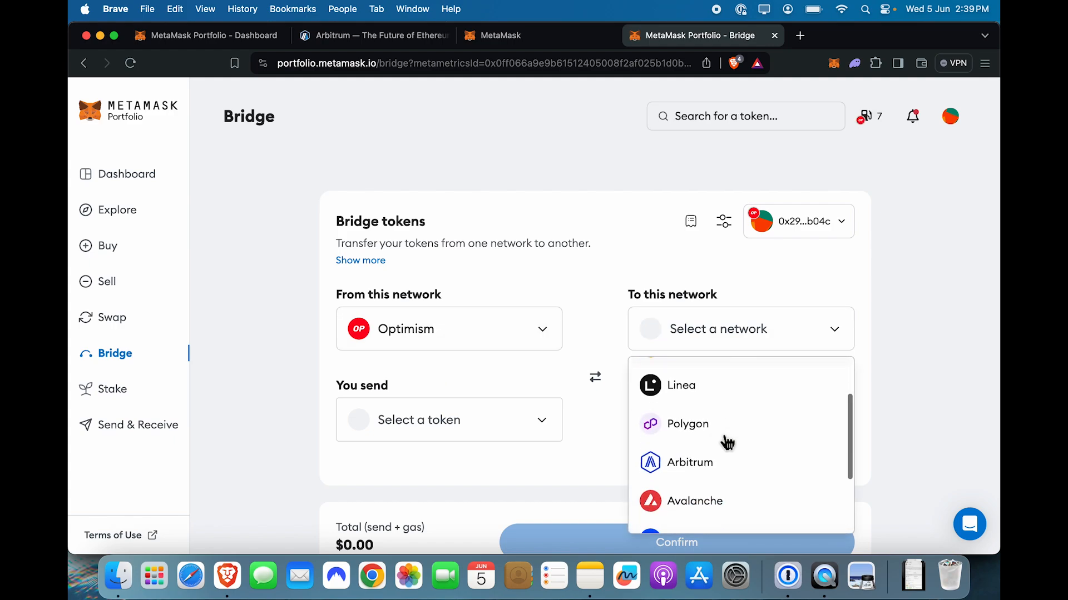
scroll(down, 3)
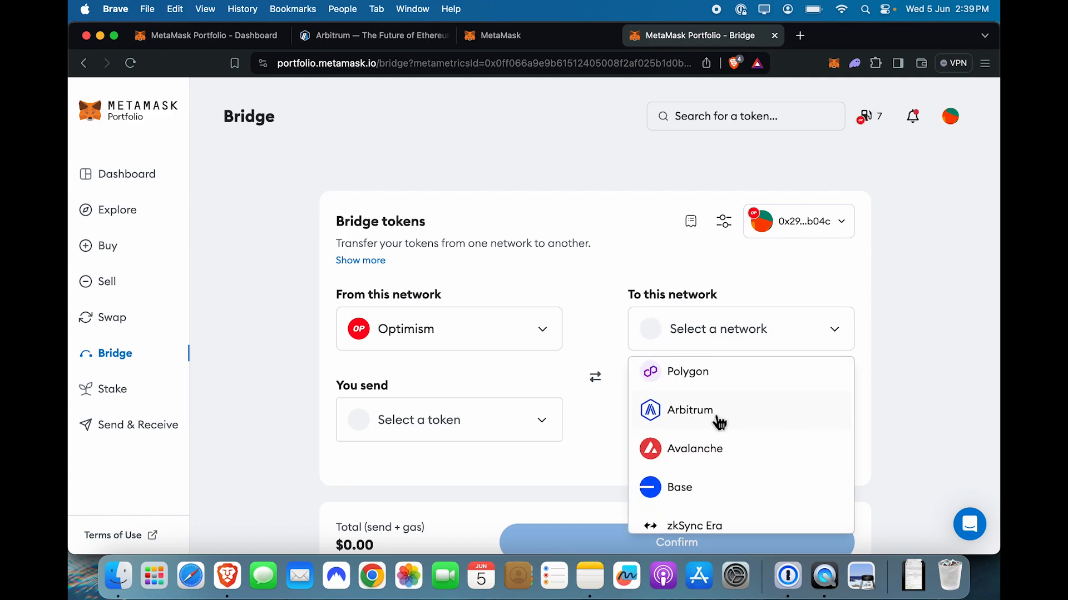
click(689, 409)
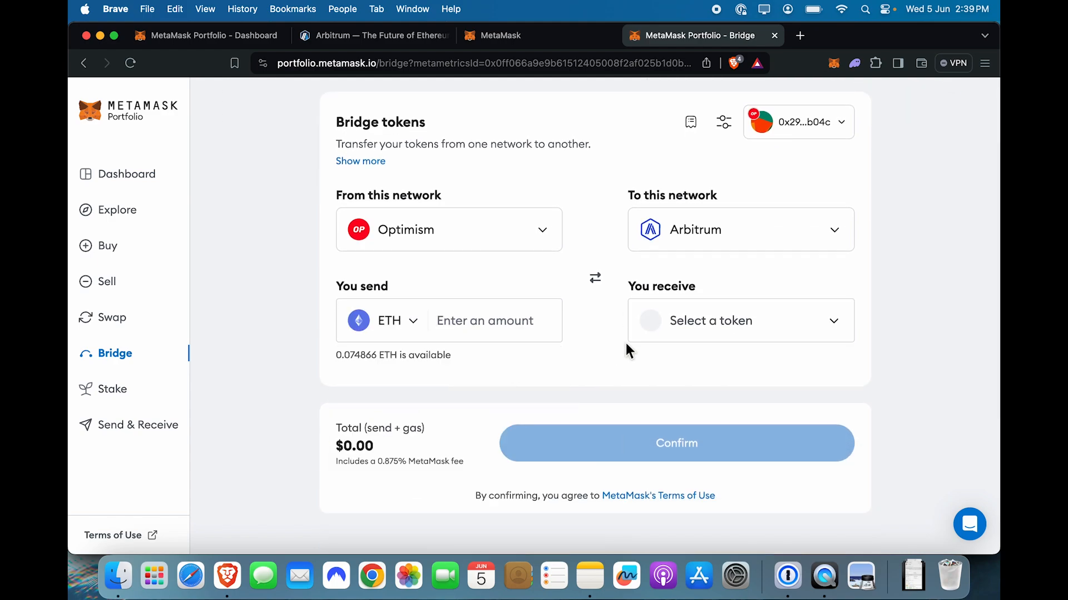
Enter 0.035 ETH to send and search for ETH as the token to receive
text(0)
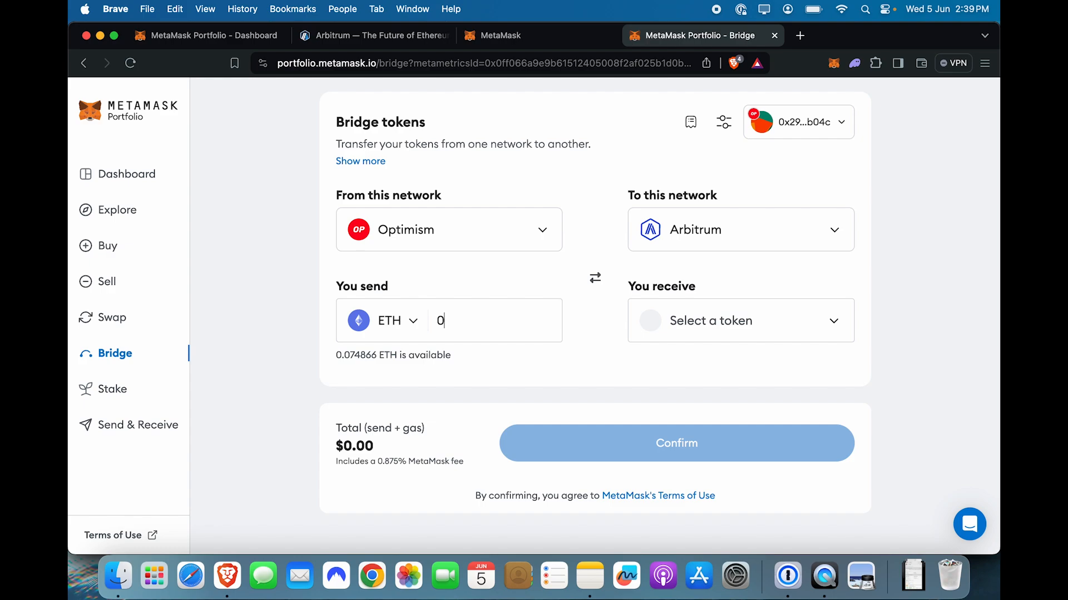
text(.035)
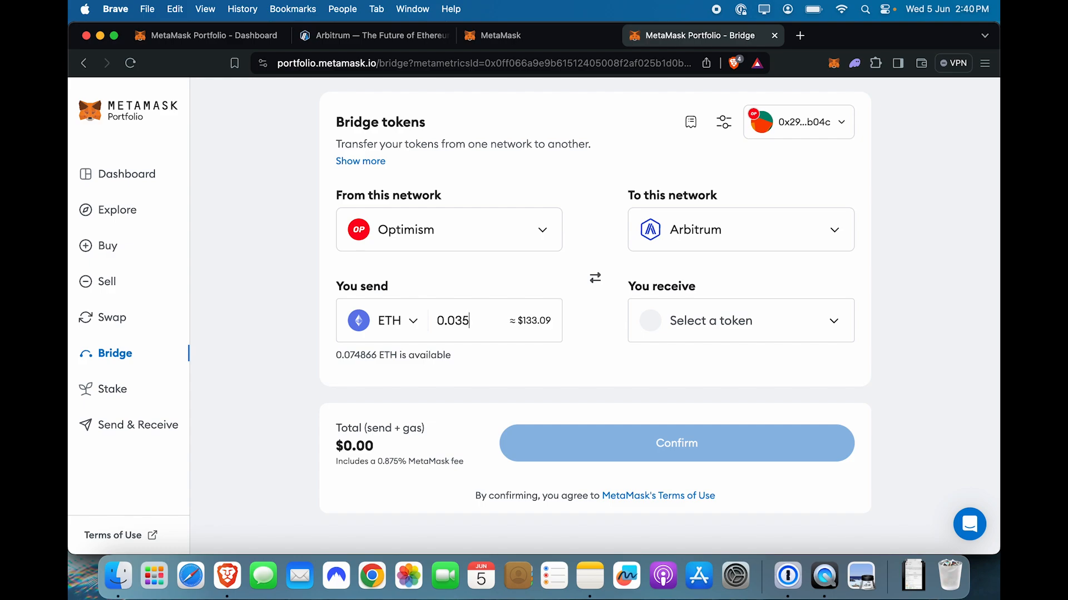
click(710, 320)
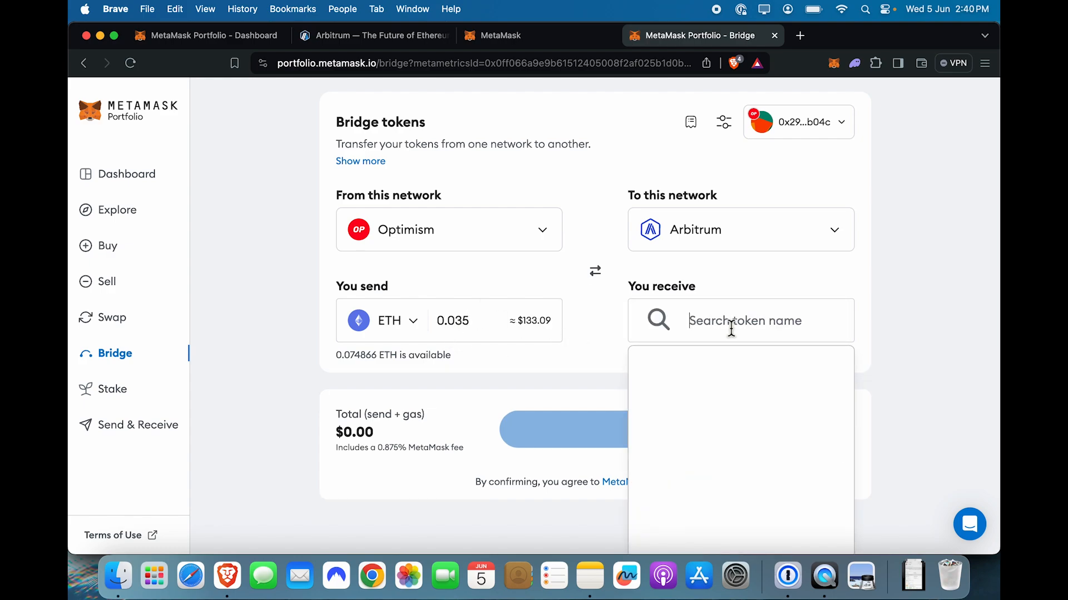
mouse_move(674, 394)
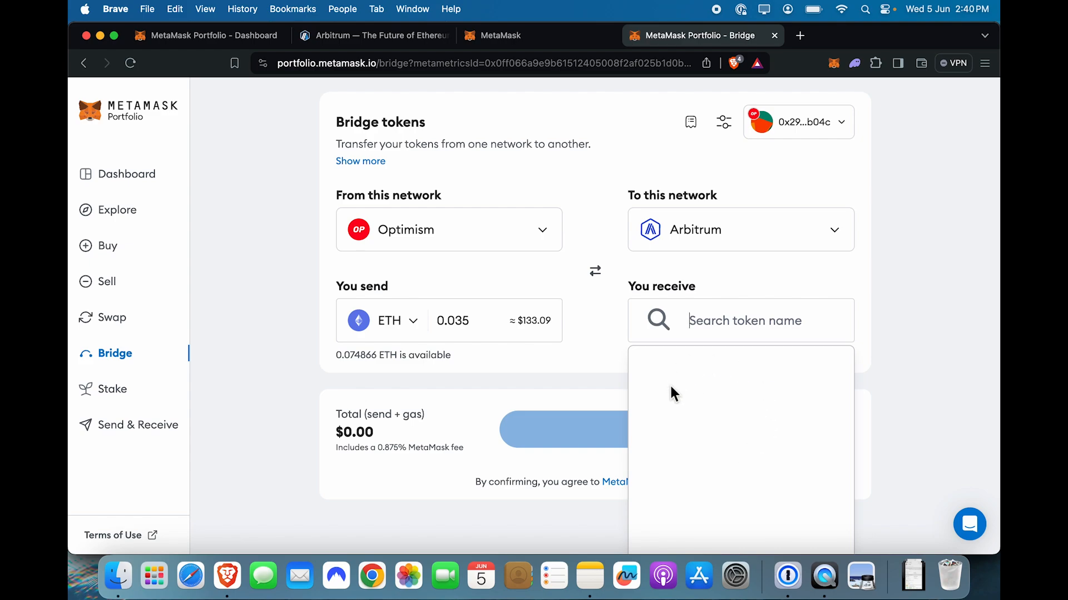
text(eth)
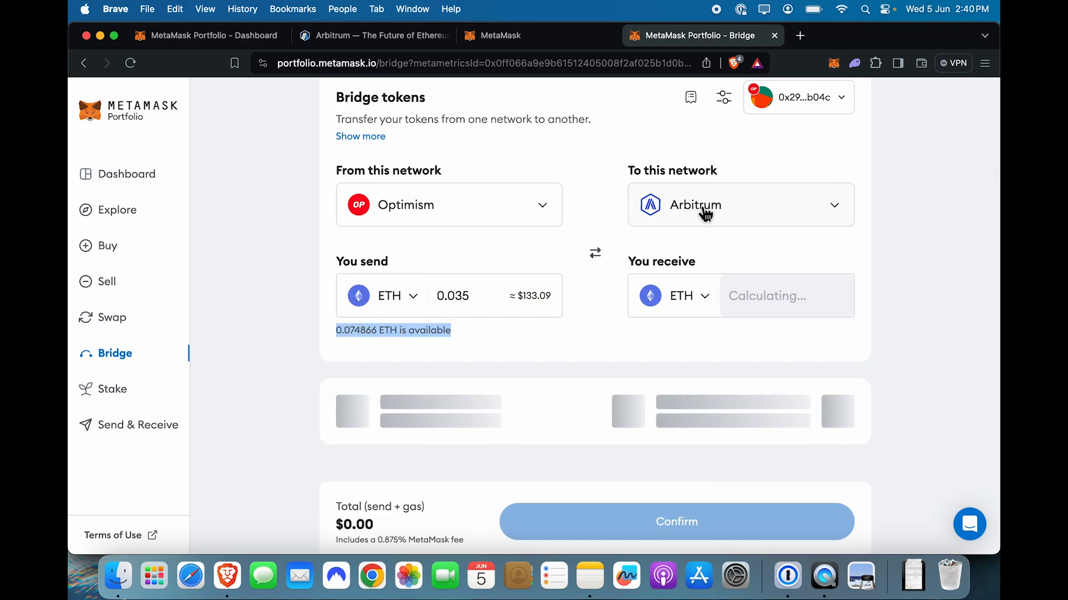
mouse_move(670, 212)
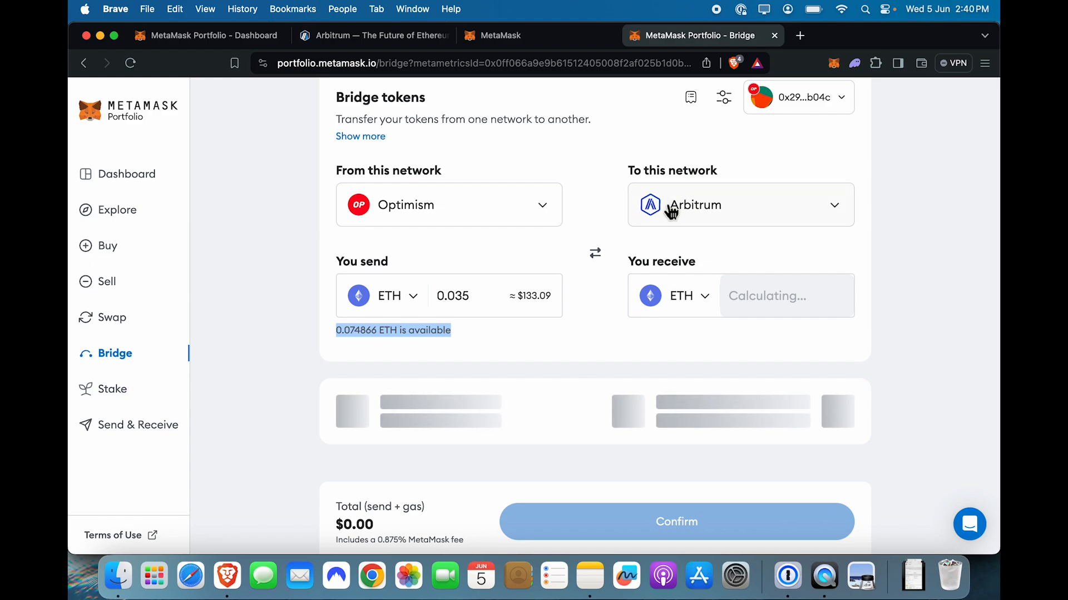
mouse_move(726, 300)
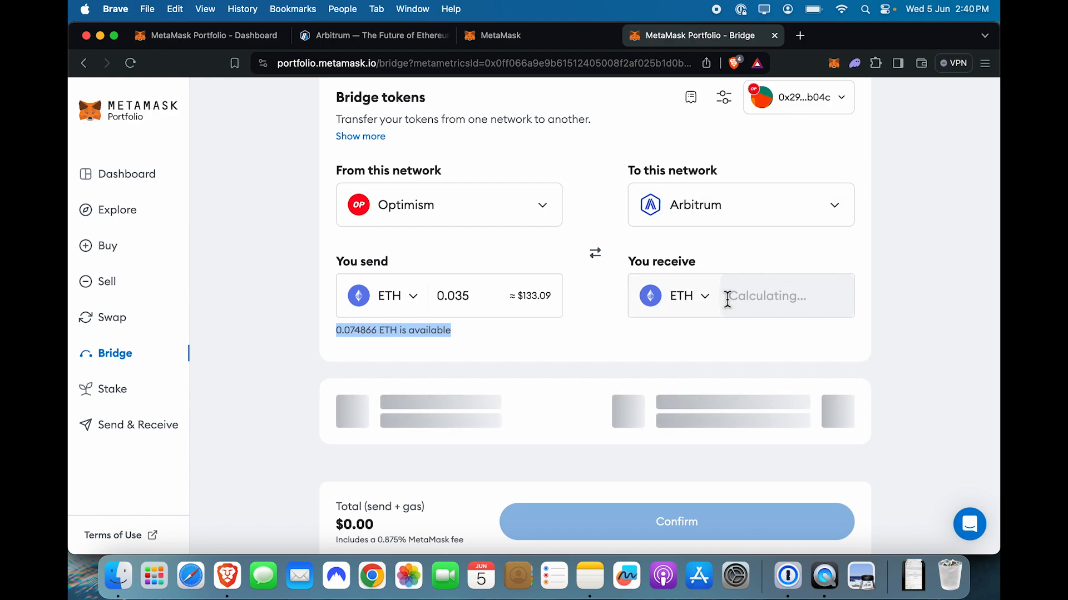
Review the Across Bridge quote: 0.034683 ETH received, $137.24 total with gas
scroll(down, 3)
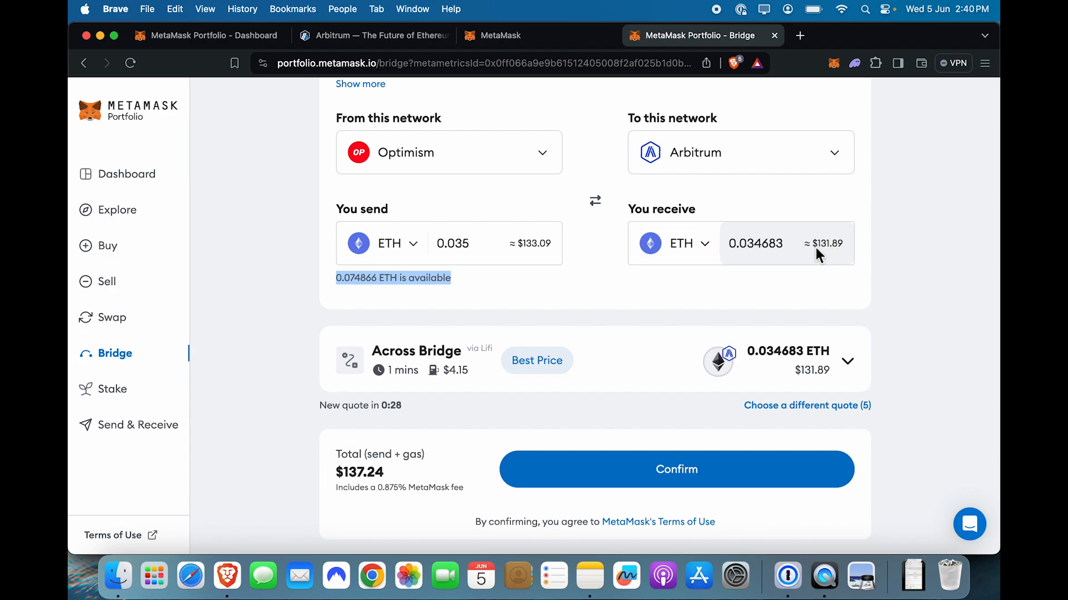
mouse_move(802, 295)
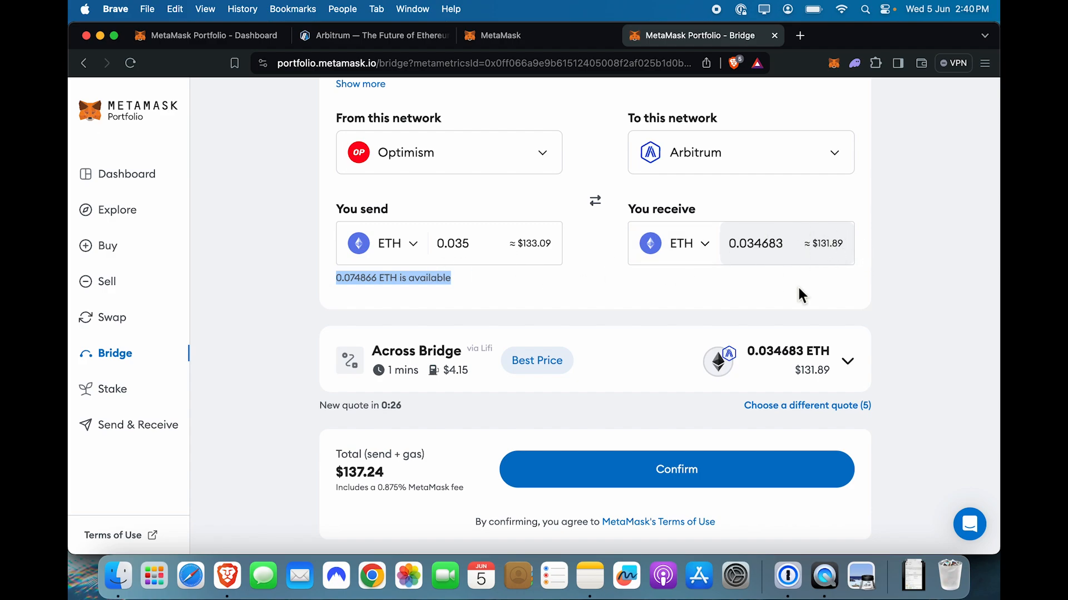
mouse_move(614, 273)
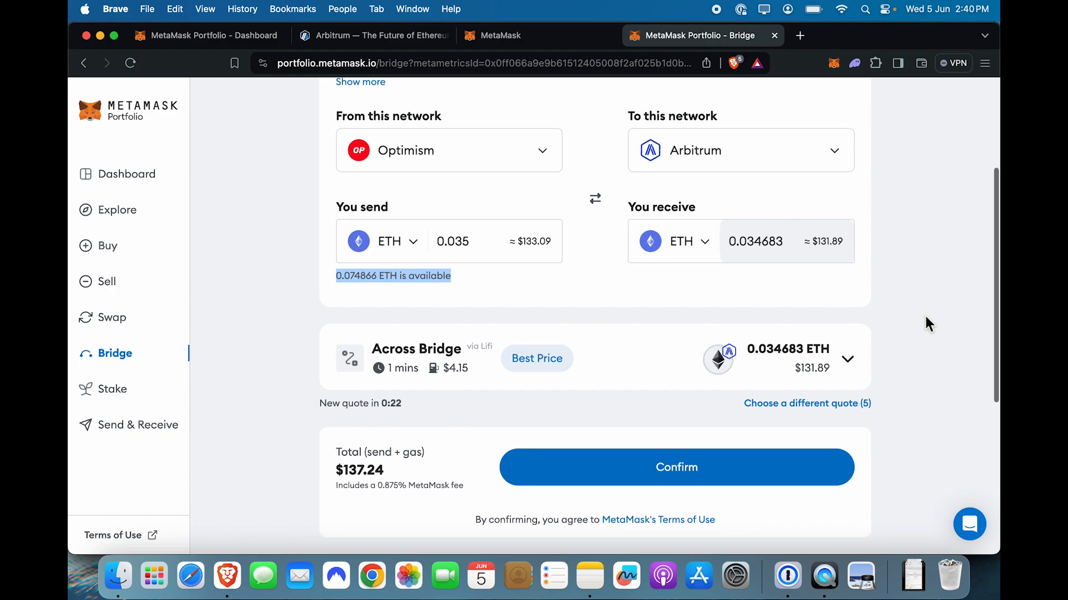
scroll(down, 3)
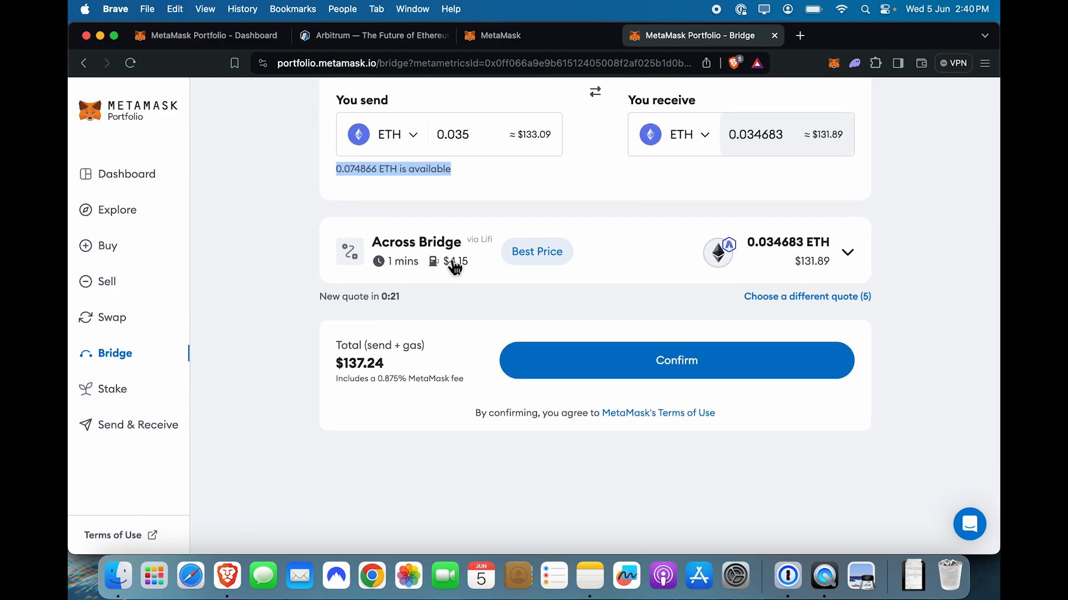
mouse_move(457, 278)
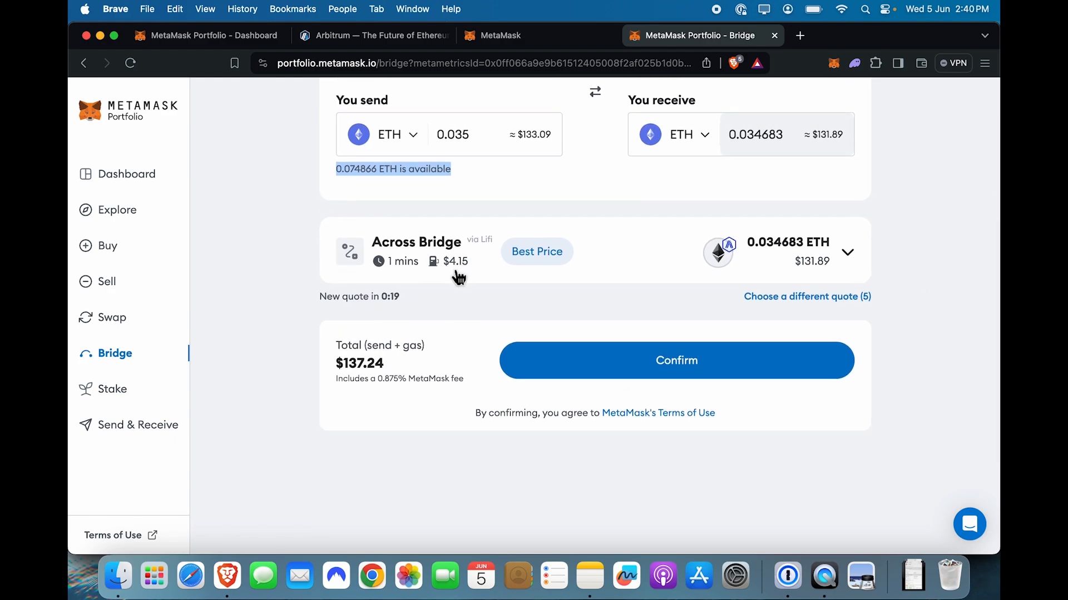
mouse_move(792, 325)
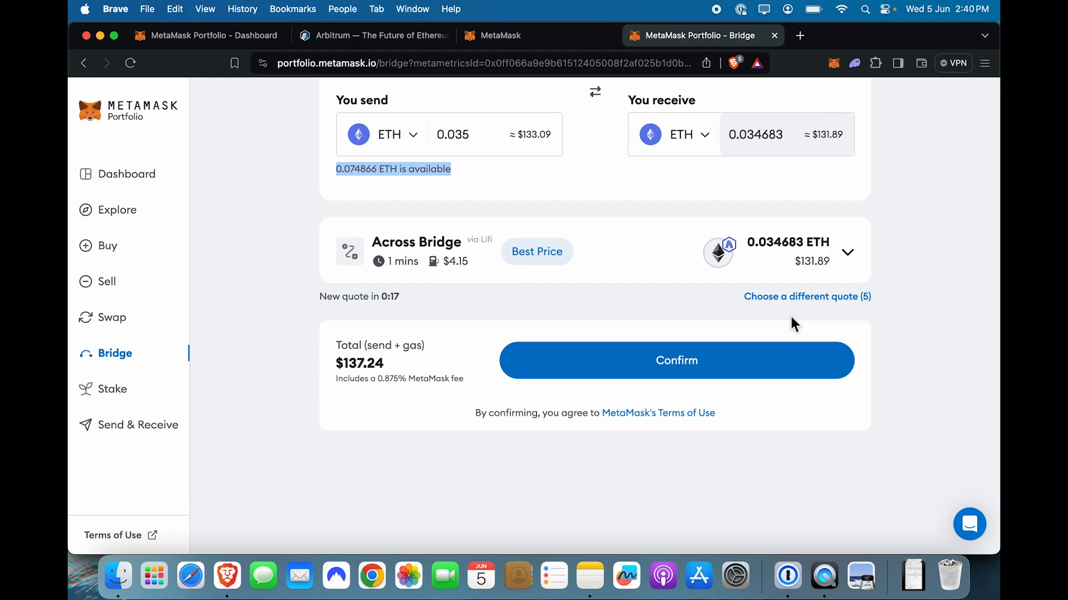
mouse_move(927, 399)
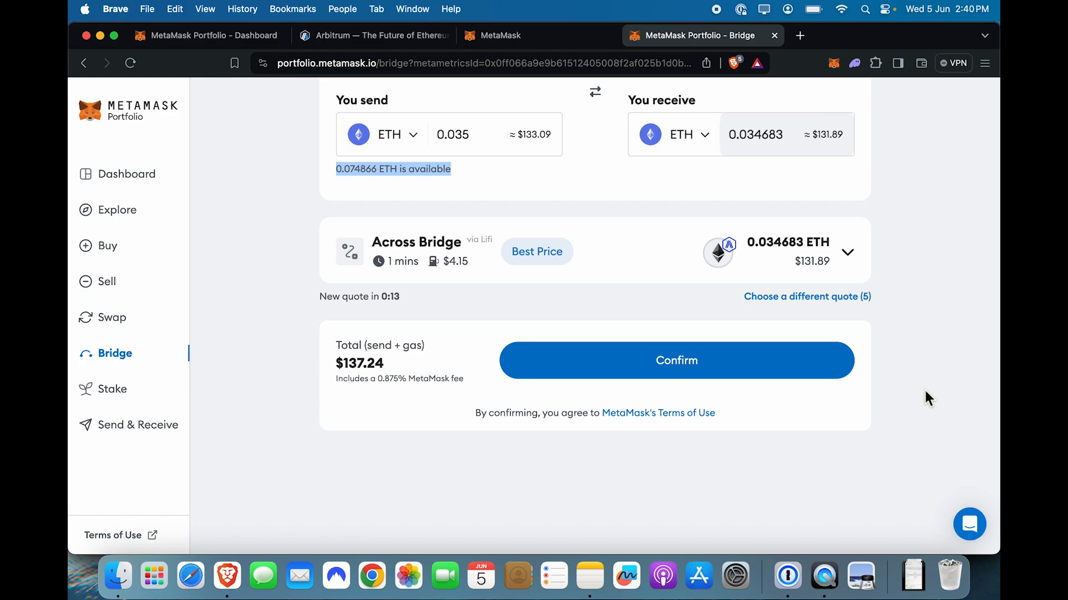
mouse_move(497, 397)
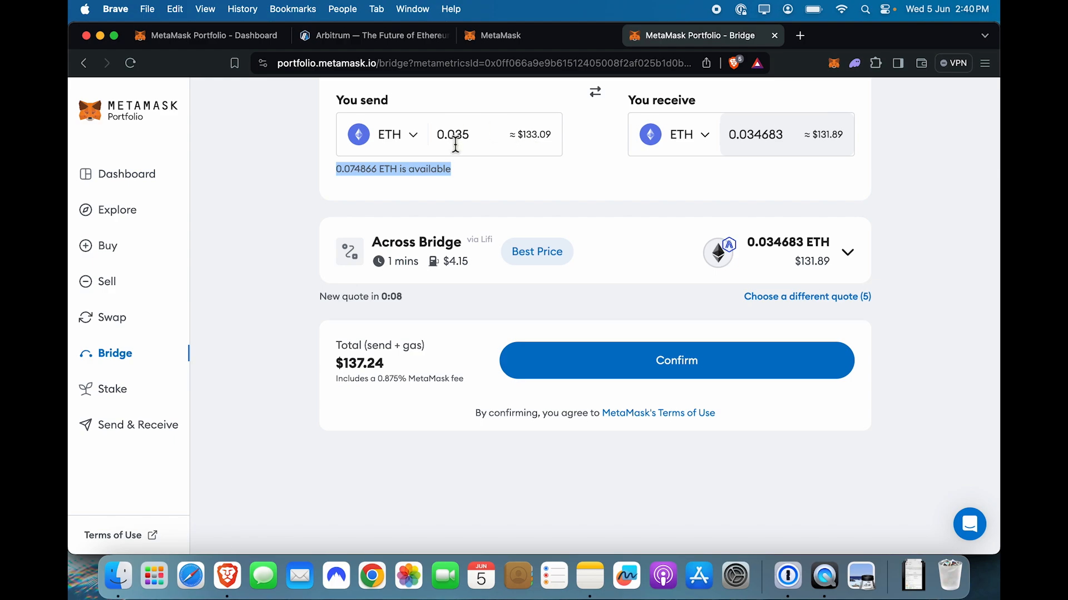
mouse_move(608, 265)
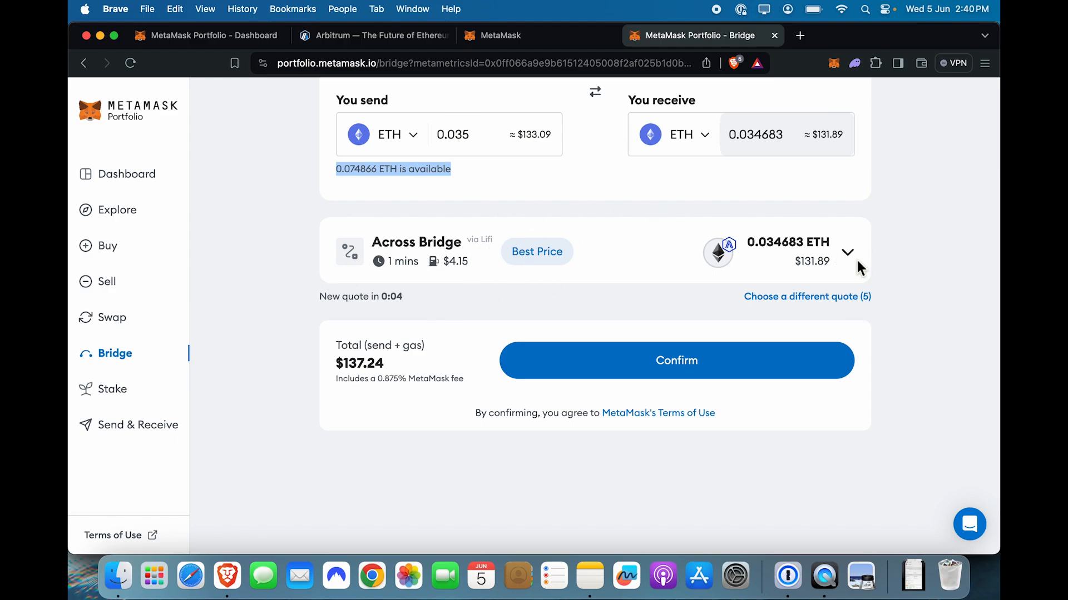
mouse_move(341, 388)
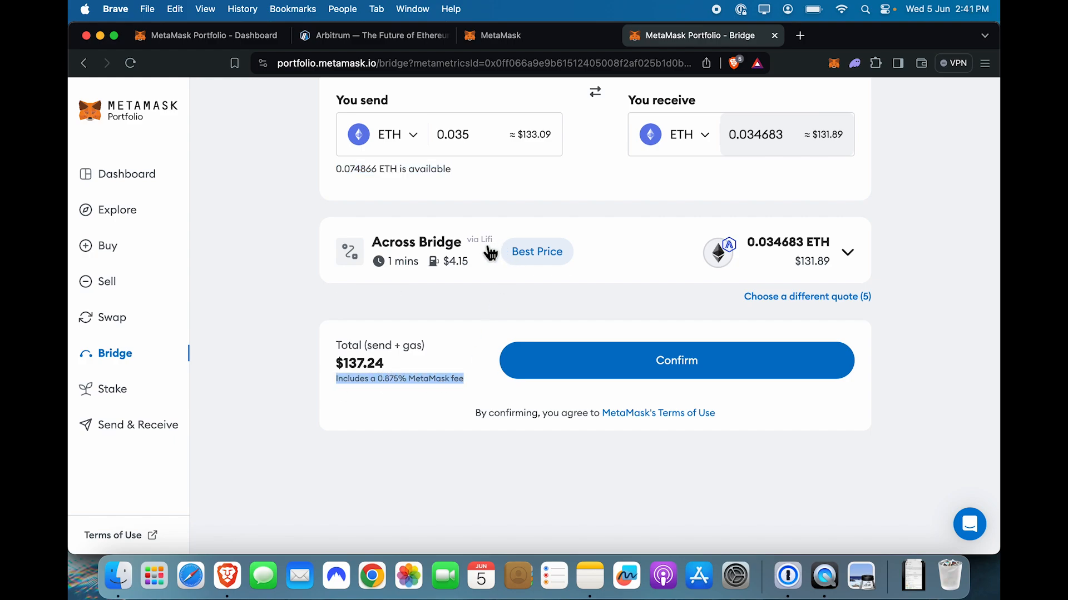
mouse_move(494, 255)
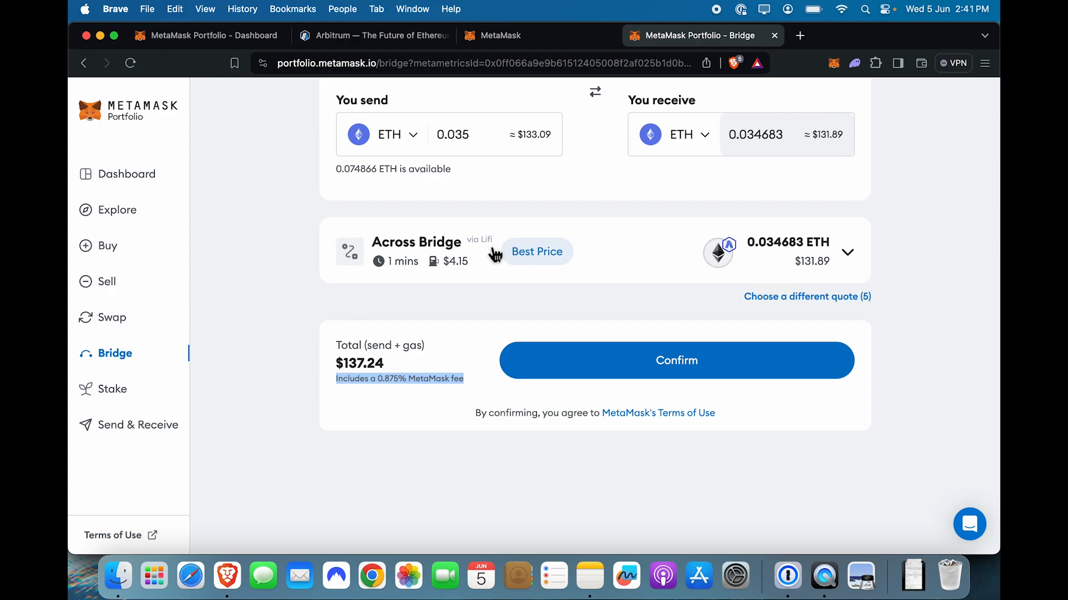
mouse_move(874, 281)
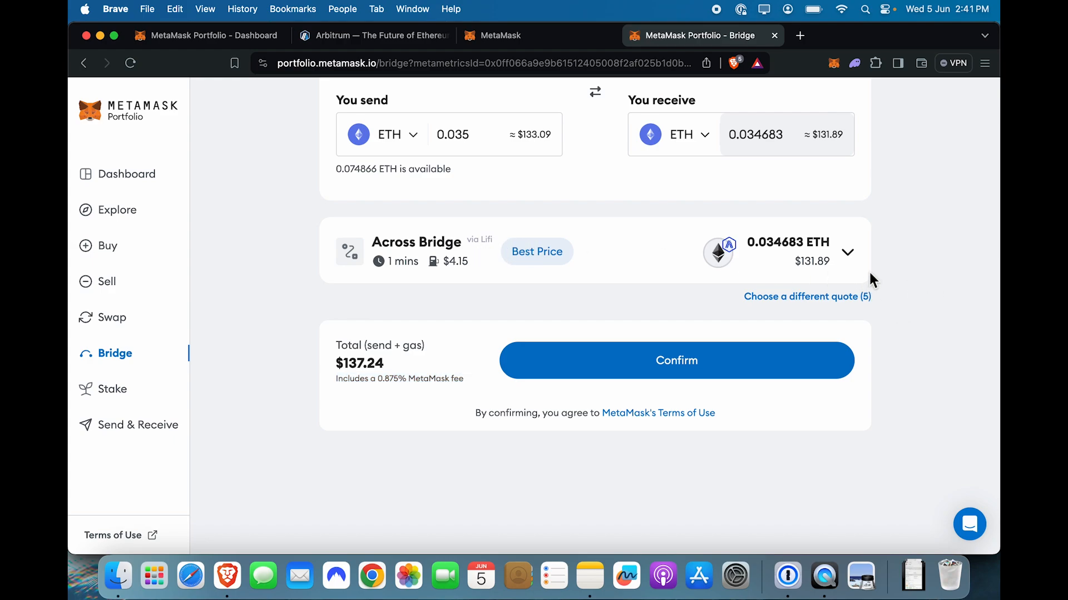
double_click(391, 379)
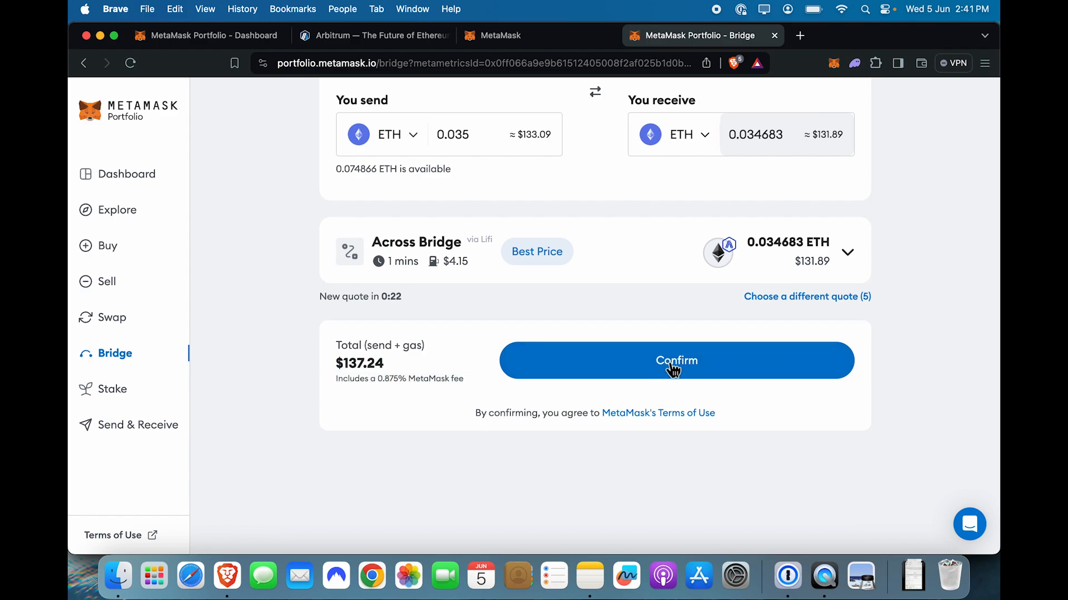
Confirm the 0.035 ETH bridge, choosing MetaMask over Phantom and approving in the popup
click(676, 360)
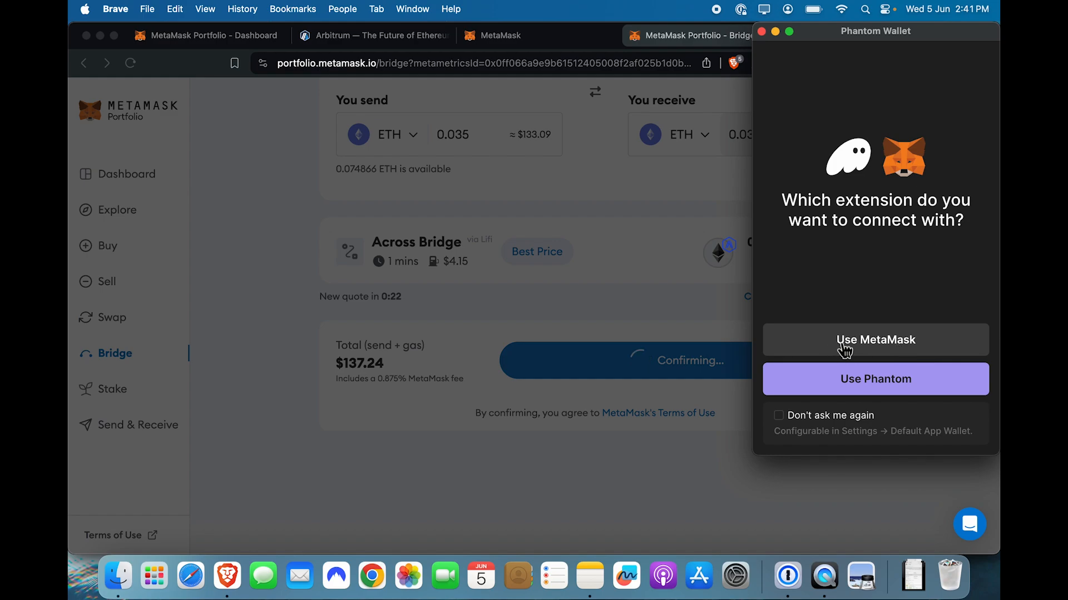
mouse_move(888, 347)
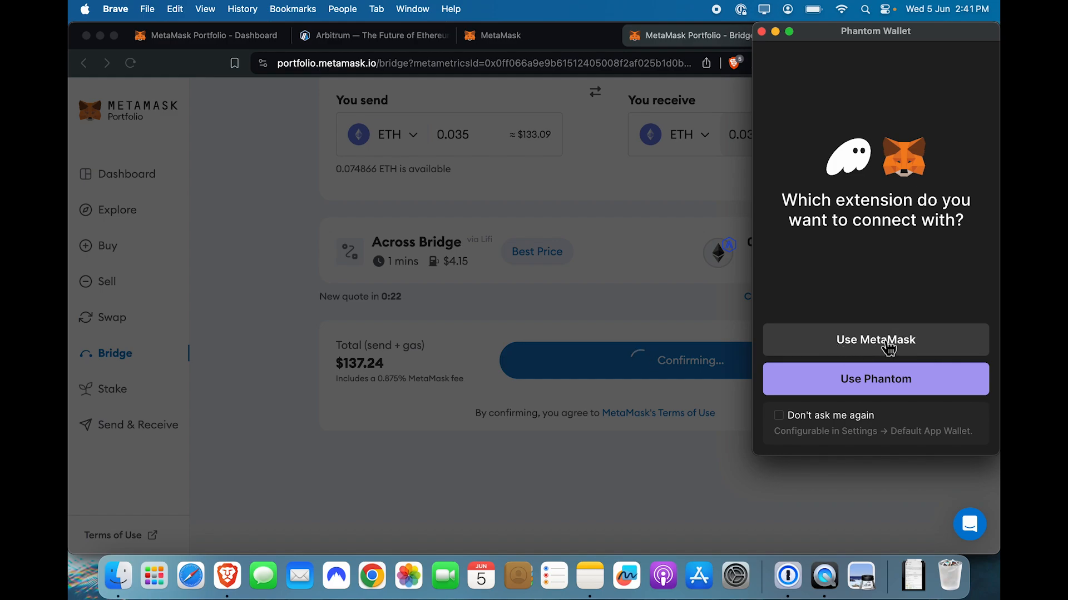
click(875, 340)
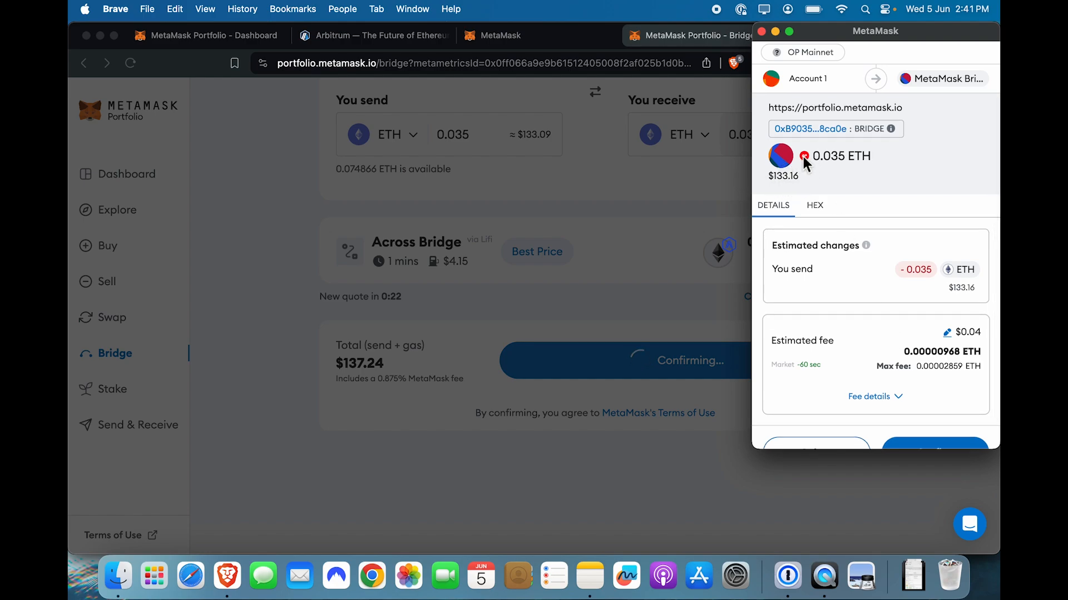
scroll(down, 3)
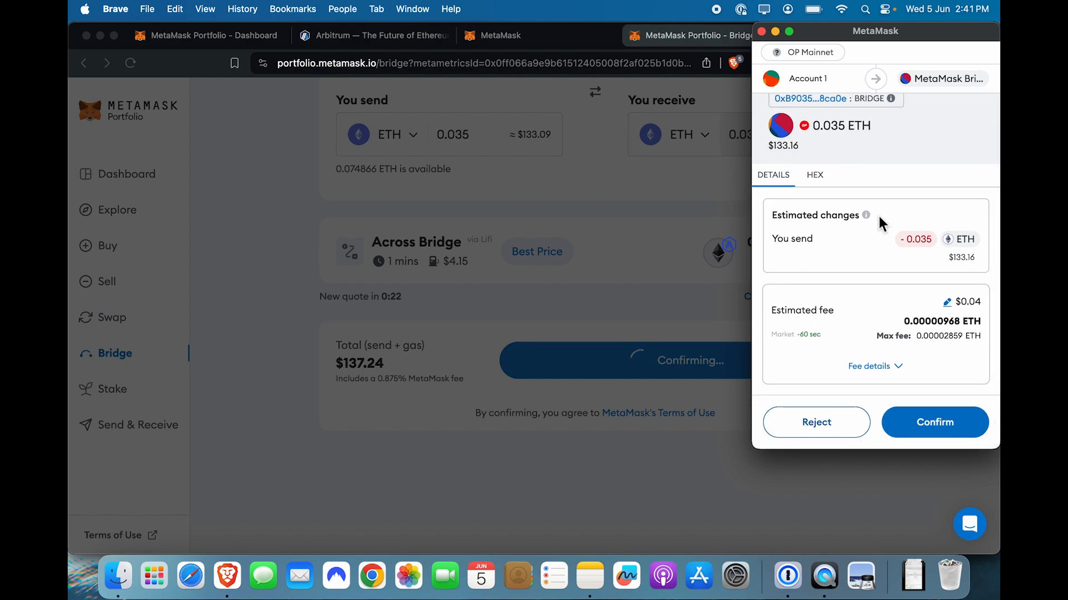
mouse_move(874, 351)
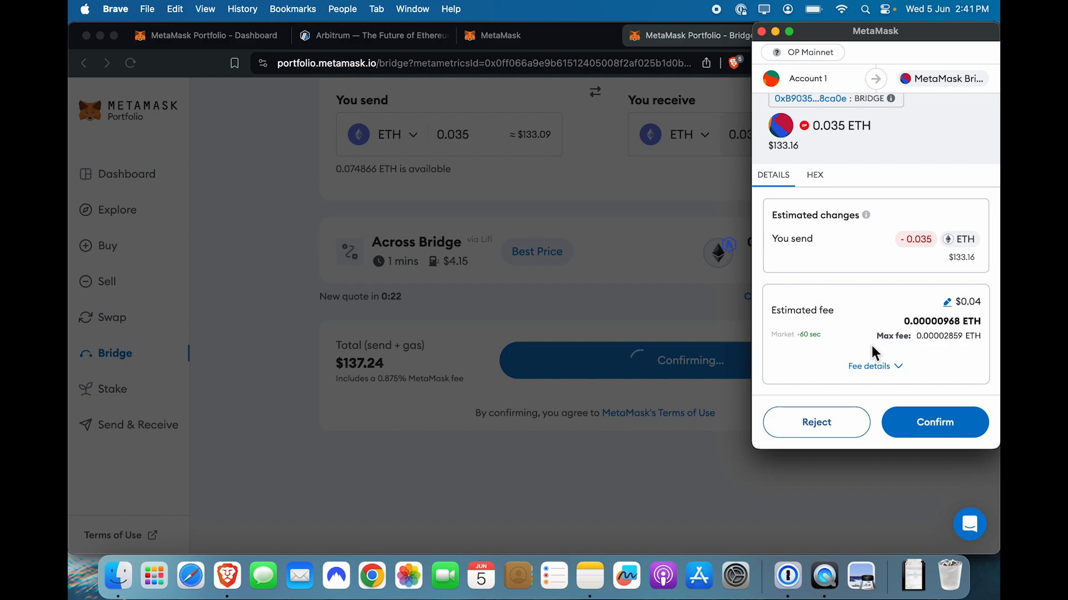
click(934, 422)
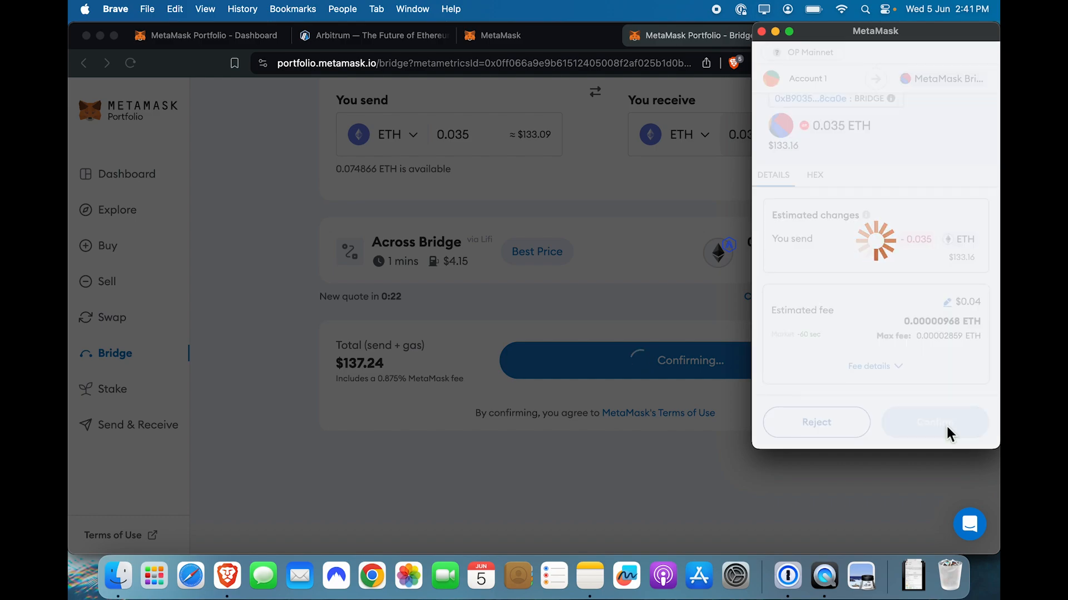
click(934, 422)
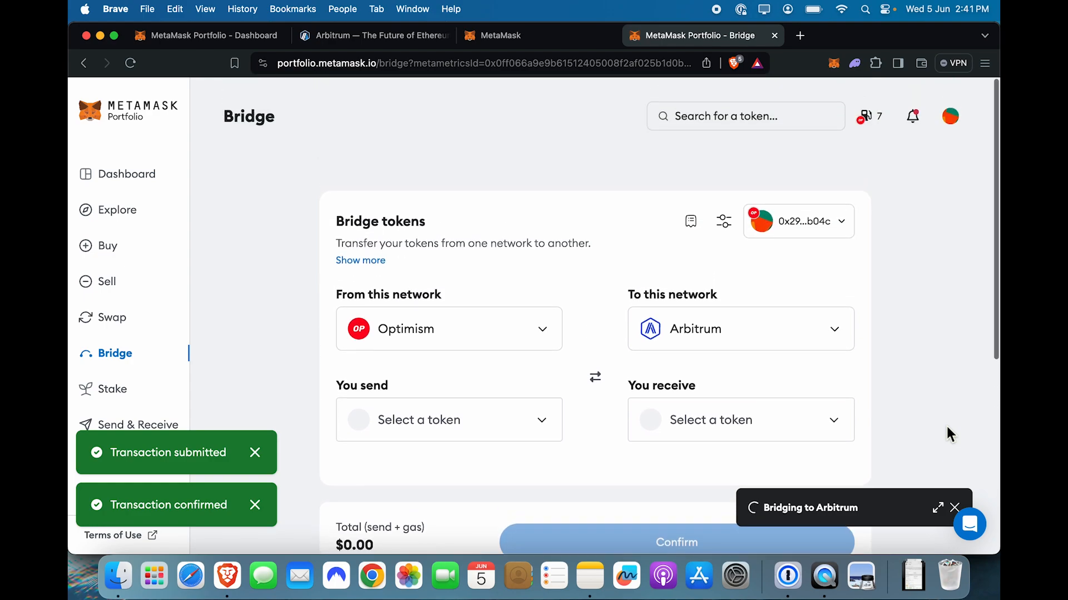
Open the progress tracker for the Optimism-to-Arbitrum bridge transfer
click(937, 508)
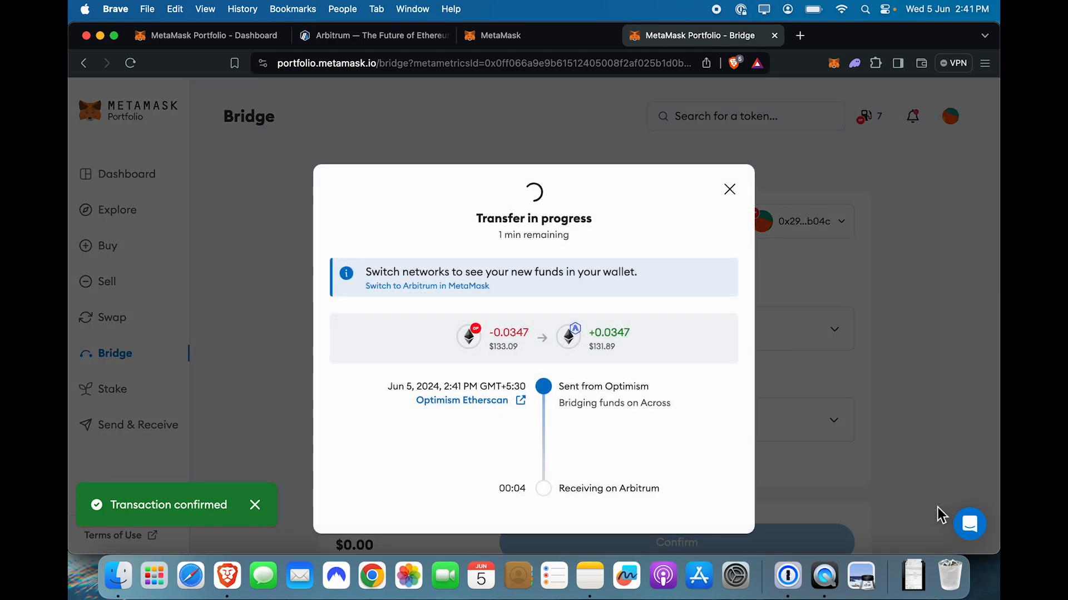
mouse_move(695, 361)
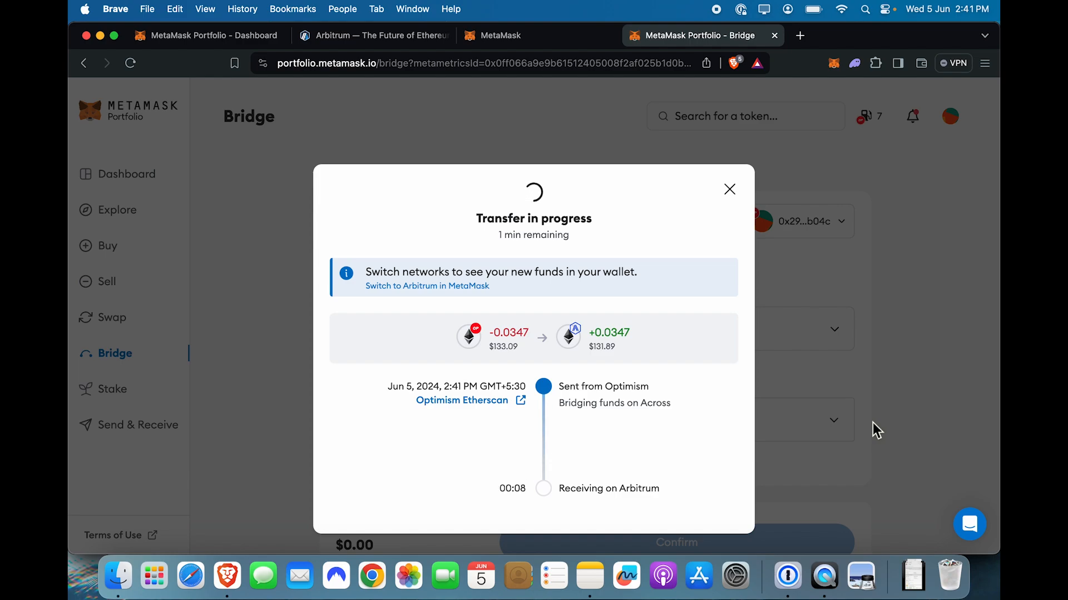
mouse_move(672, 317)
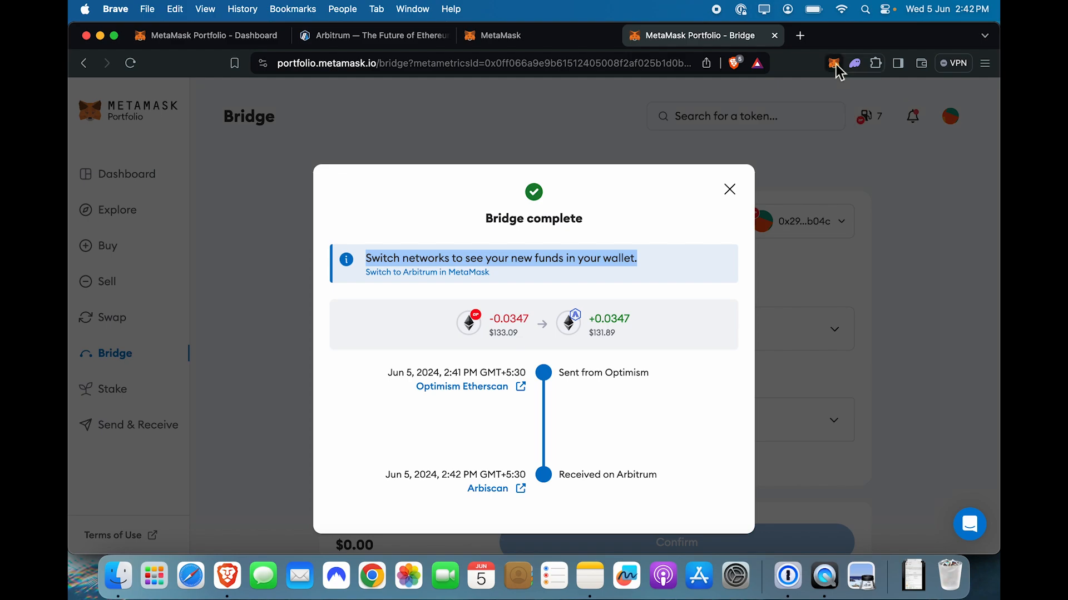
Switch MetaMask to Arbitrum One and view tokens, showing the bridged 0.0347 ETH
click(833, 63)
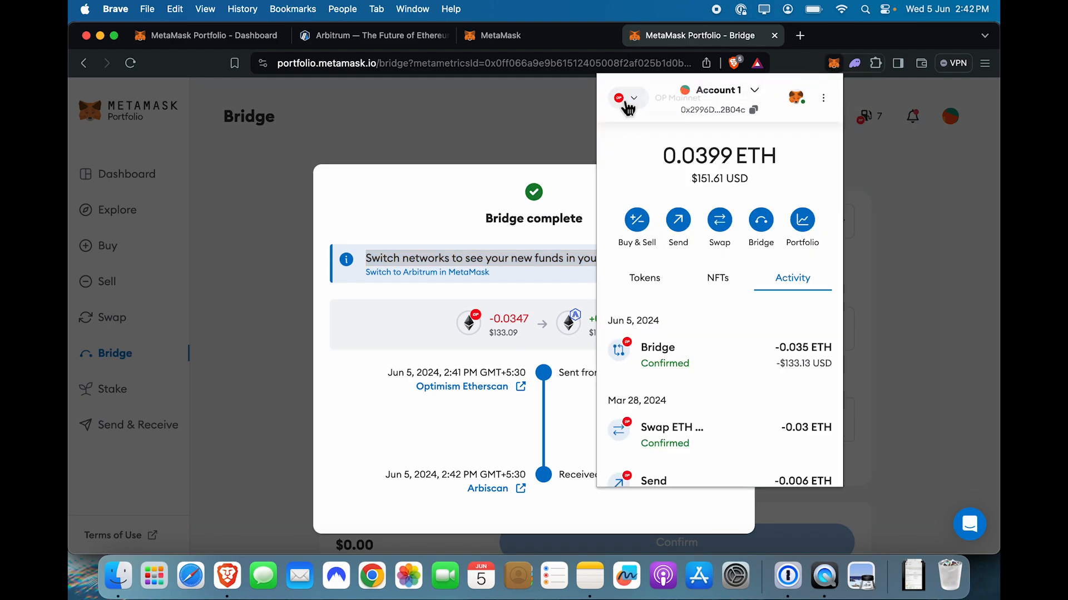
click(627, 97)
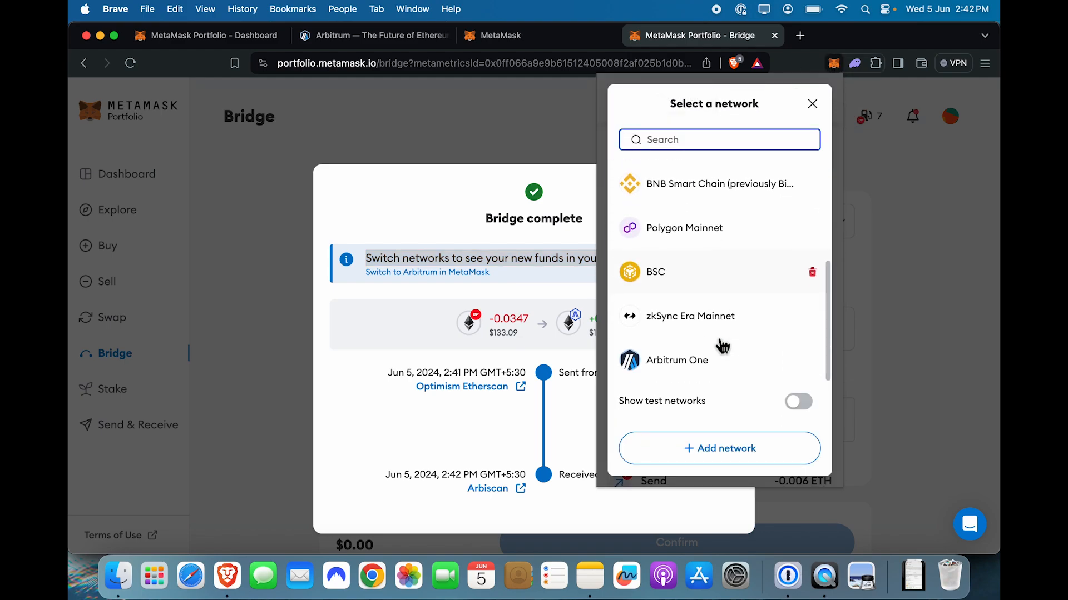
click(812, 104)
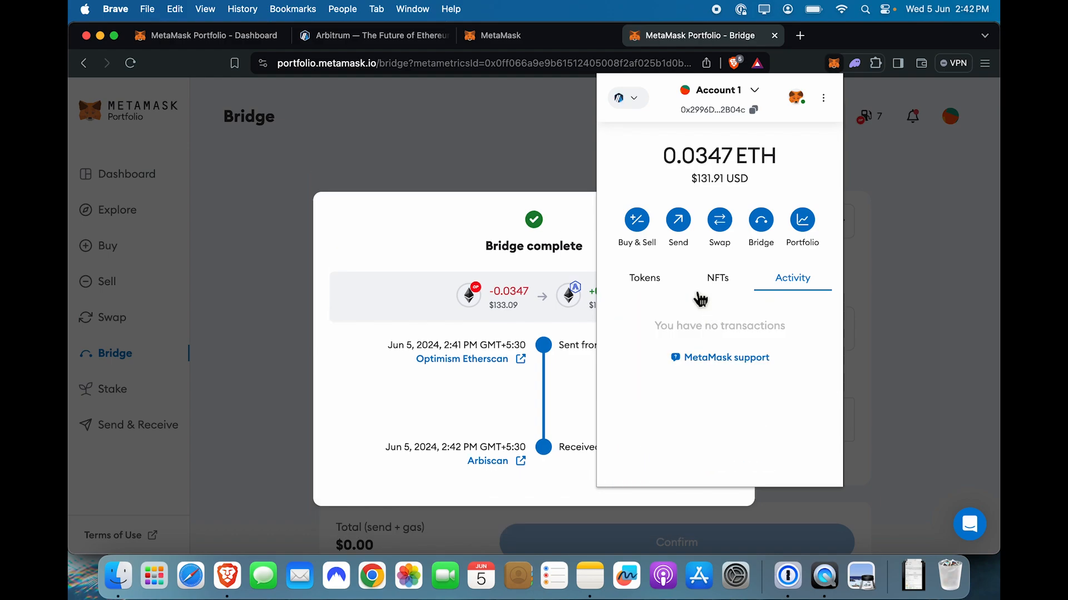
click(643, 278)
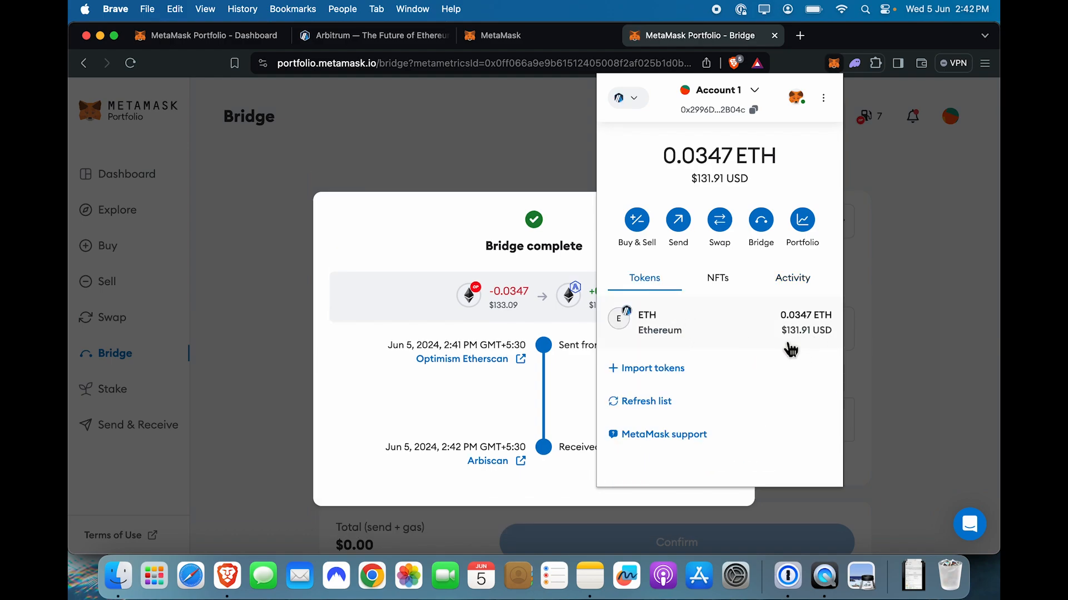
mouse_move(732, 357)
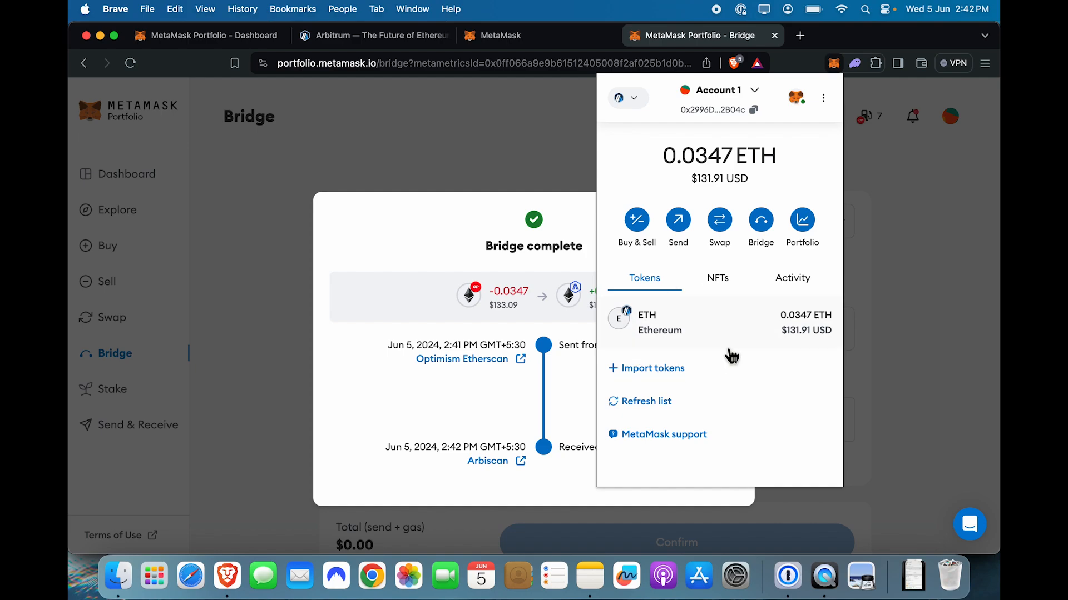
mouse_move(697, 342)
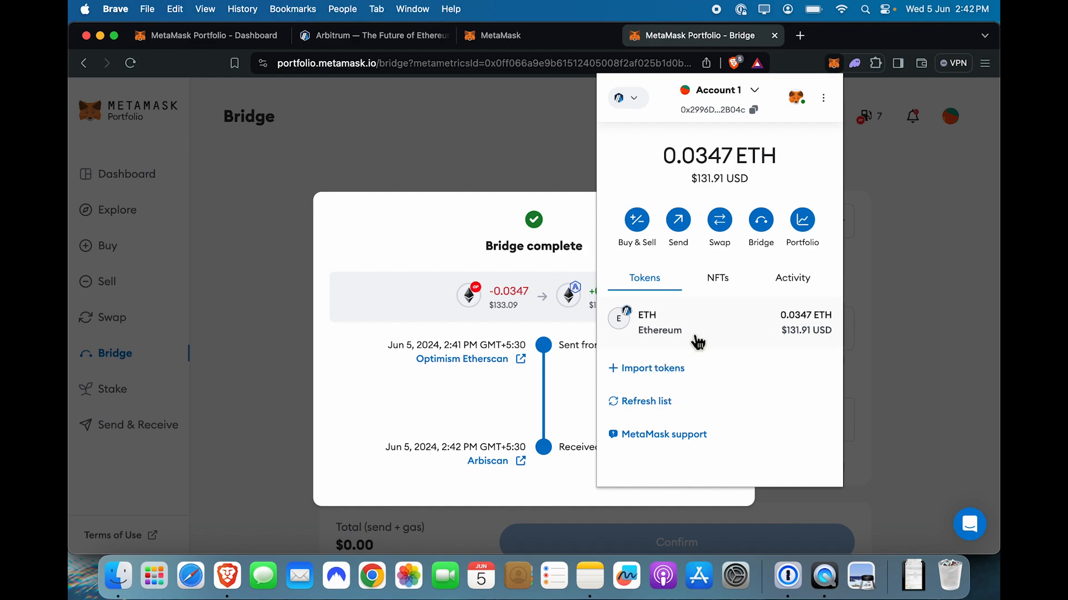
mouse_move(694, 376)
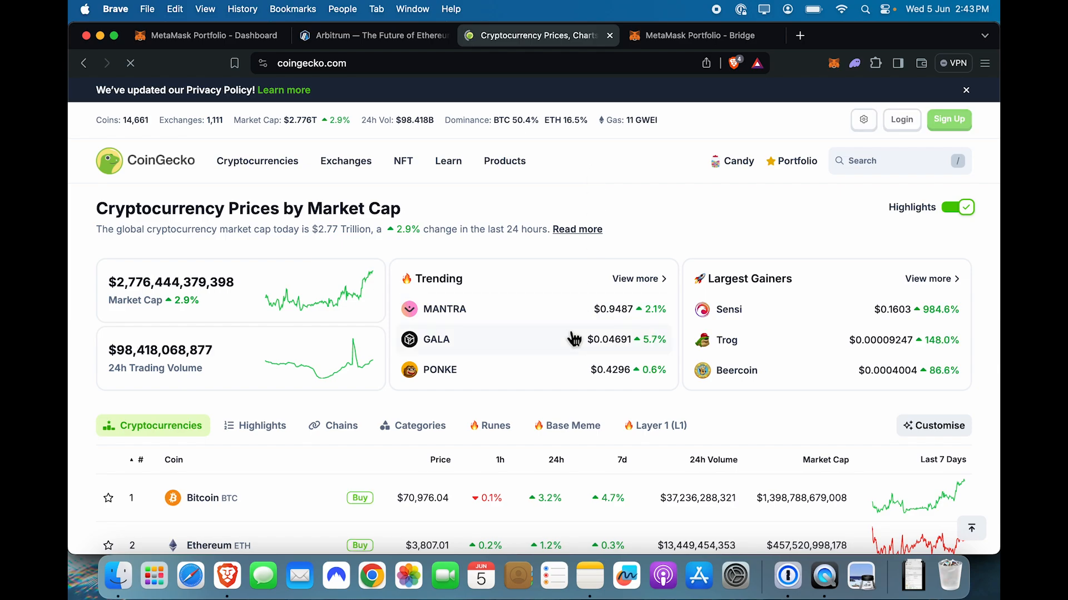
Copy the Arbitrum One USDC contract address from CoinGecko's USDC coin page
scroll(down, 3)
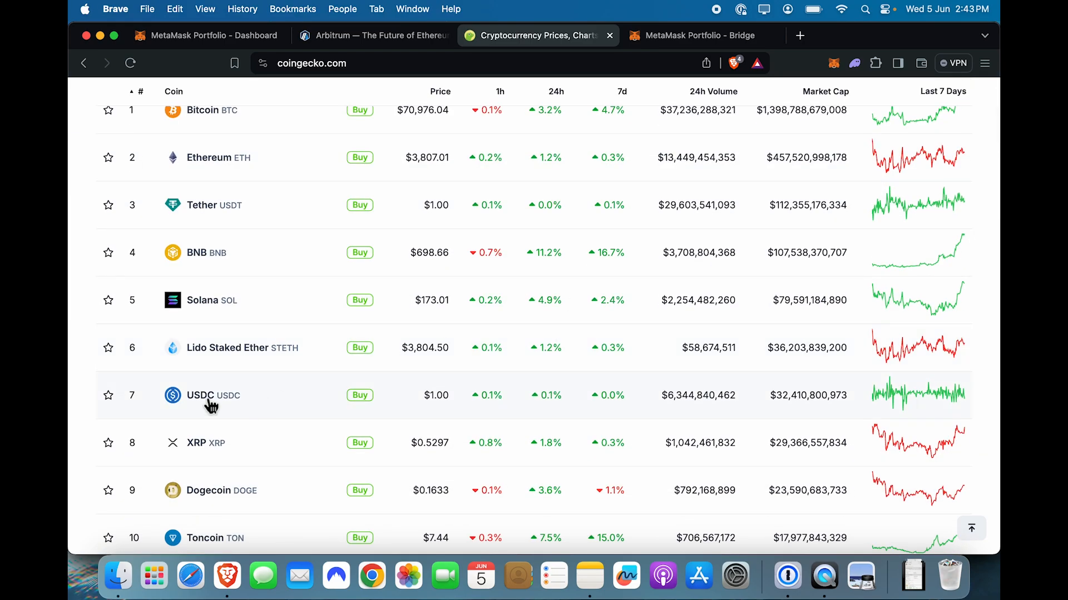
click(210, 395)
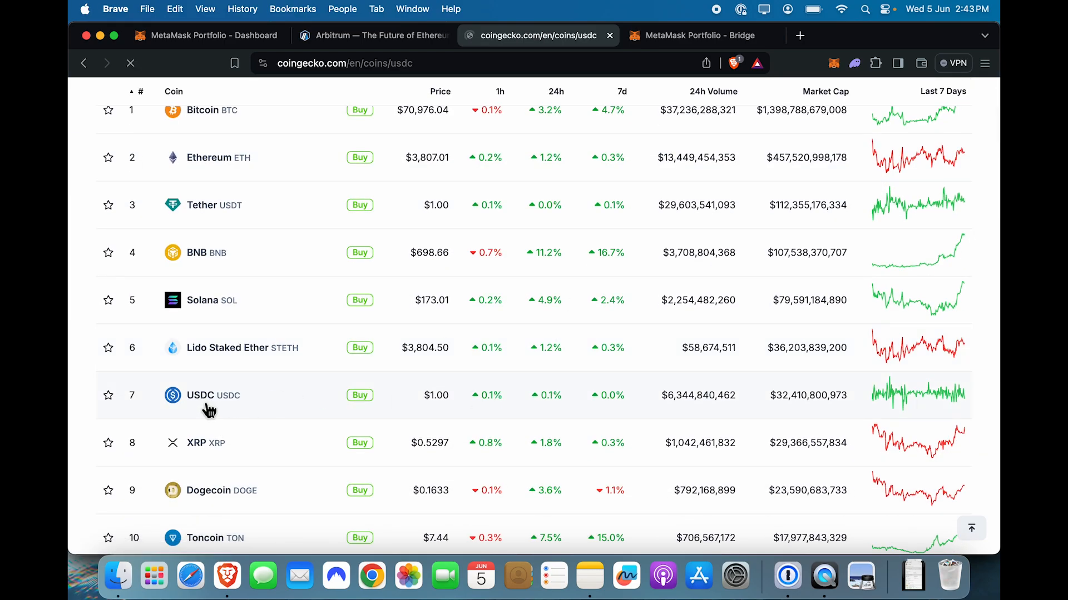
click(210, 395)
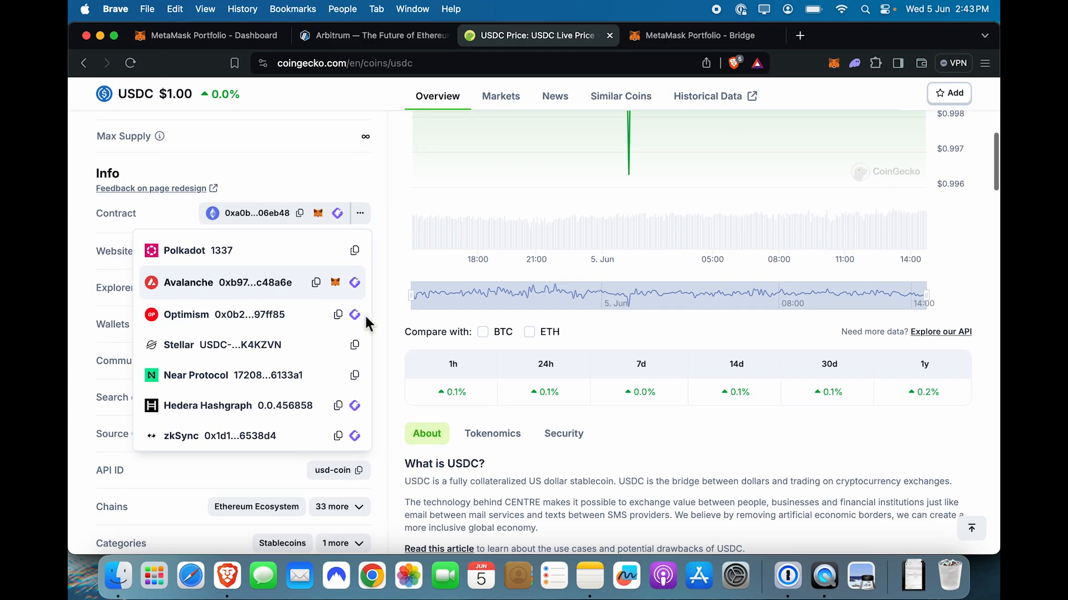
scroll(down, 3)
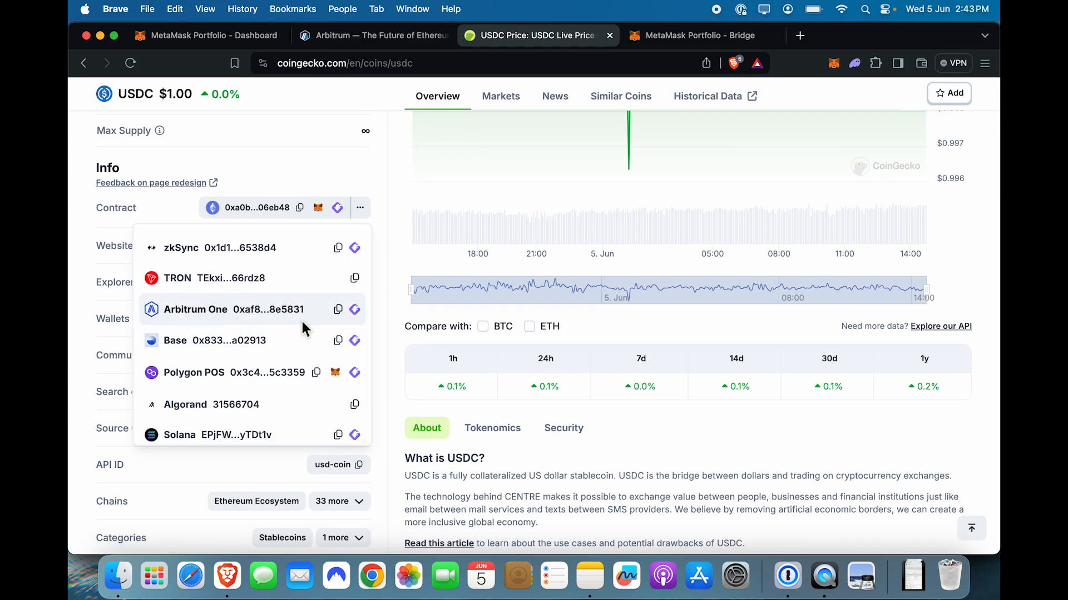
click(339, 309)
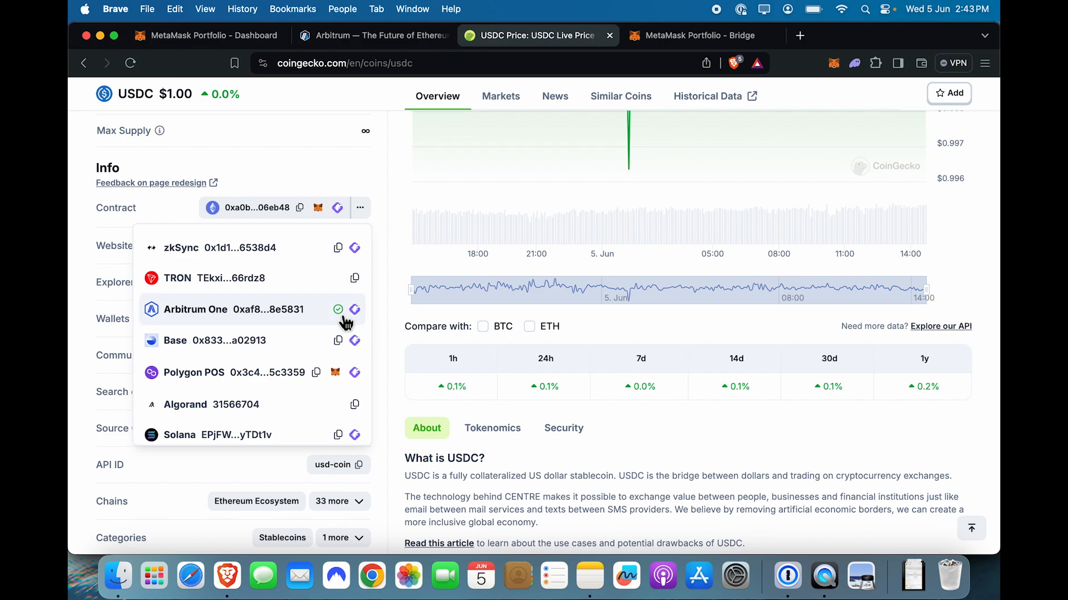
click(695, 36)
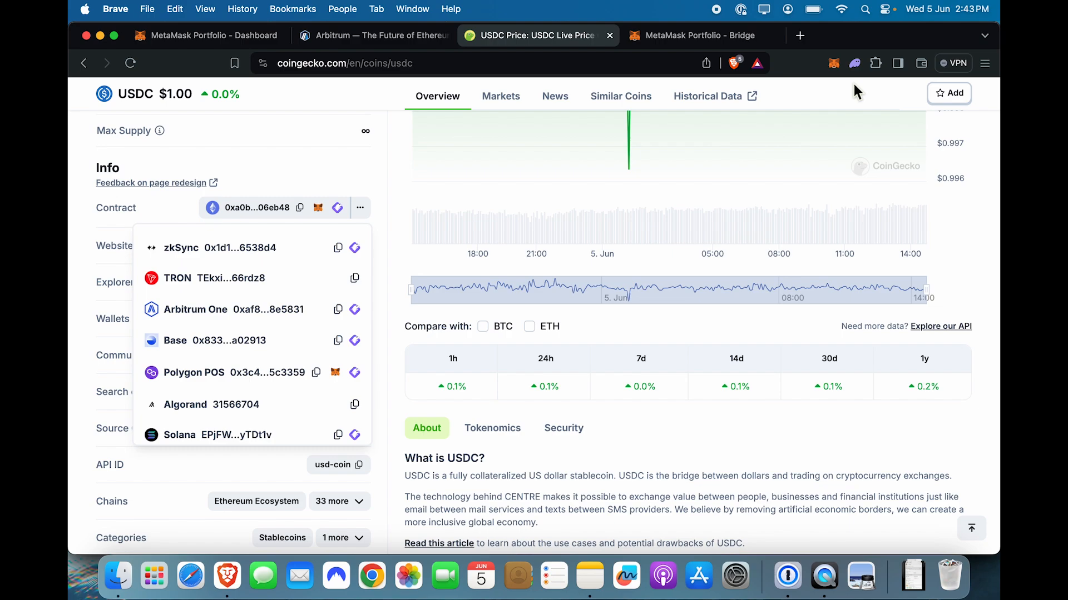
click(833, 63)
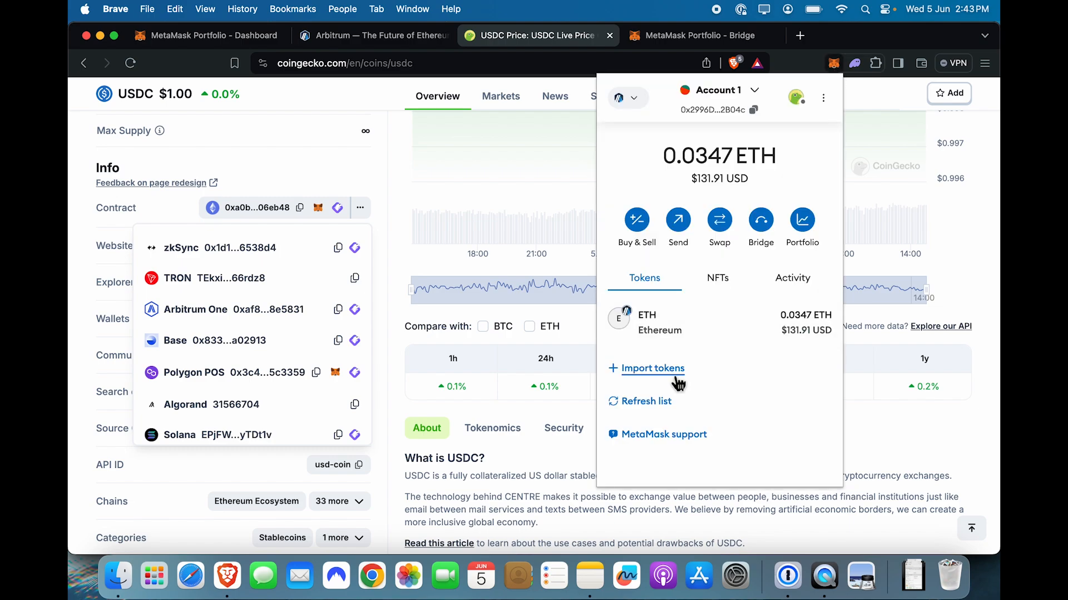
Import the pasted Arbitrum USDC contract into MetaMask as the USD Coin token
click(652, 368)
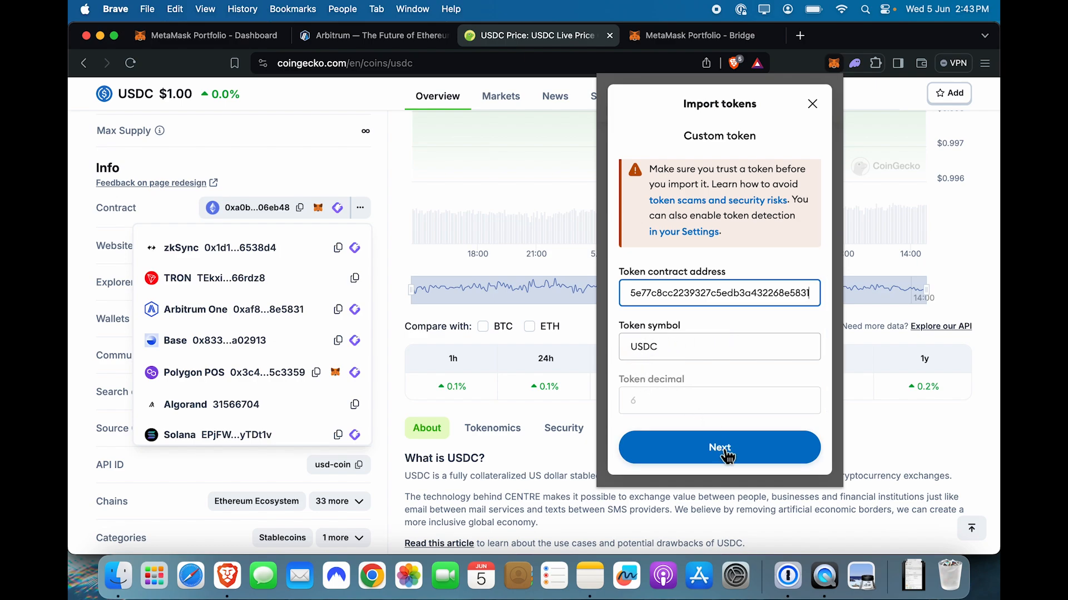
click(719, 447)
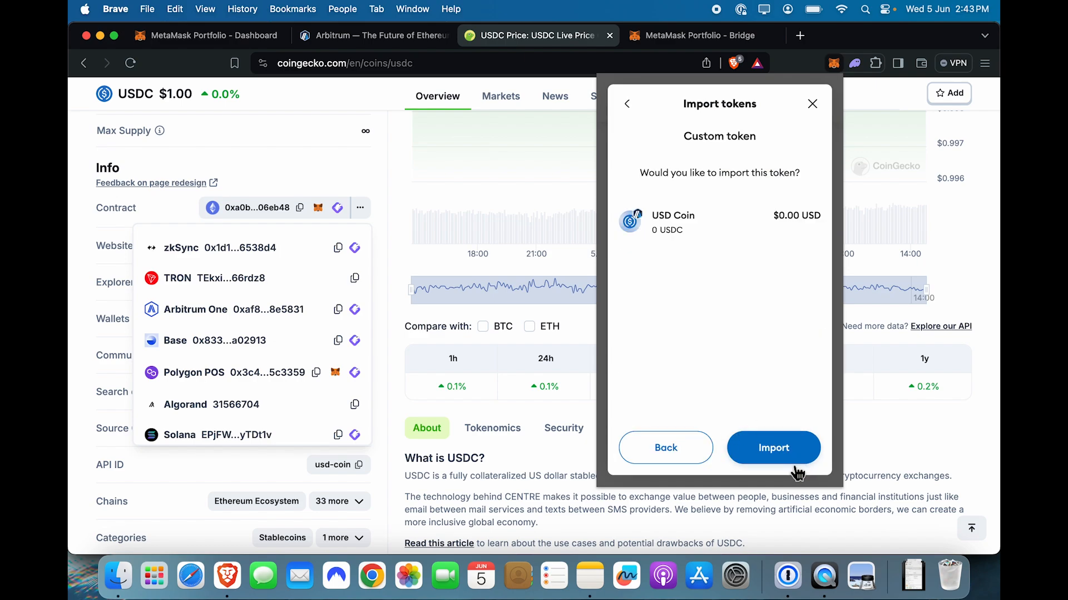
click(773, 447)
text(a)
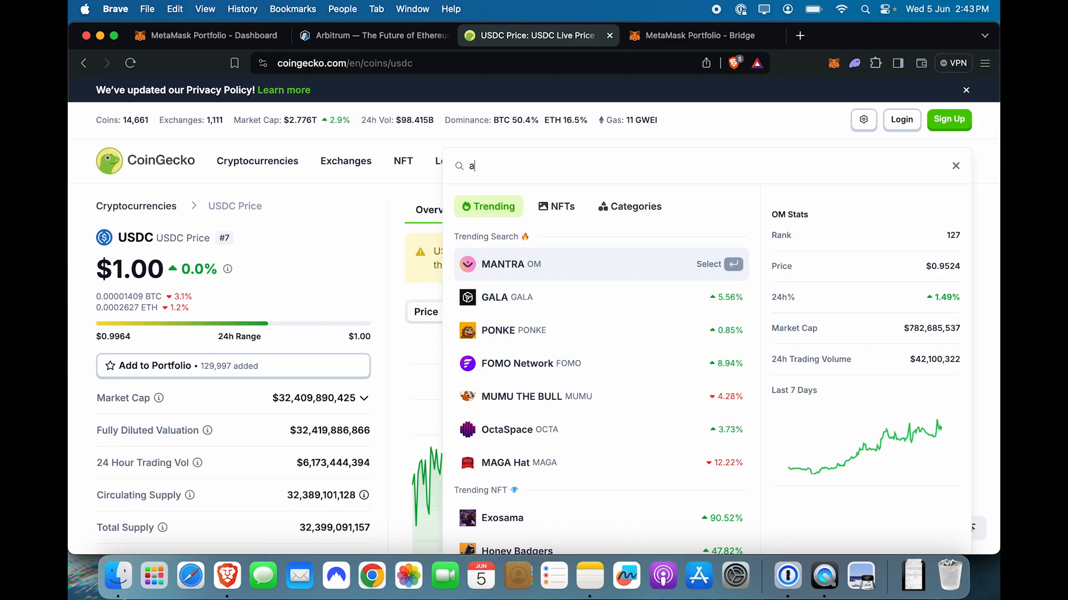
Find Arbitrum (ARB) on CoinGecko and copy its token contract address
text(rb)
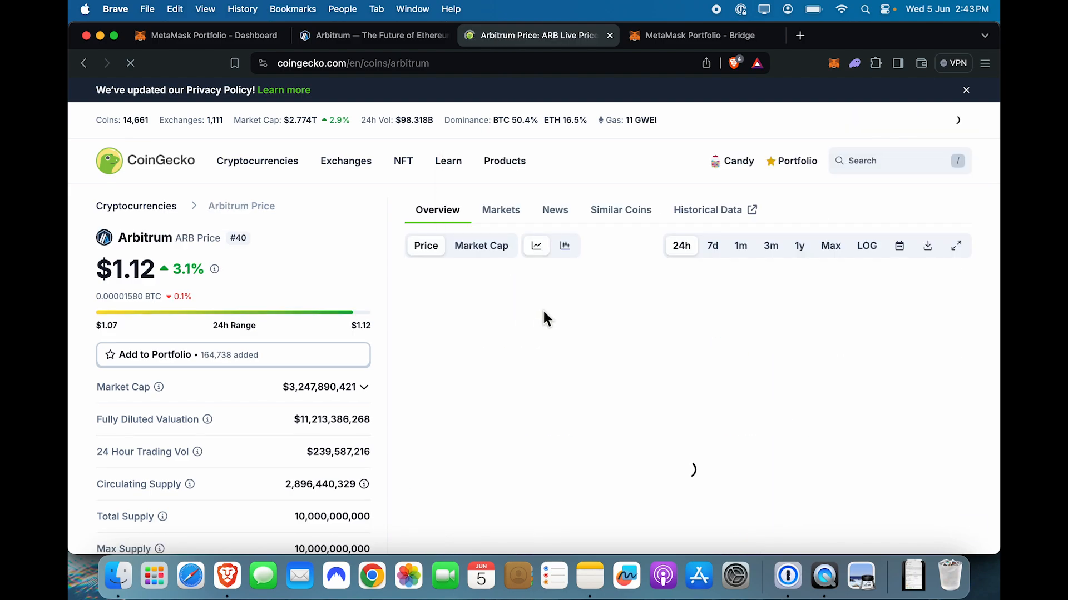
scroll(down, 3)
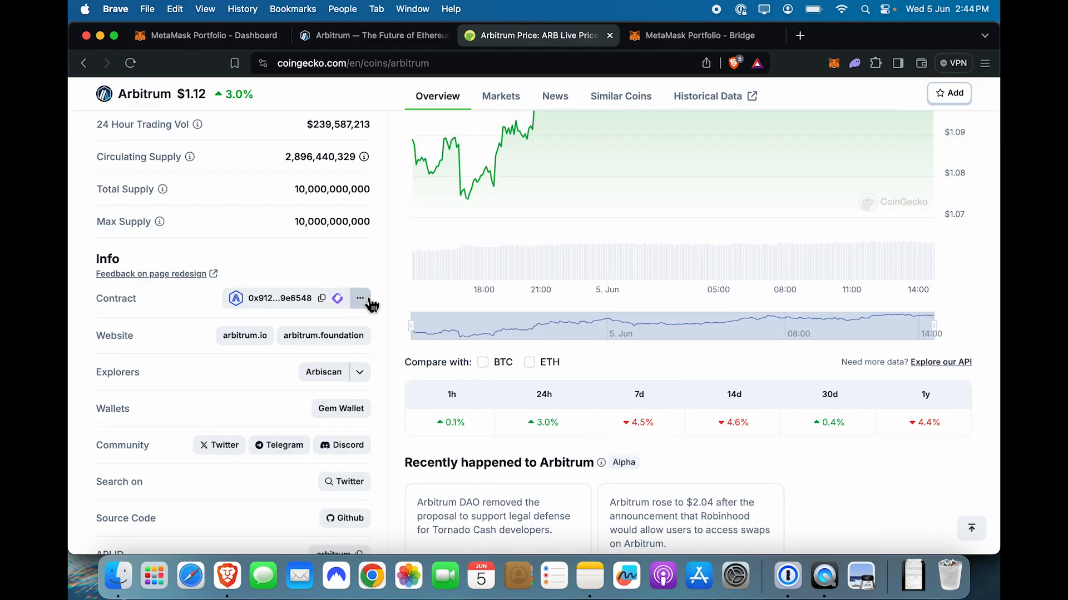
click(361, 298)
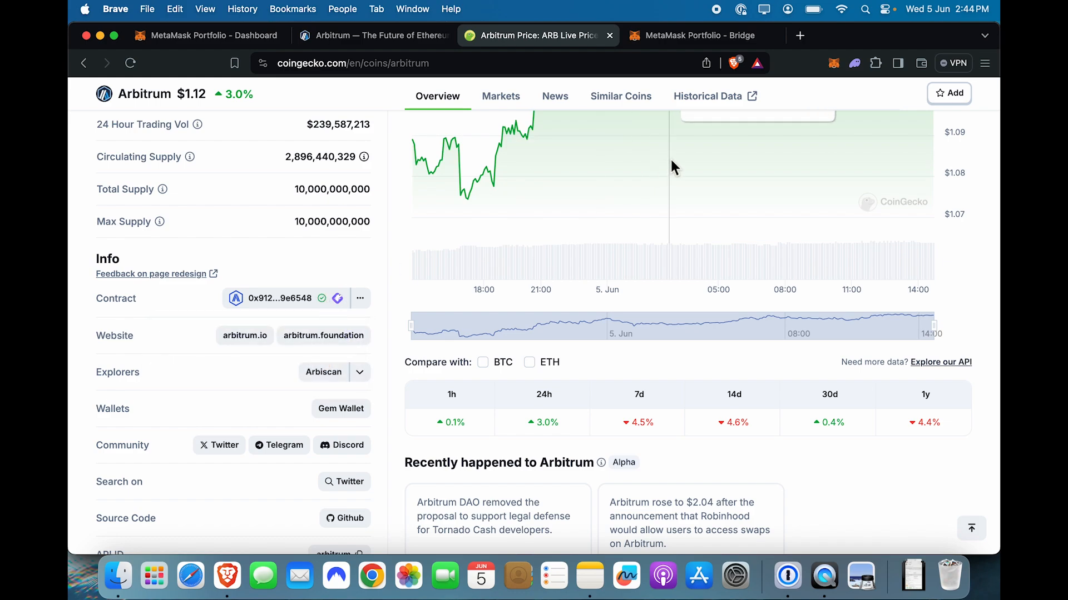
Import the copied ARB contract address into the MetaMask wallet as a custom token
click(833, 63)
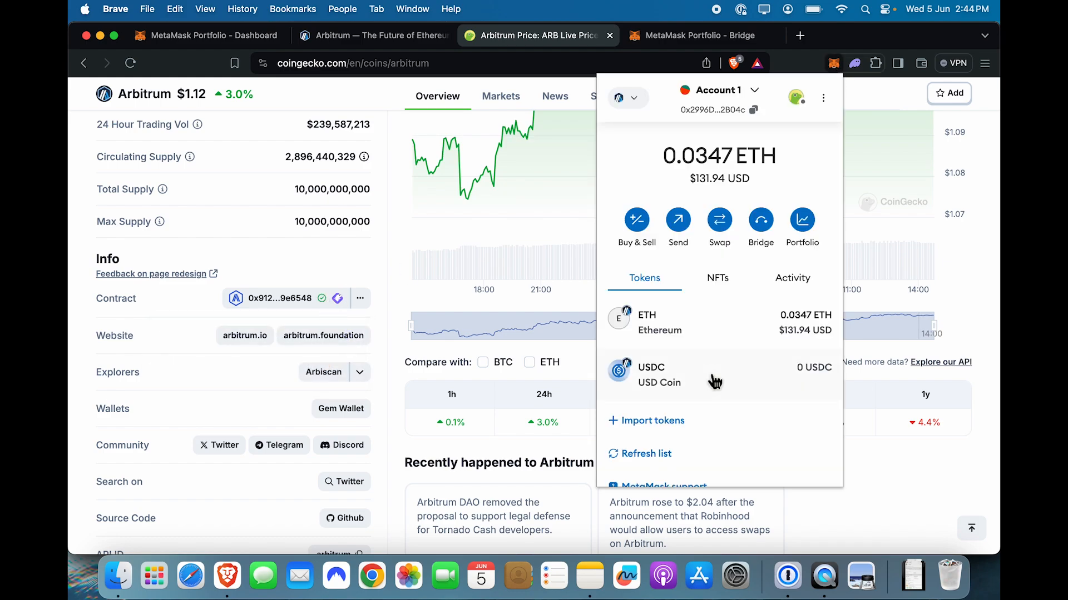
click(651, 421)
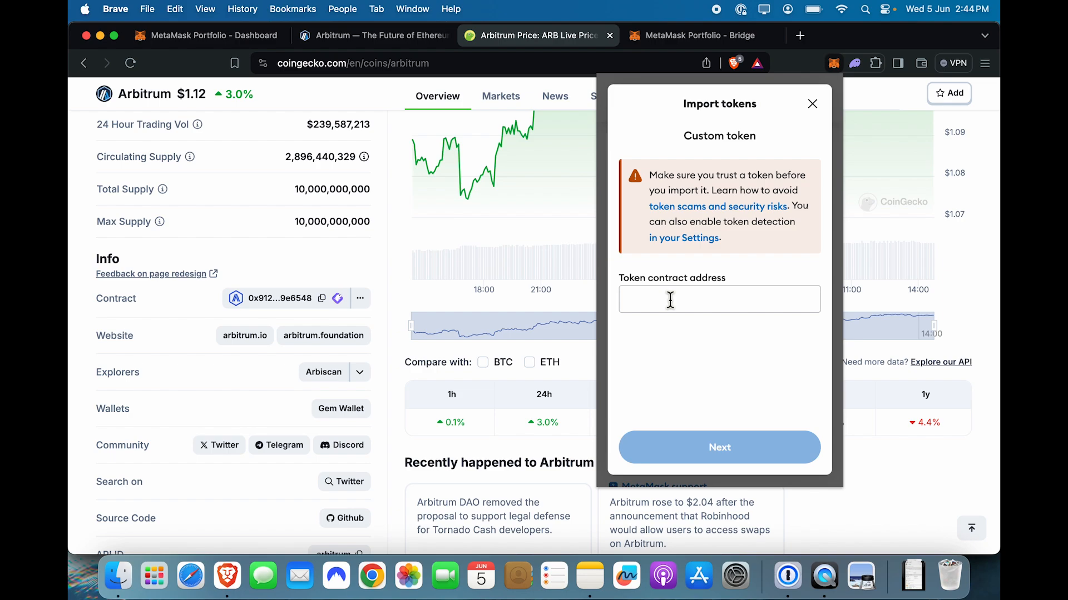
text(9144191c1204e64559fe8253a0e49e6548)
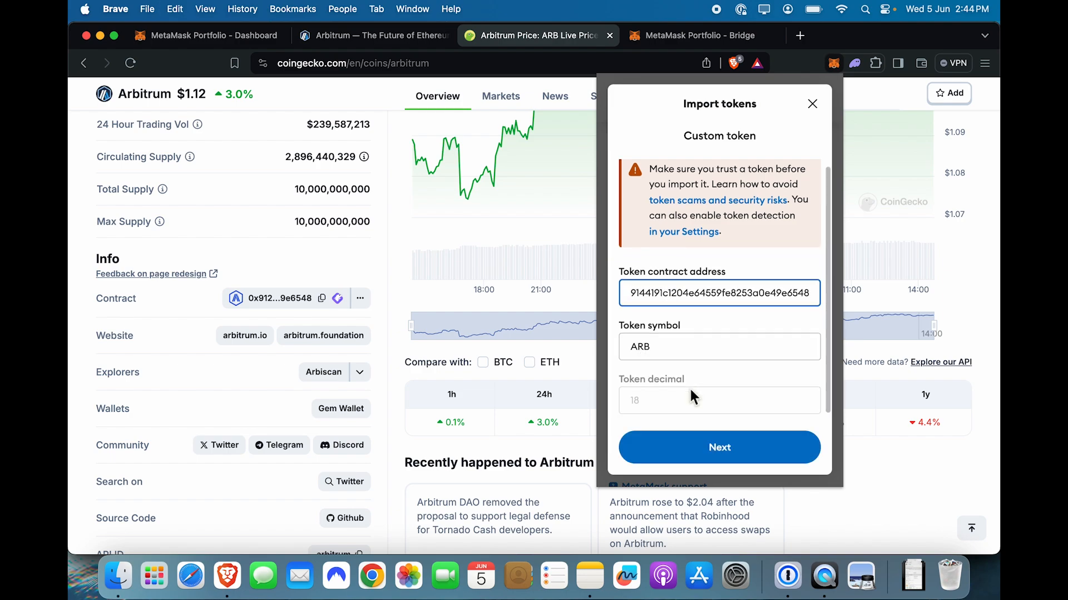
click(719, 447)
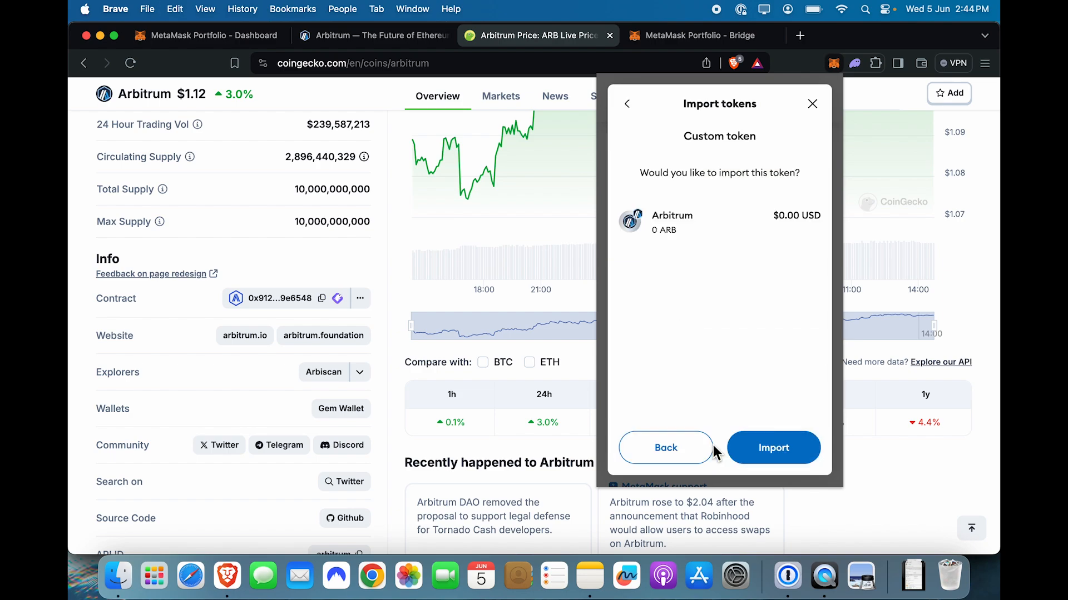
click(773, 448)
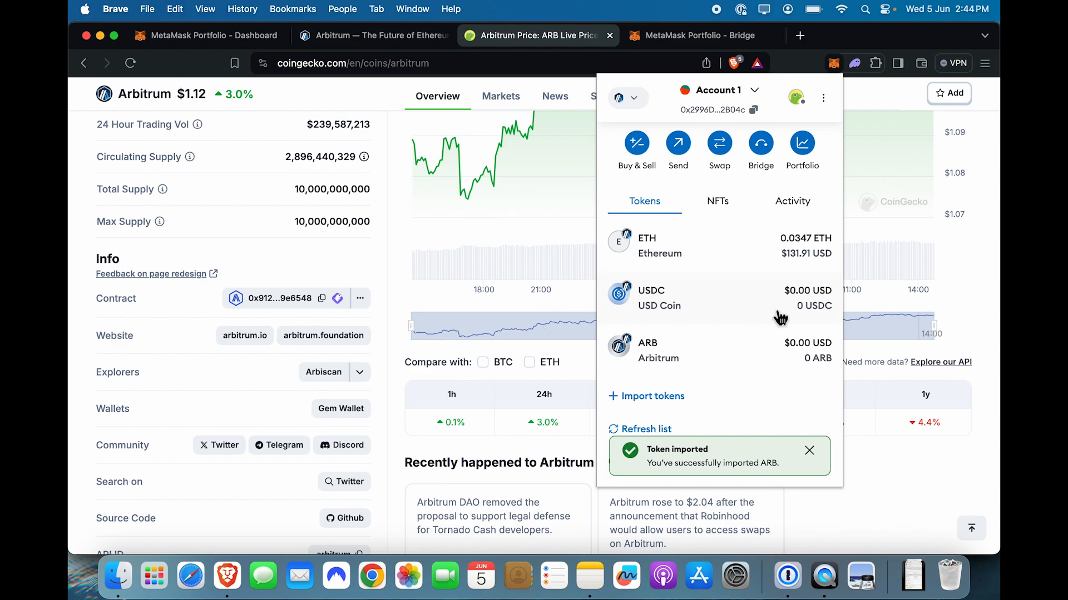
mouse_move(718, 110)
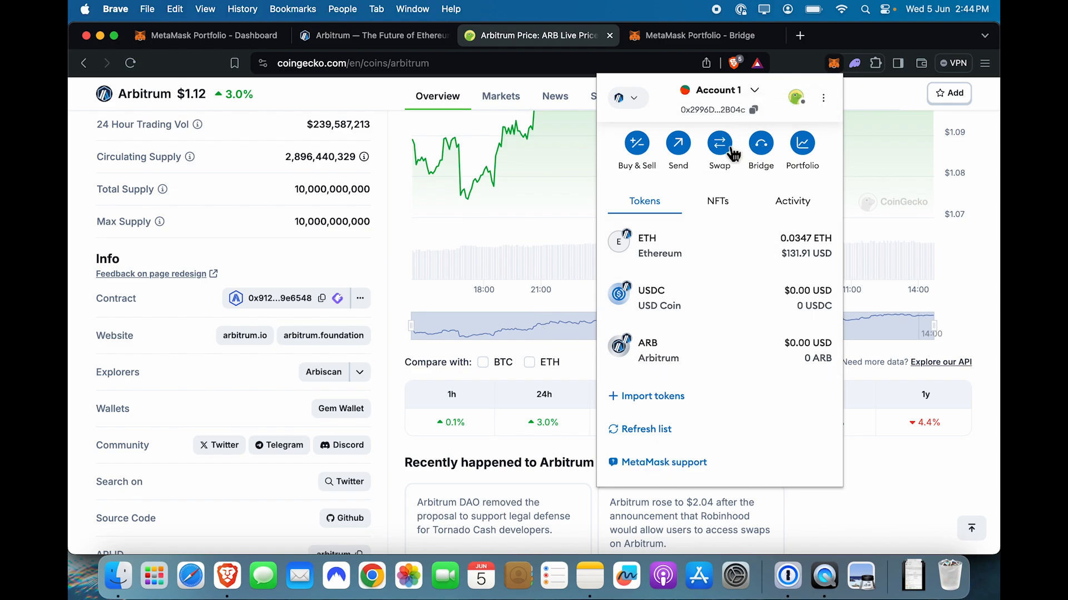
mouse_move(694, 253)
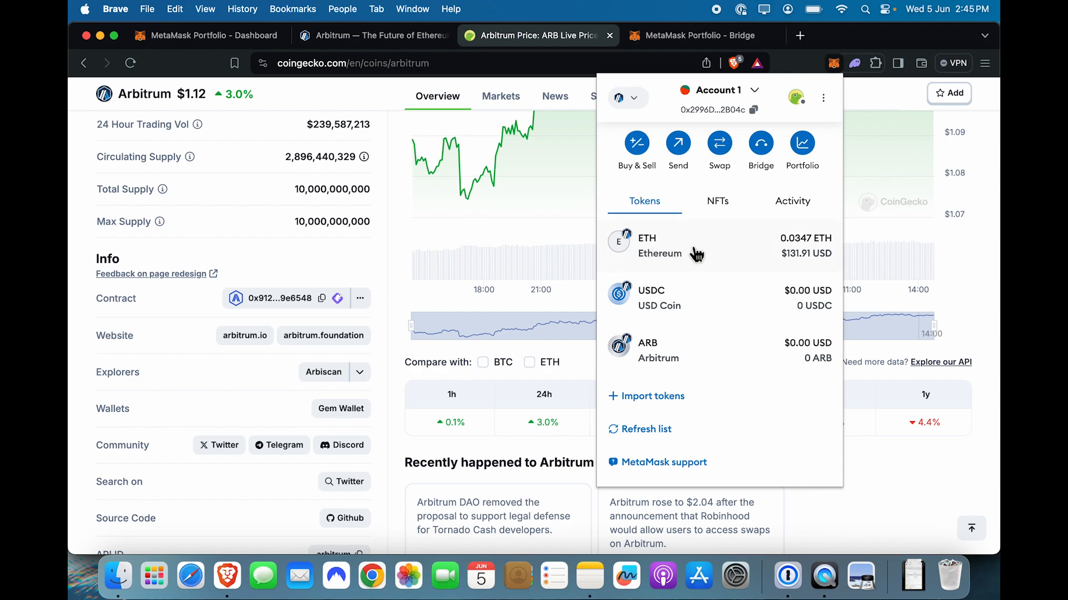
Swap 0.03 ETH for USDC, check it in activity, and return to balances
click(719, 143)
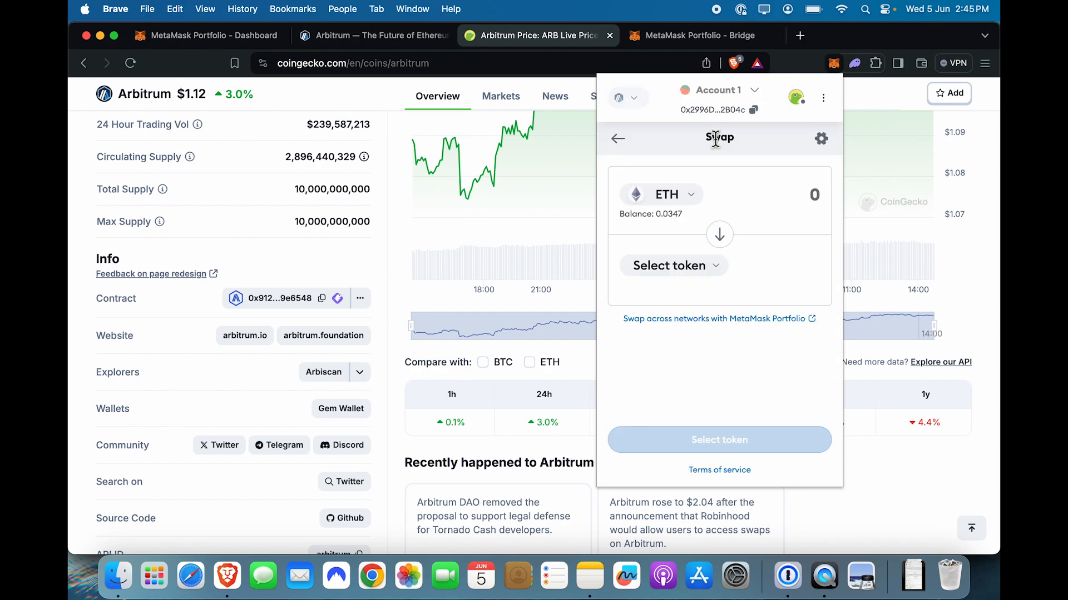
mouse_move(807, 255)
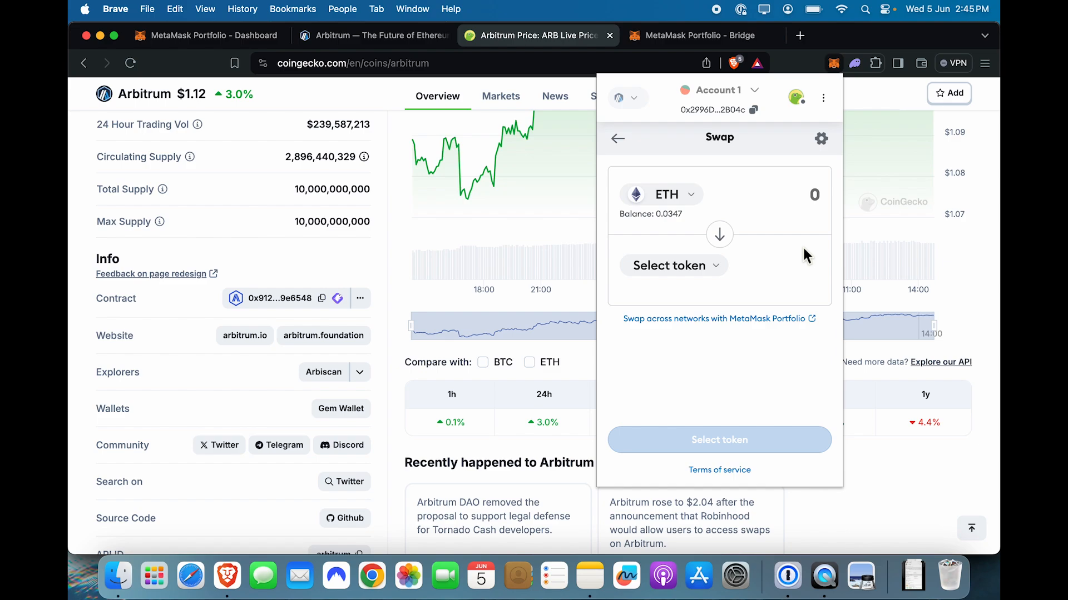
text(0.03)
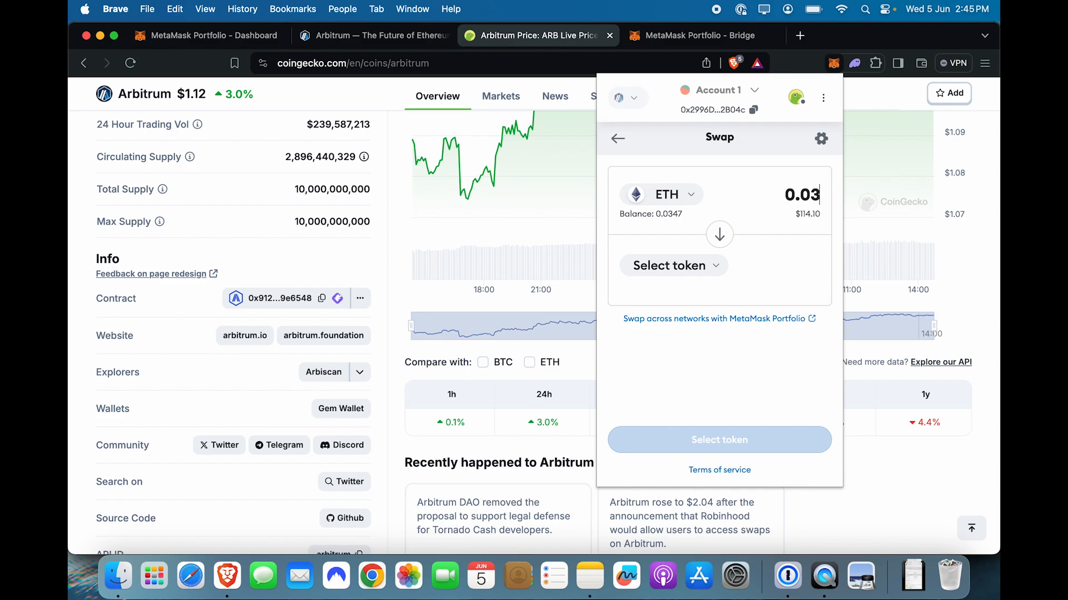
click(673, 266)
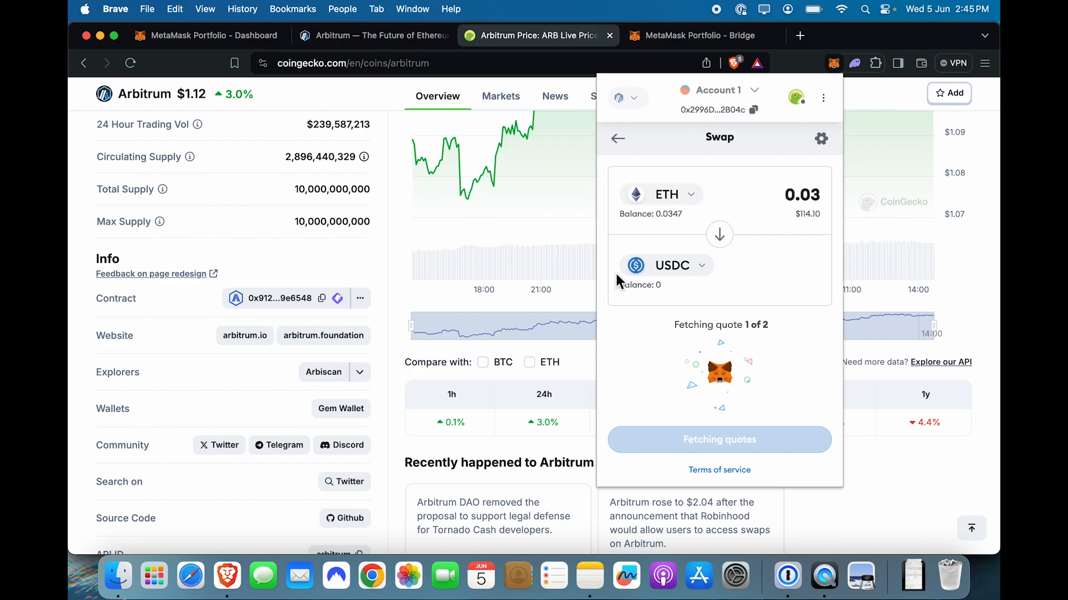
mouse_move(701, 312)
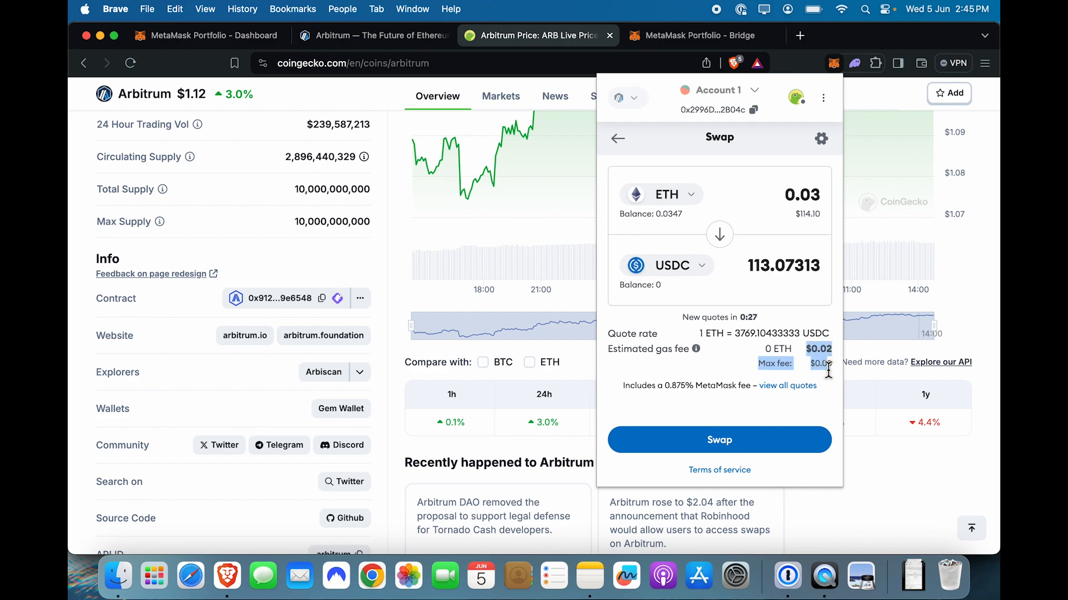
click(719, 440)
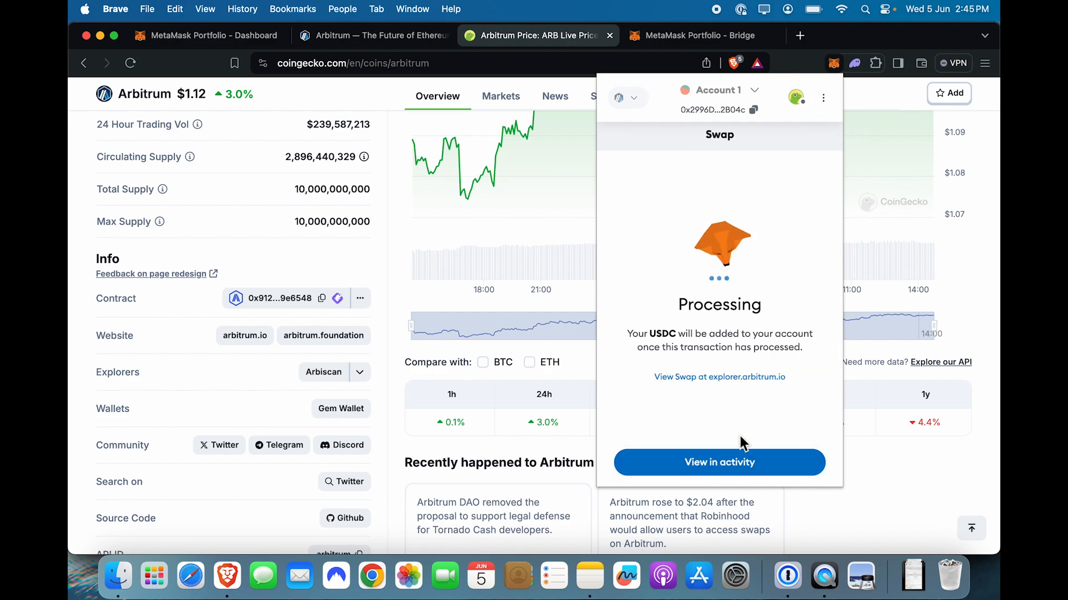
click(718, 462)
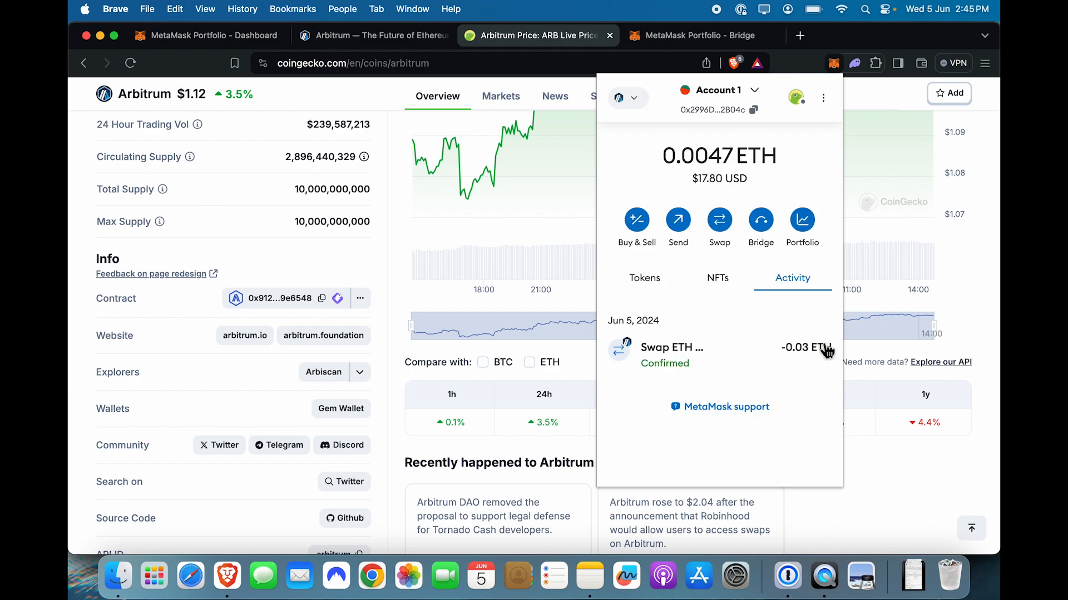
click(643, 278)
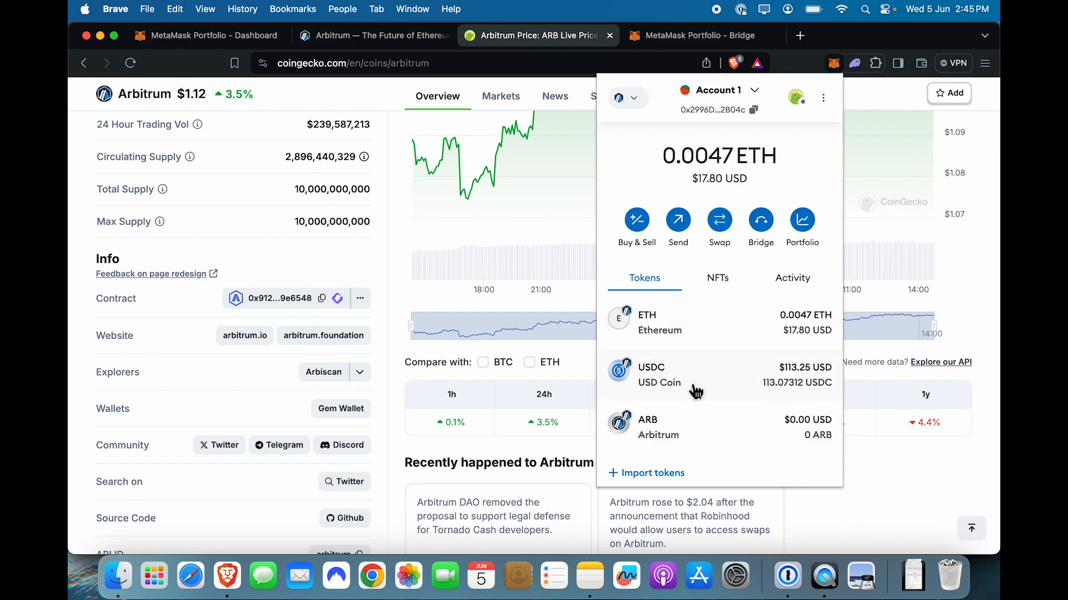
Submit a swap of the full 113.073127 USDC balance for ARB, then check activity
click(718, 220)
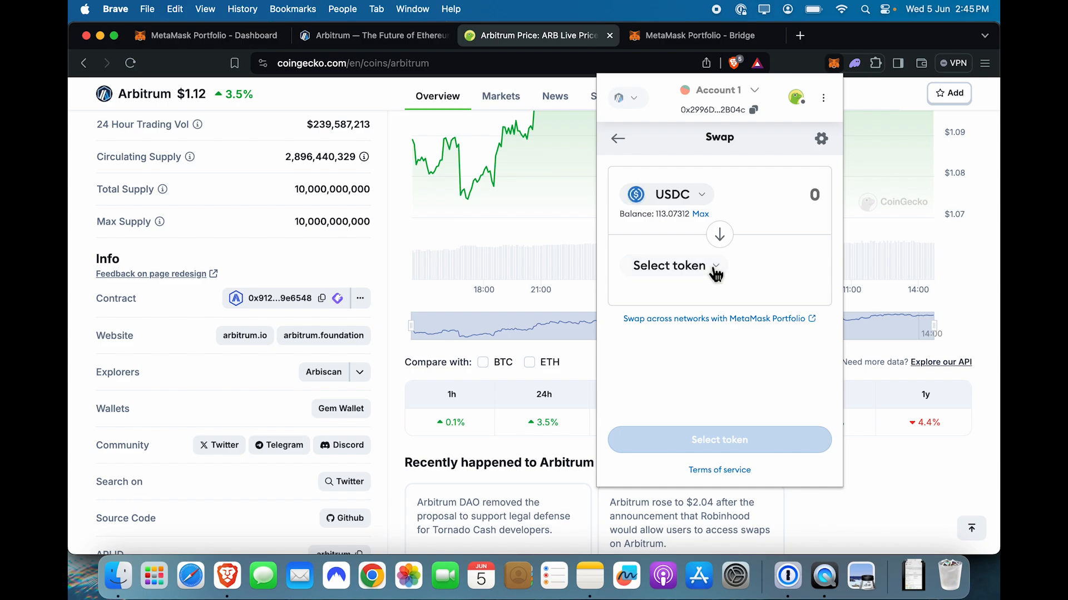
click(670, 266)
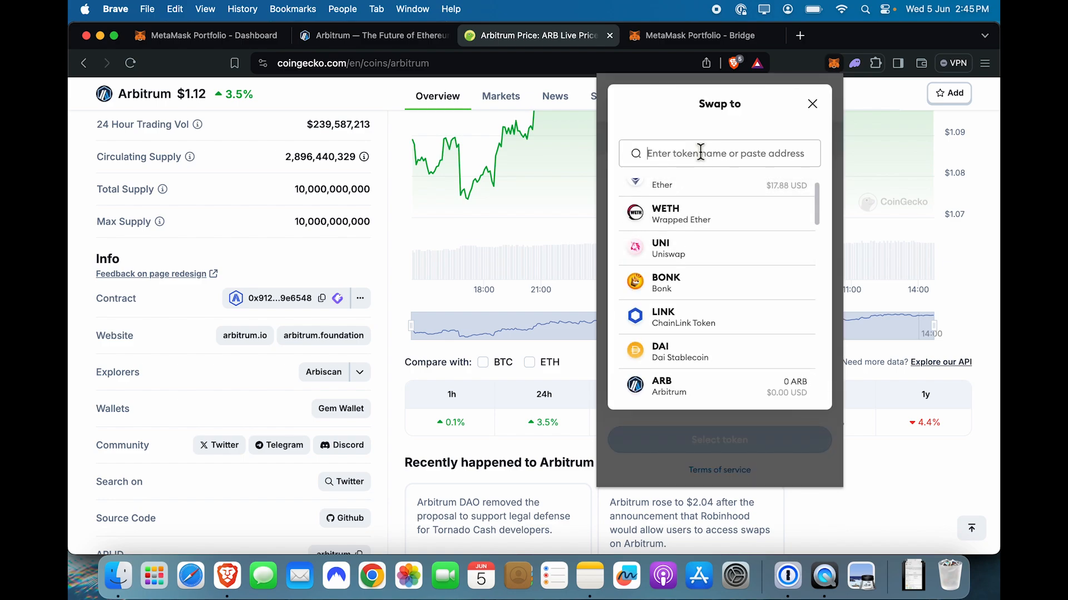
text(arb)
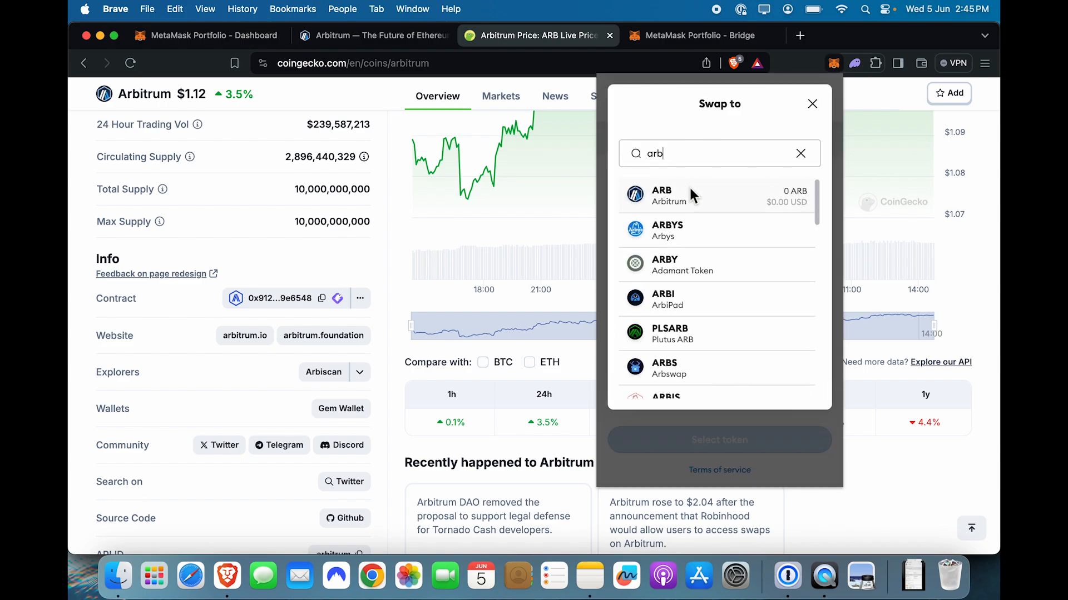
click(661, 196)
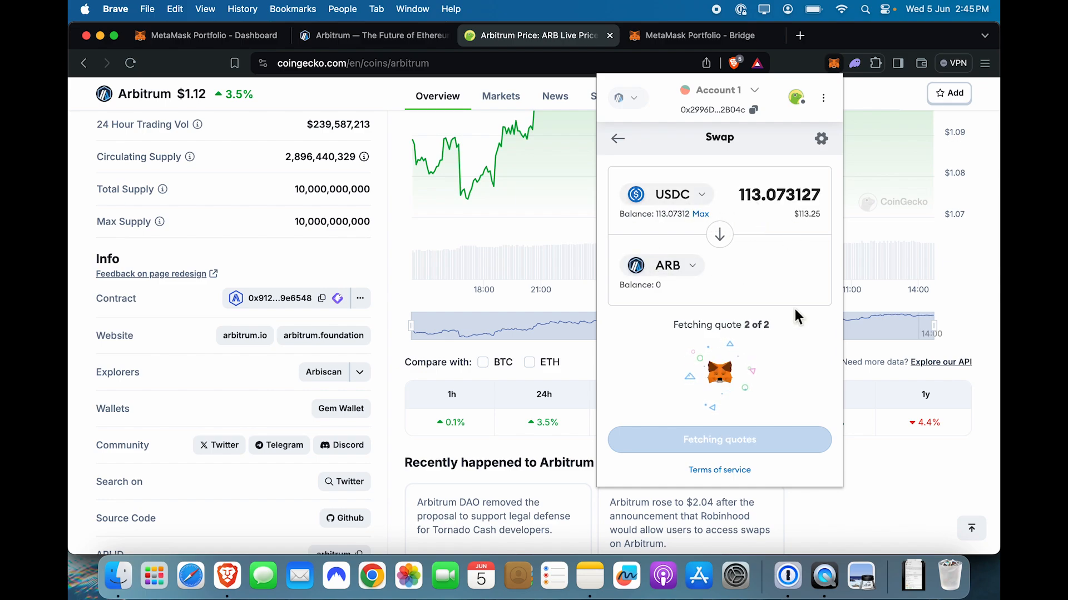
mouse_move(715, 391)
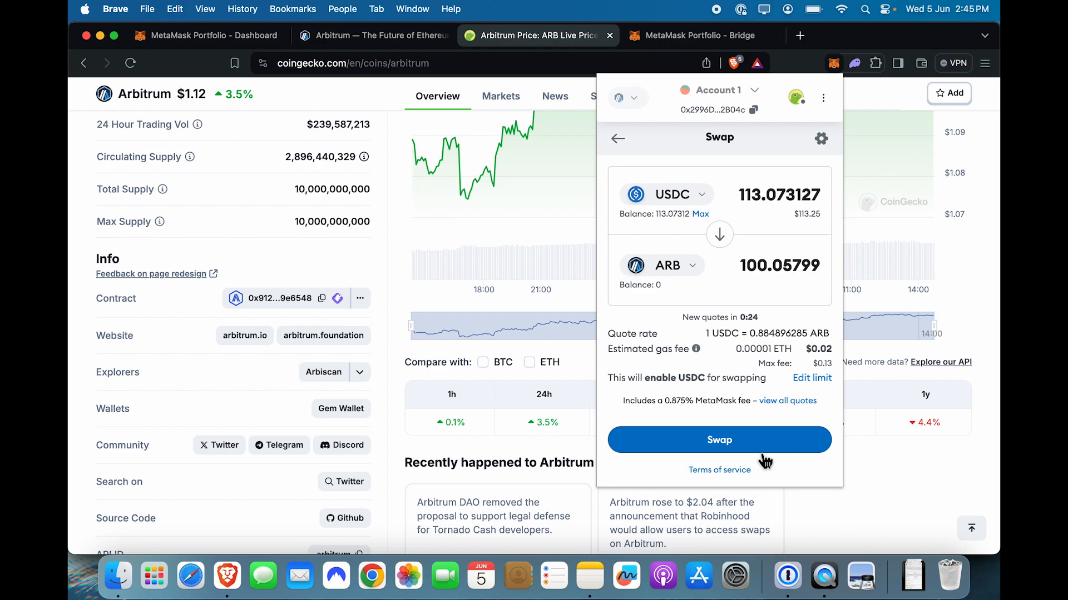
click(719, 439)
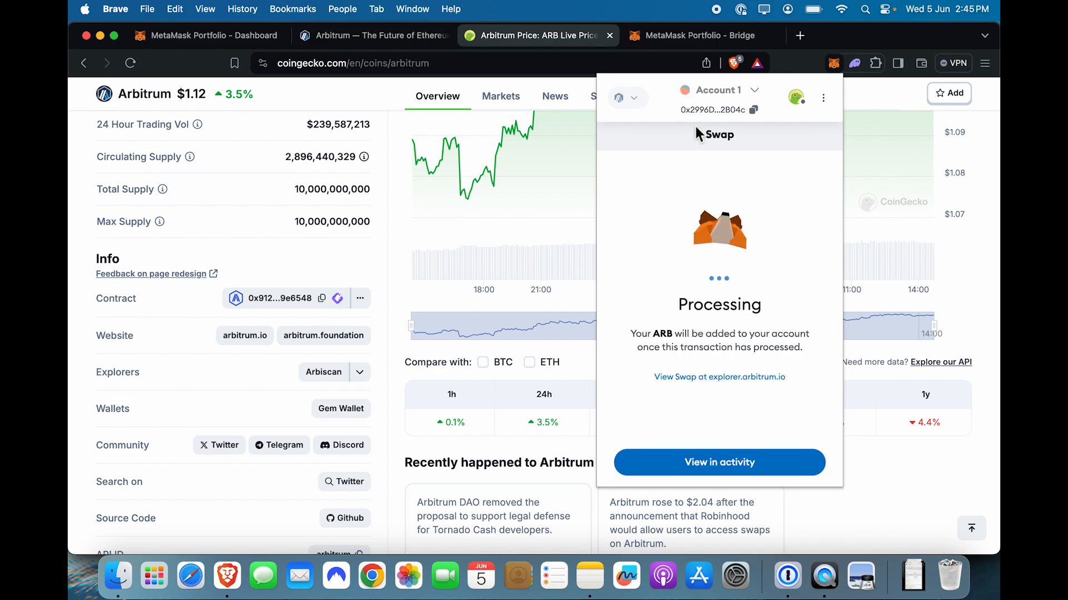
click(718, 462)
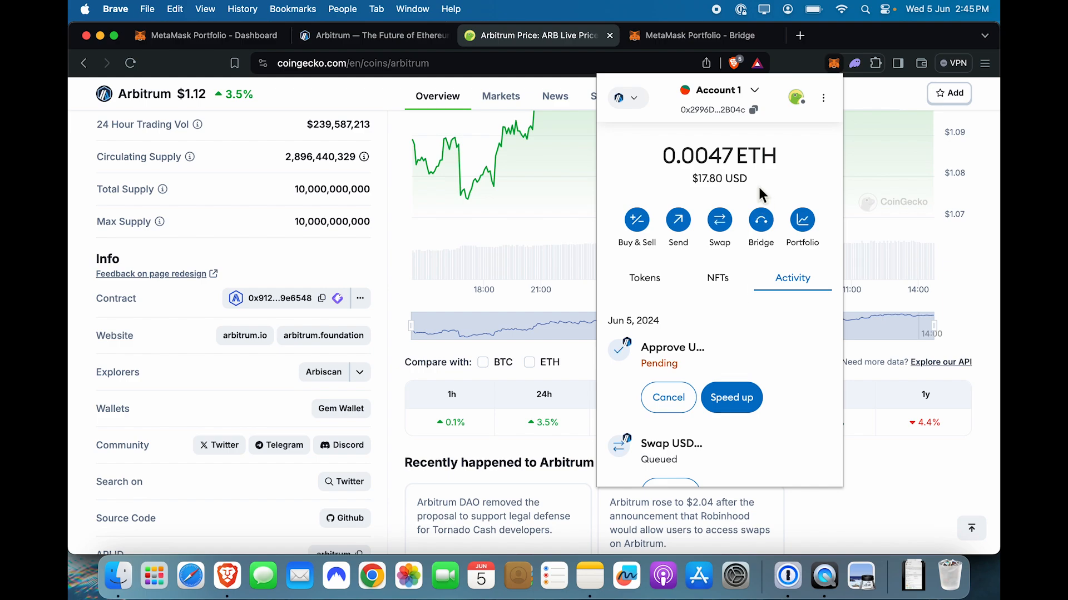
click(643, 278)
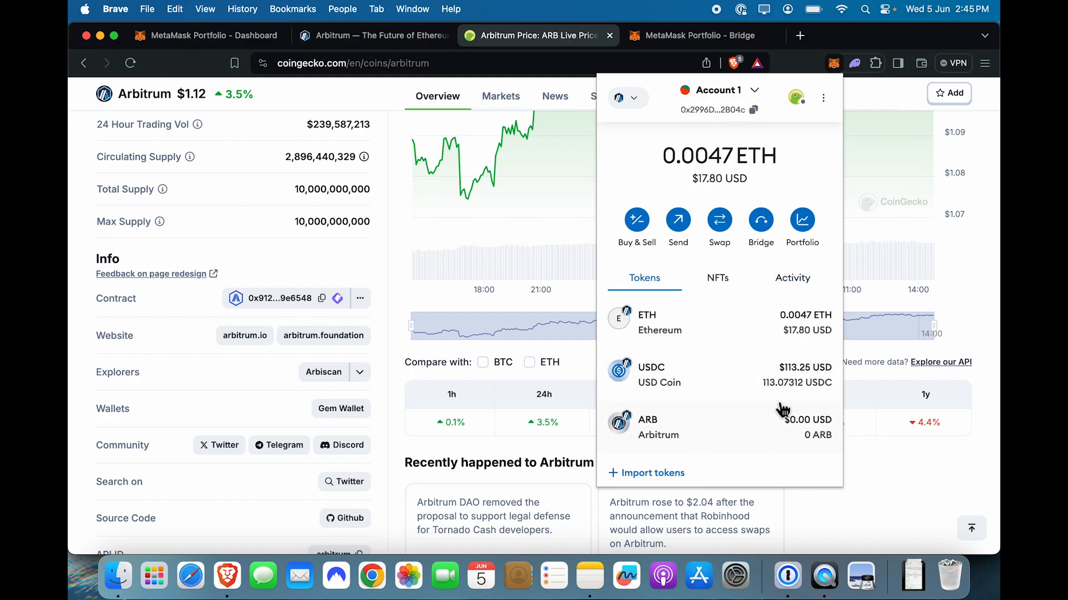
mouse_move(819, 449)
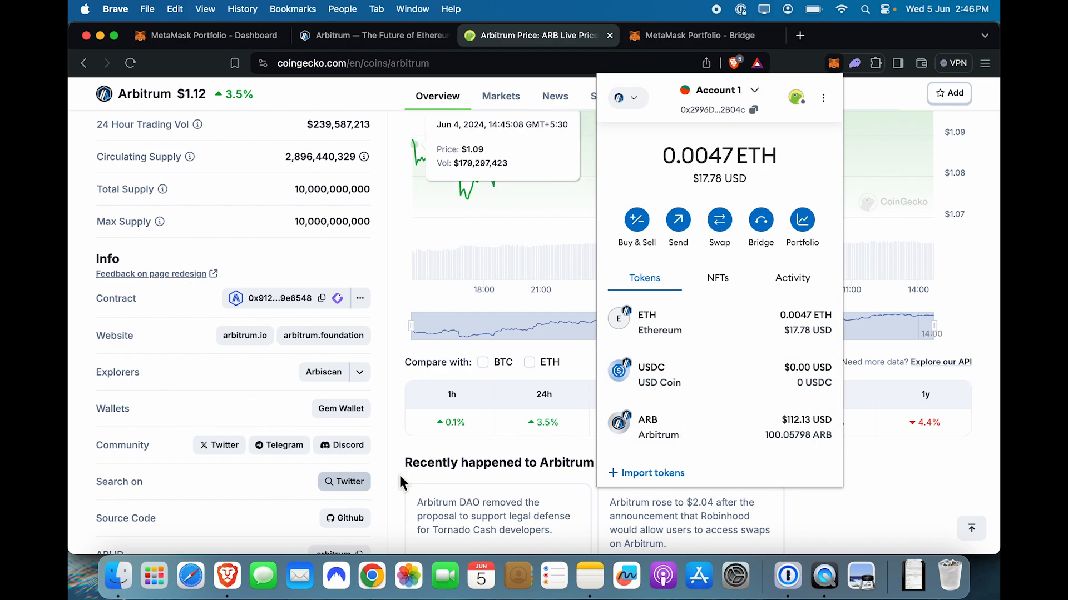
mouse_move(522, 488)
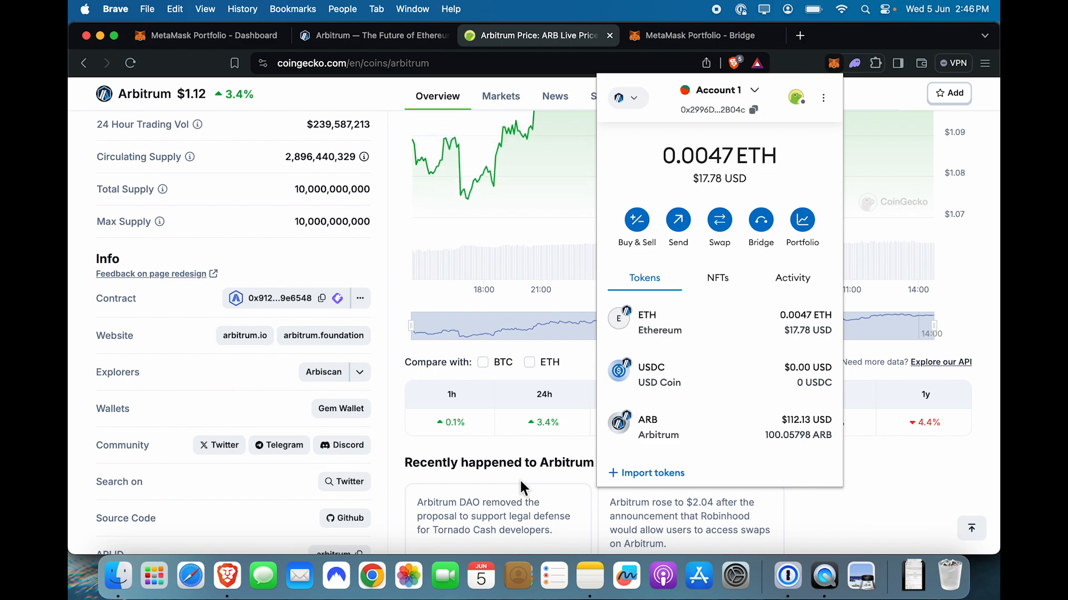